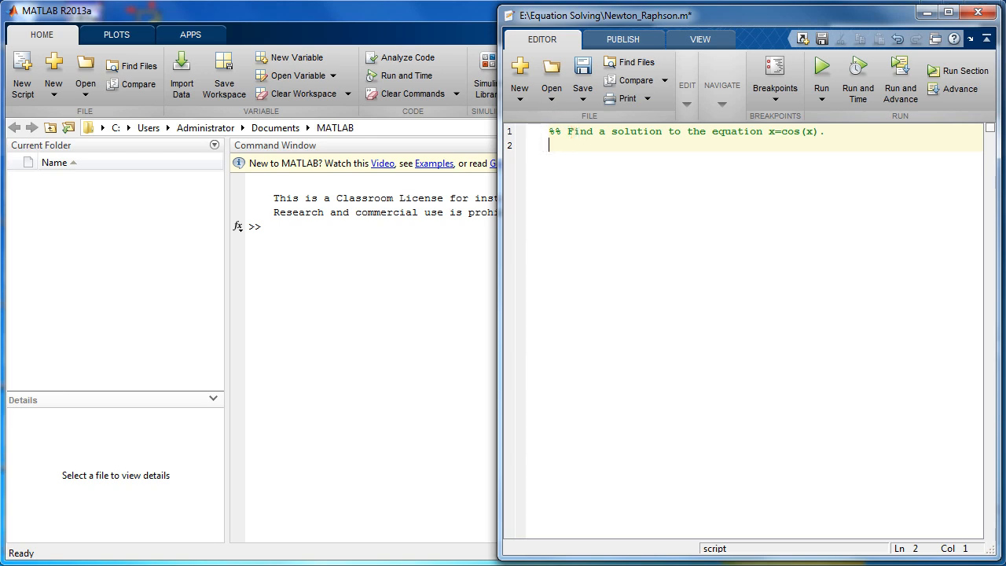
- Write clc, clear, format short, x=-10:1:10 and y=cos(x)-x script lines
text(clc;)
text(clear;)
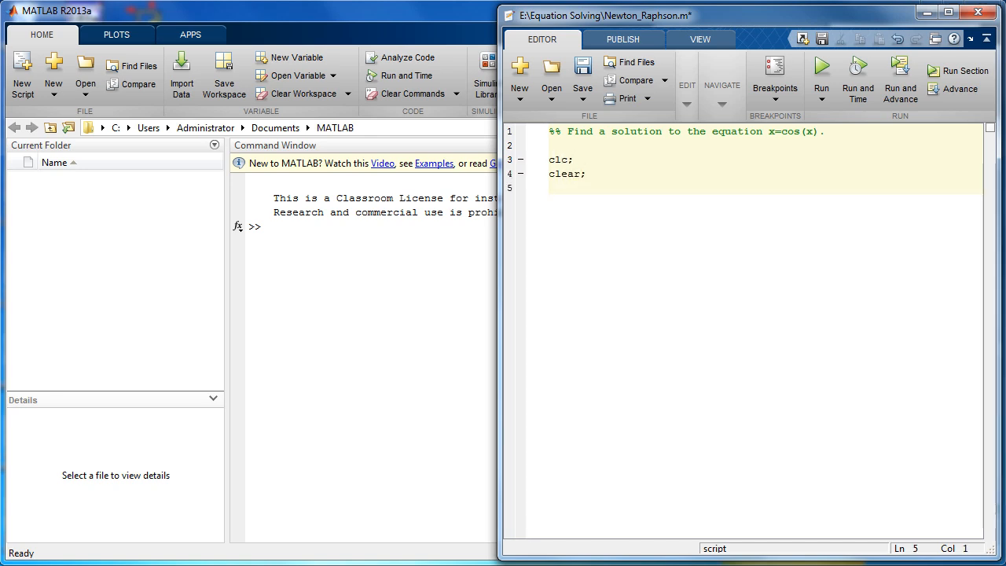
text(format)
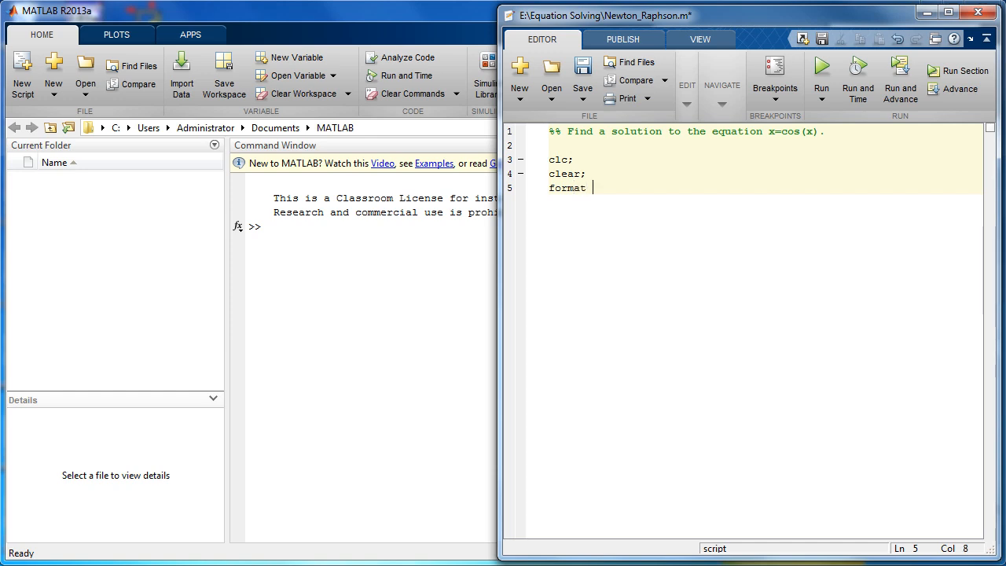
text(short;)
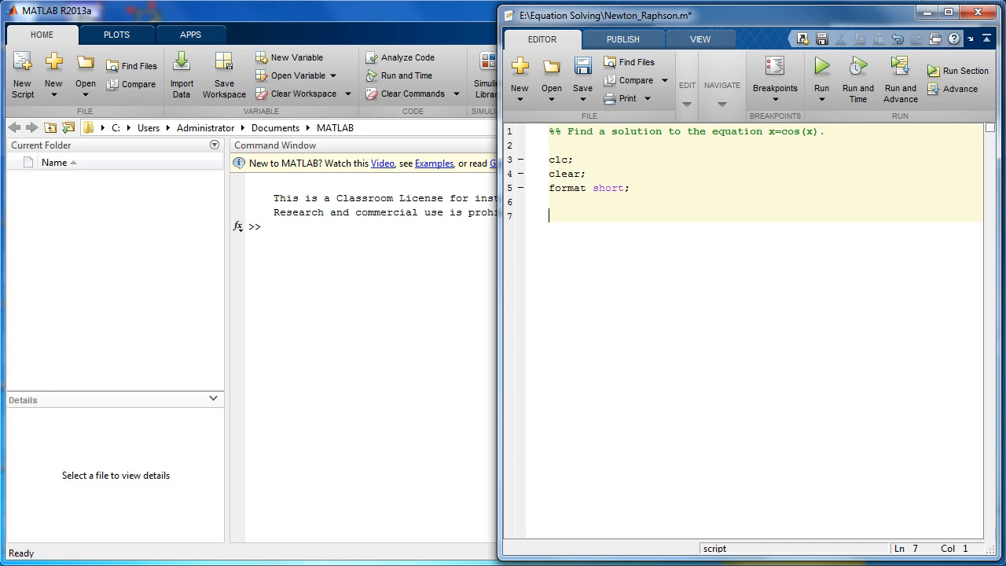
text(x=-*)
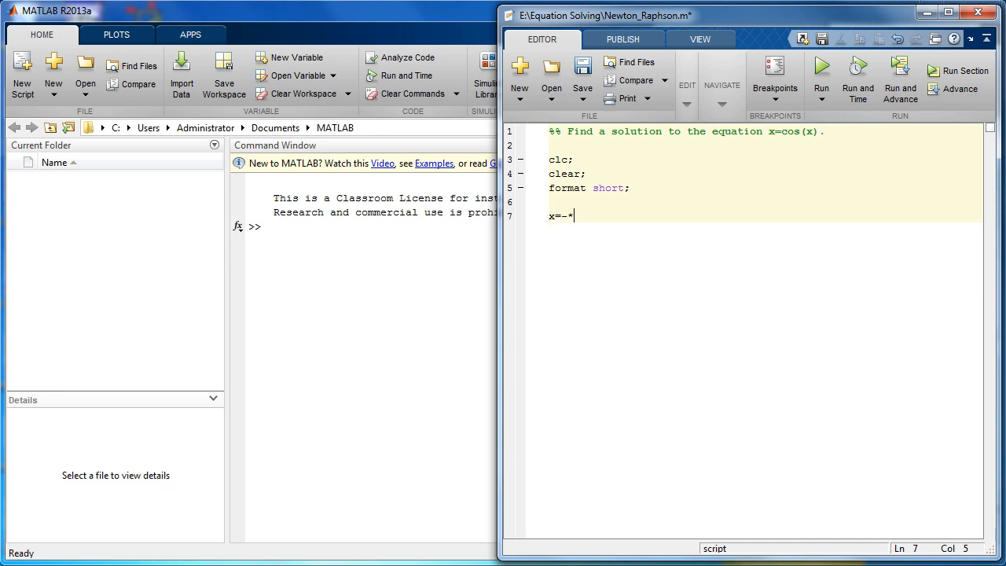
text(1)
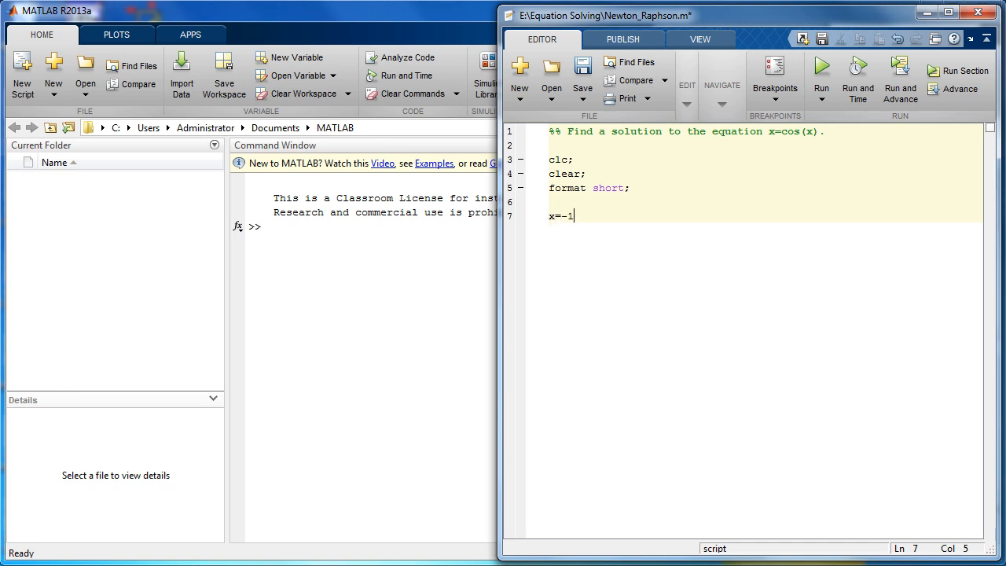
text(0:1)
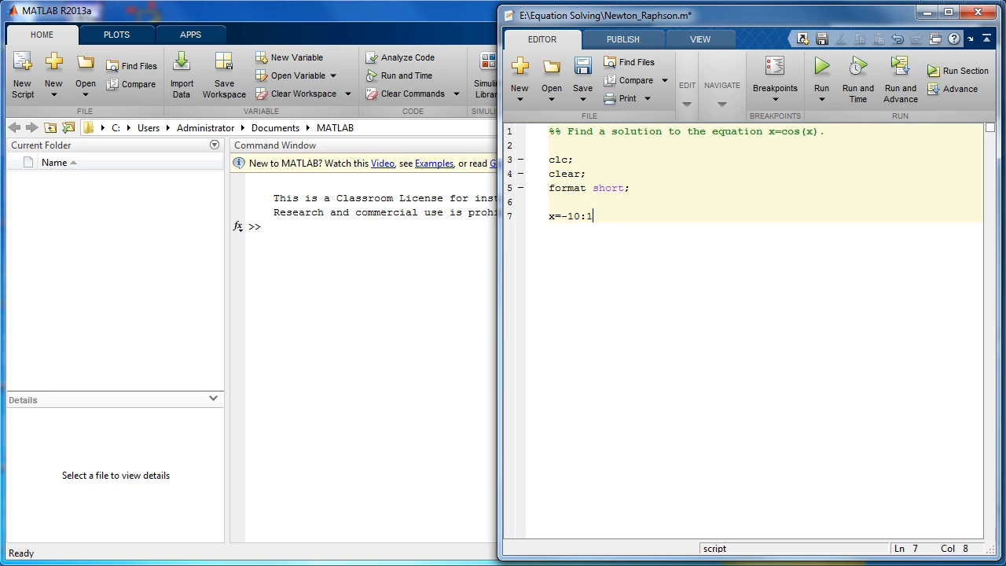
text(:1)
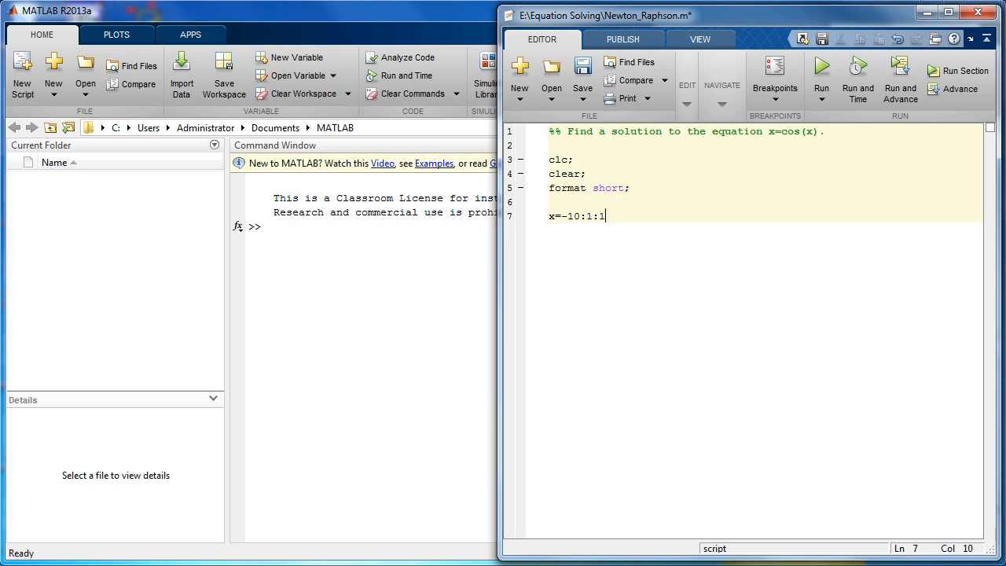
text(0;)
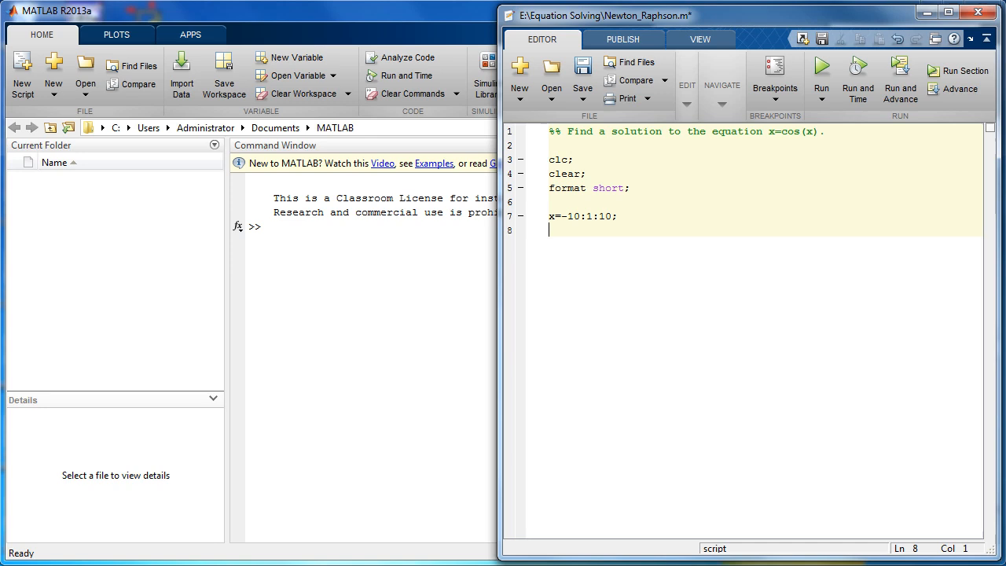
text(y=)
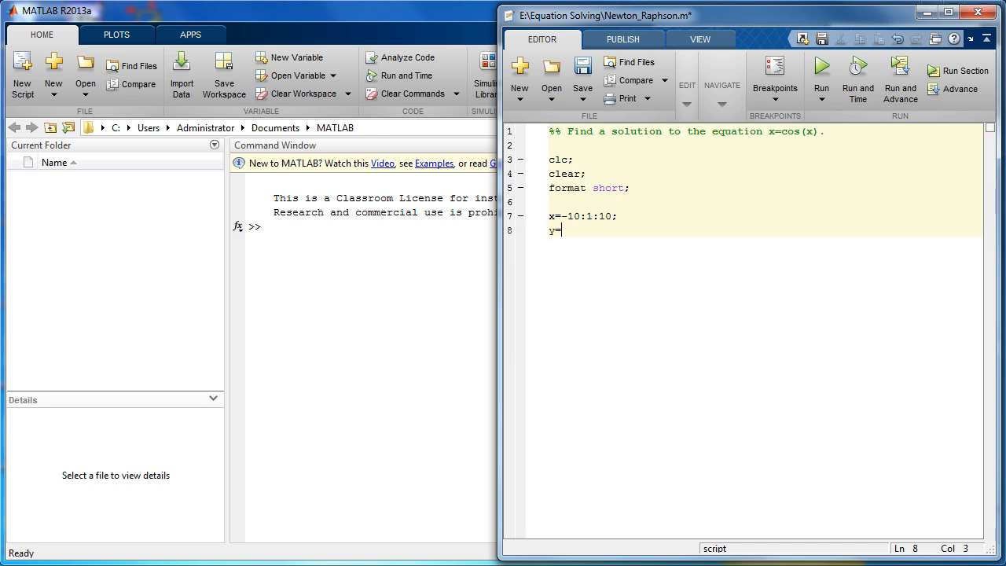
text(cos ()
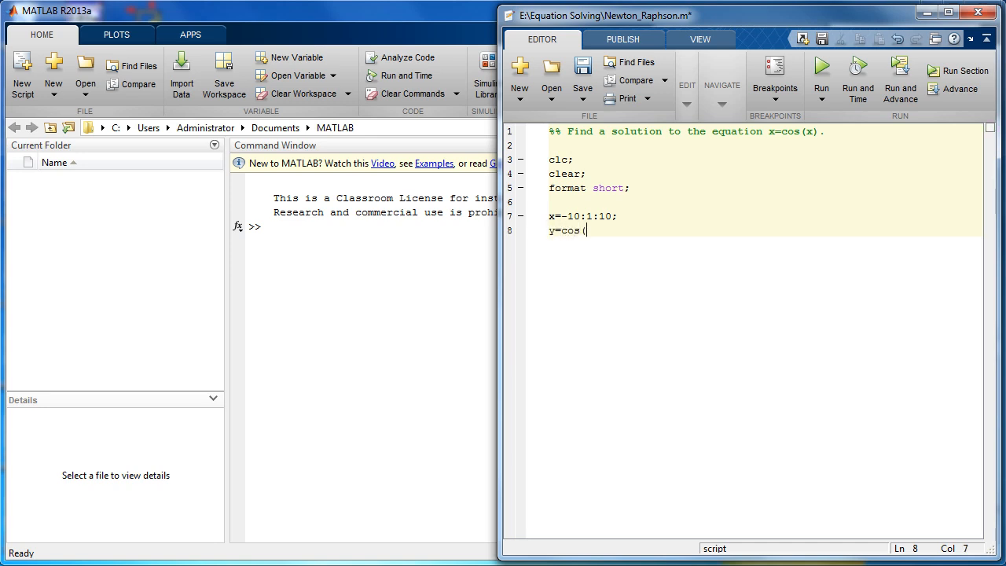
text(x)-x)
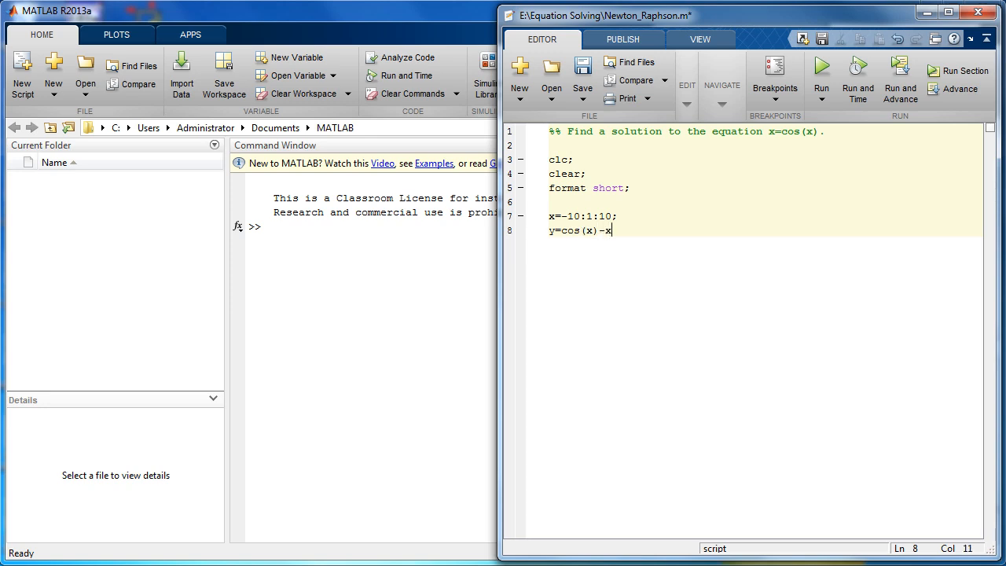
text(;)
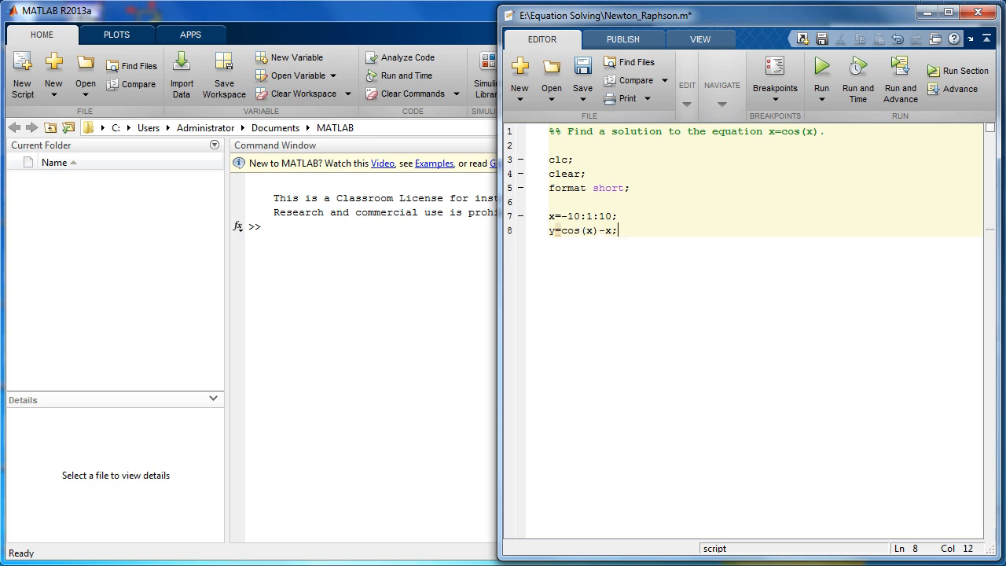
- Add plot(x,y,'k') with axis([-10 10 ...]) and line([...]) axis lines
text(plot(x,y,'k')
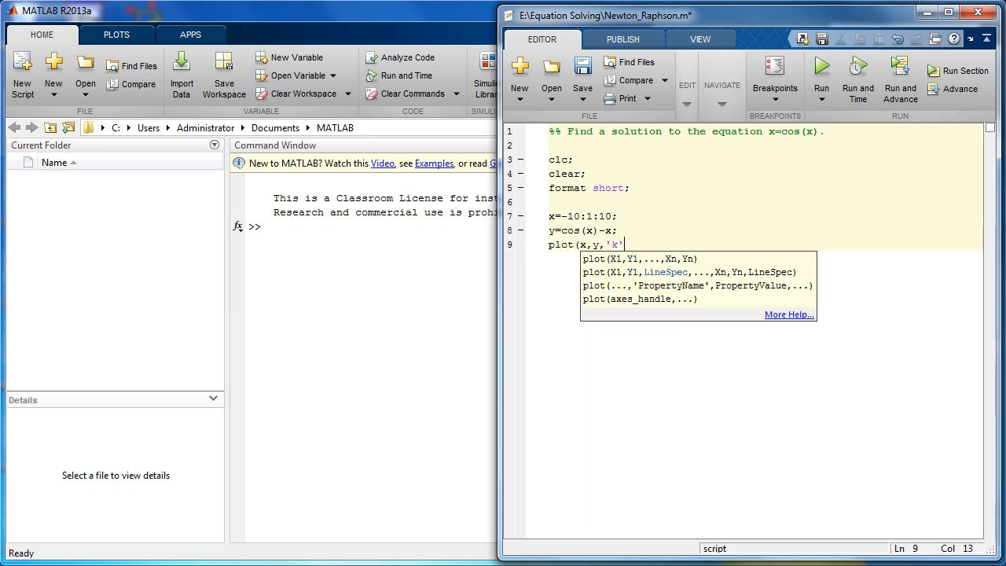
text(,axis([-10 10 -10 10]),...)
text(li)
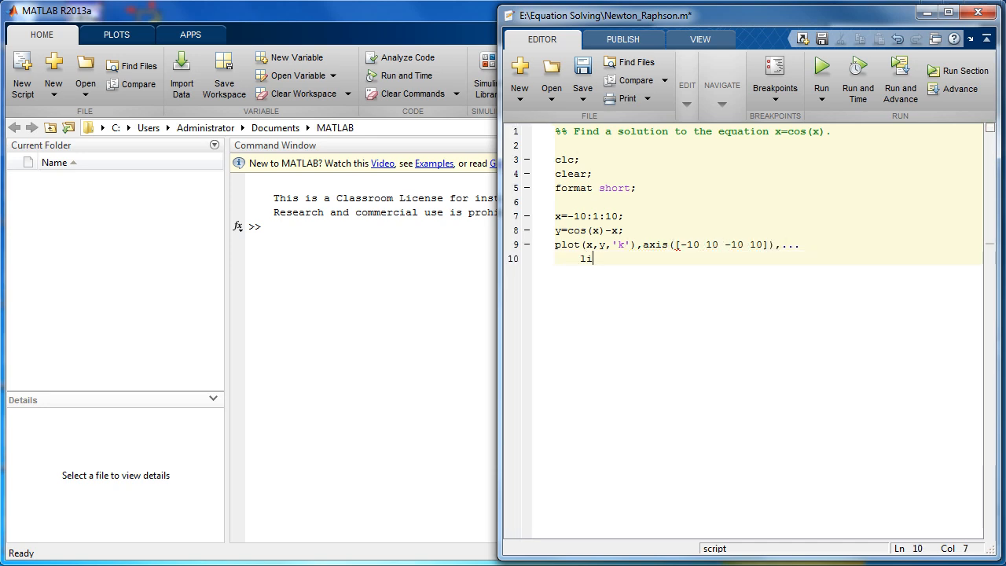
text(ne)
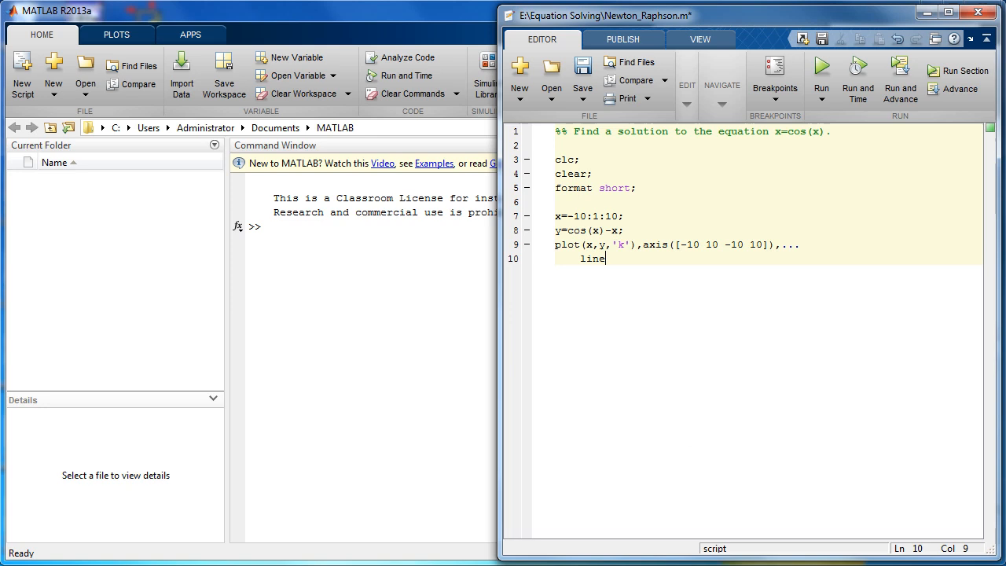
text(([)
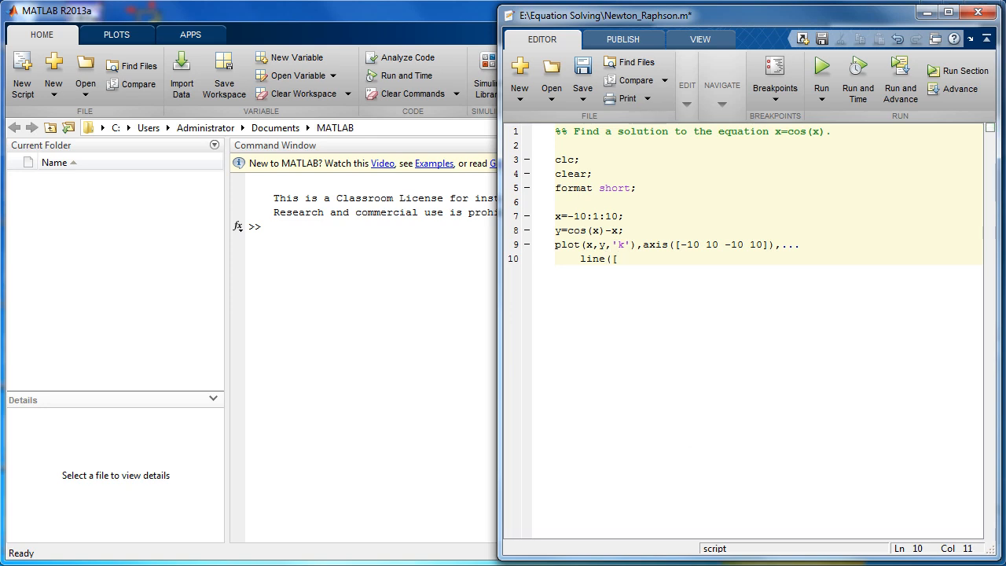
text(-10 10],[0 0)
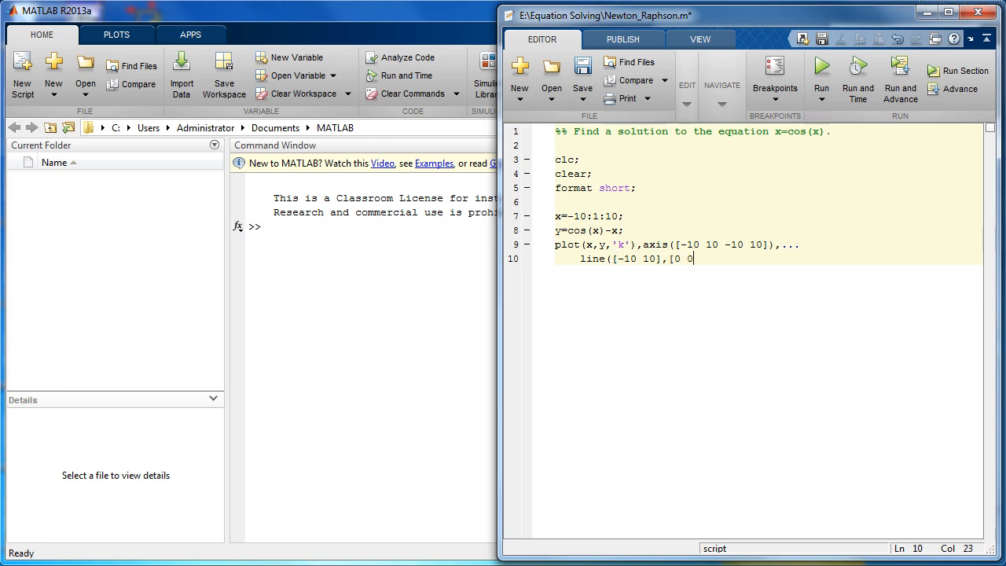
text(]),line([0 0],[-10 10)
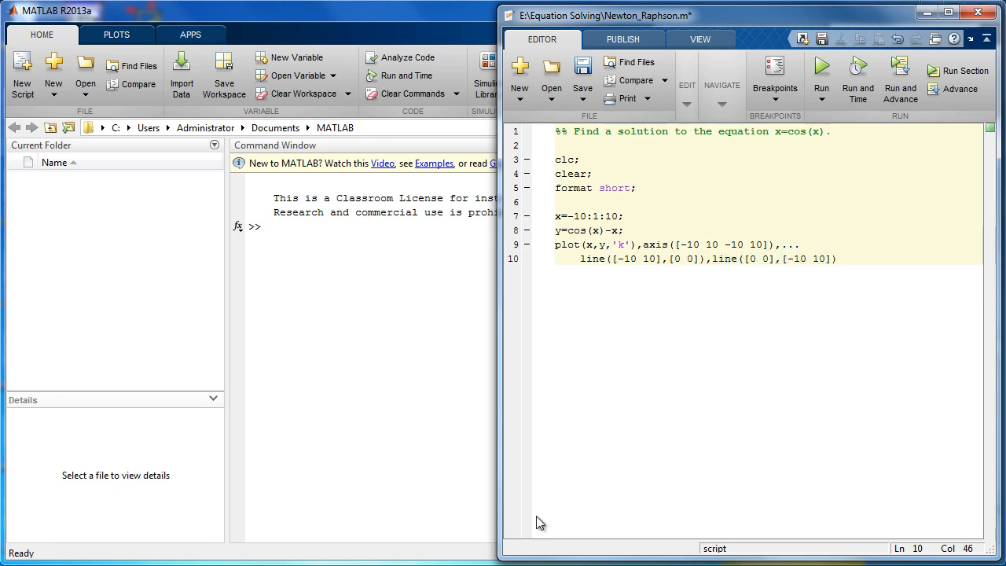
- Run Newton_Raphson.m to plot the cos(x)-x curve in Figure 1
click(821, 71)
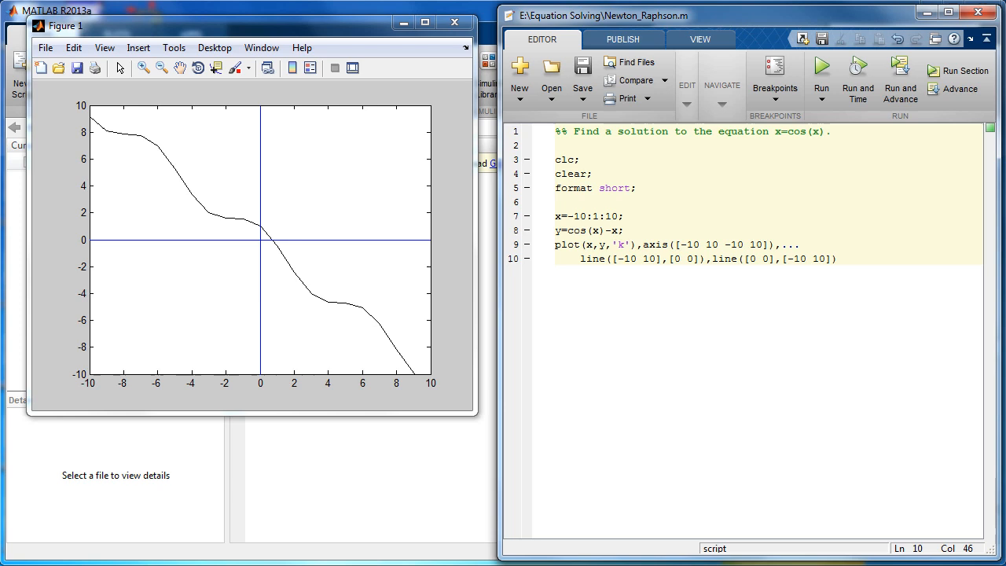
- Start a new %% Solution section below the plot code and set ea=0.0001
key(Enter)
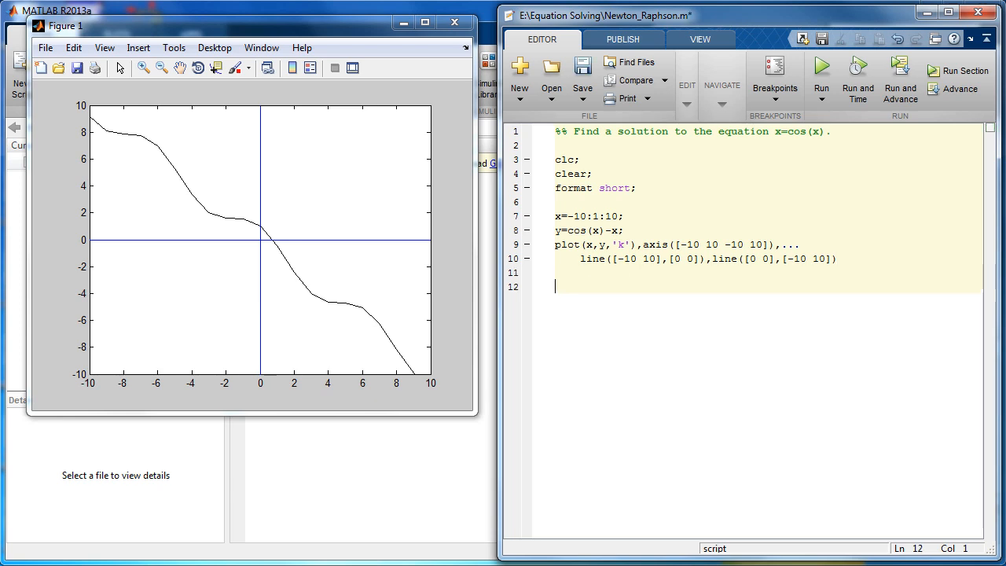
text(%%)
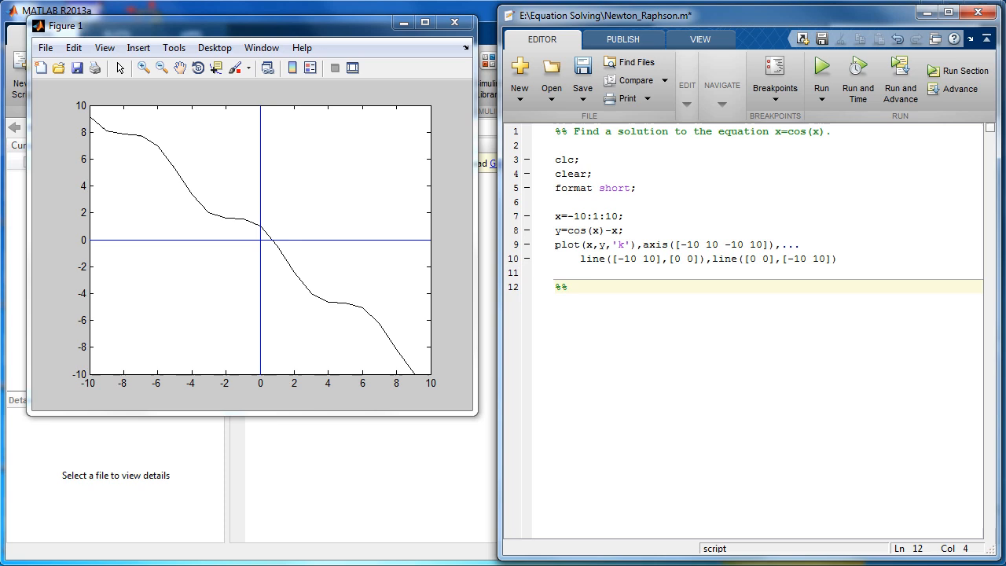
text(Solution using Newton-Raphson Method.)
text(ea=)
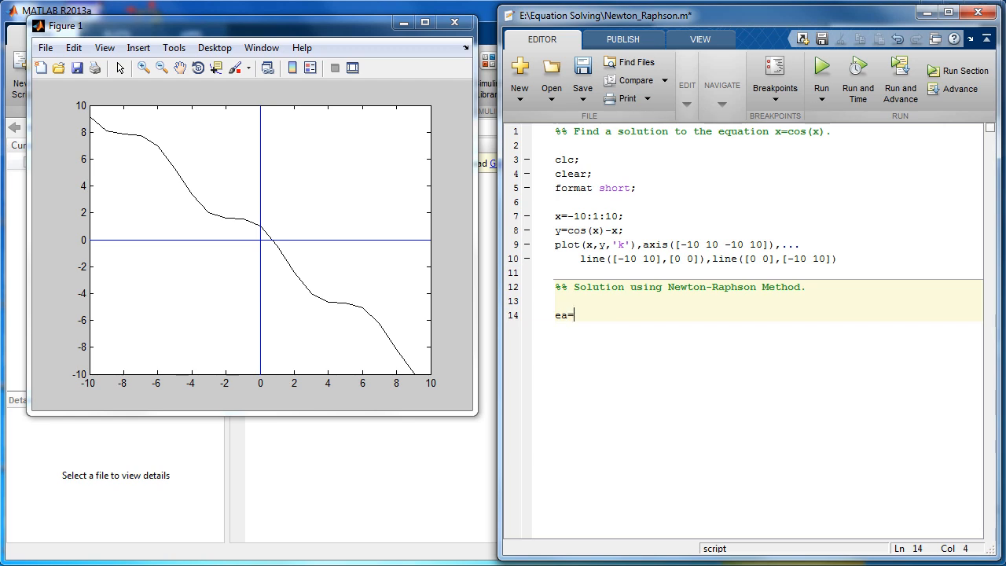
text(0.)
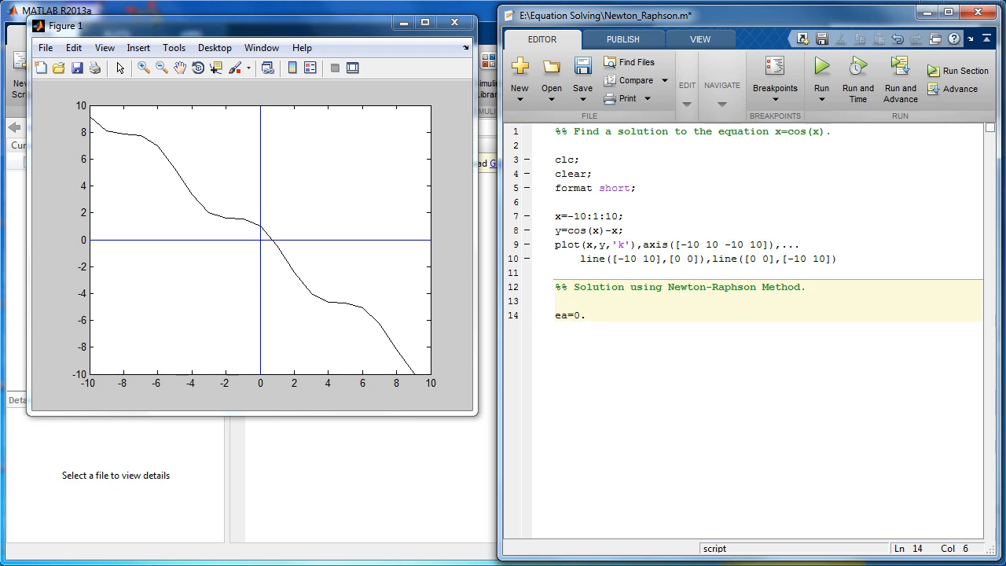
text(0001;)
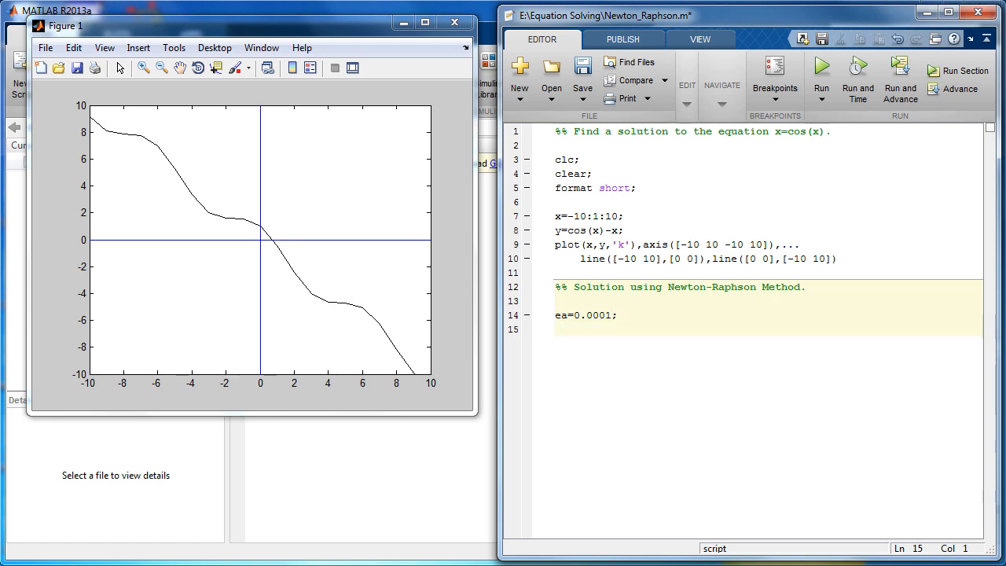
- Set maxiter=10, starting guess xk=1 and counter k=1 on separate lines
text(maxiter)
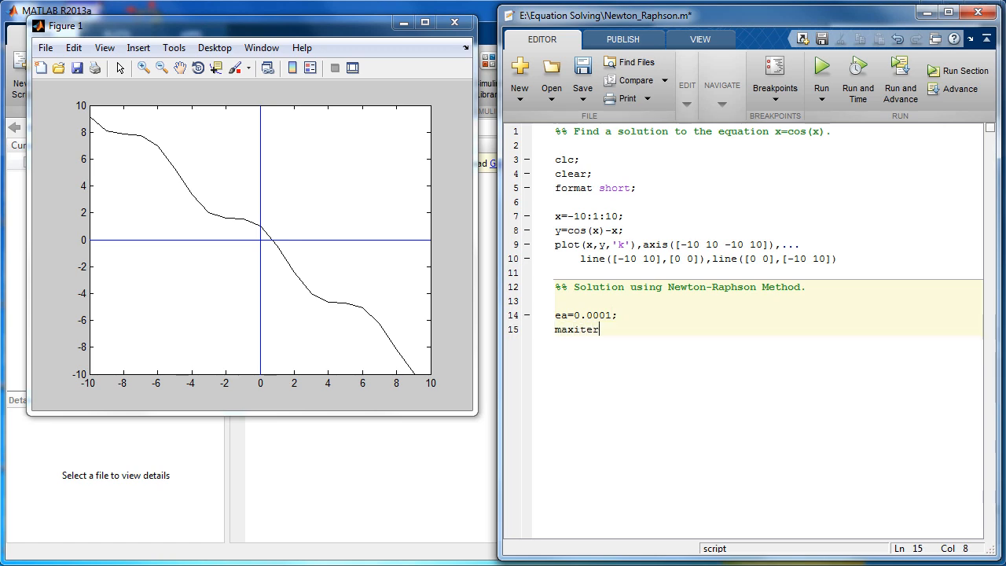
text(=10)
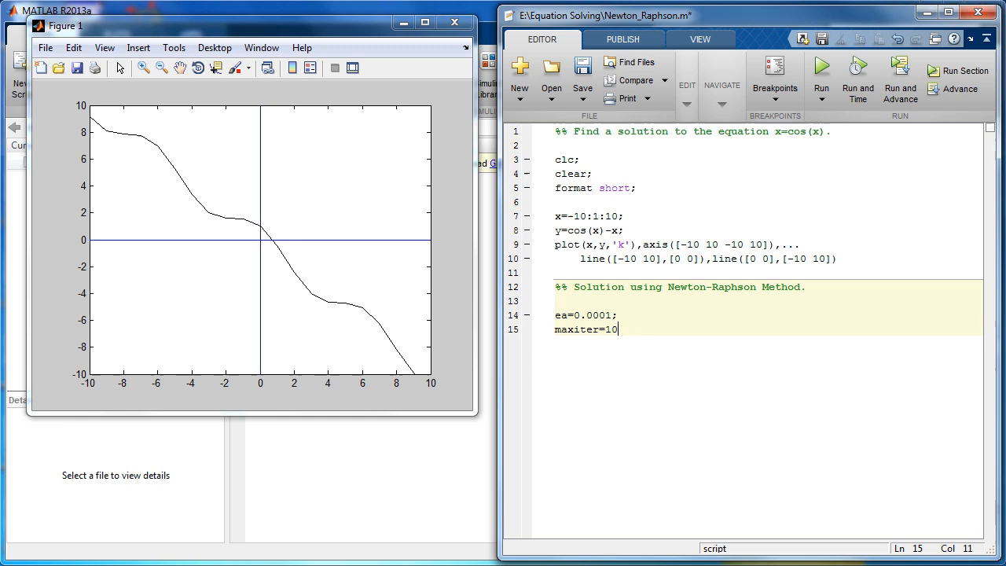
key(enter)
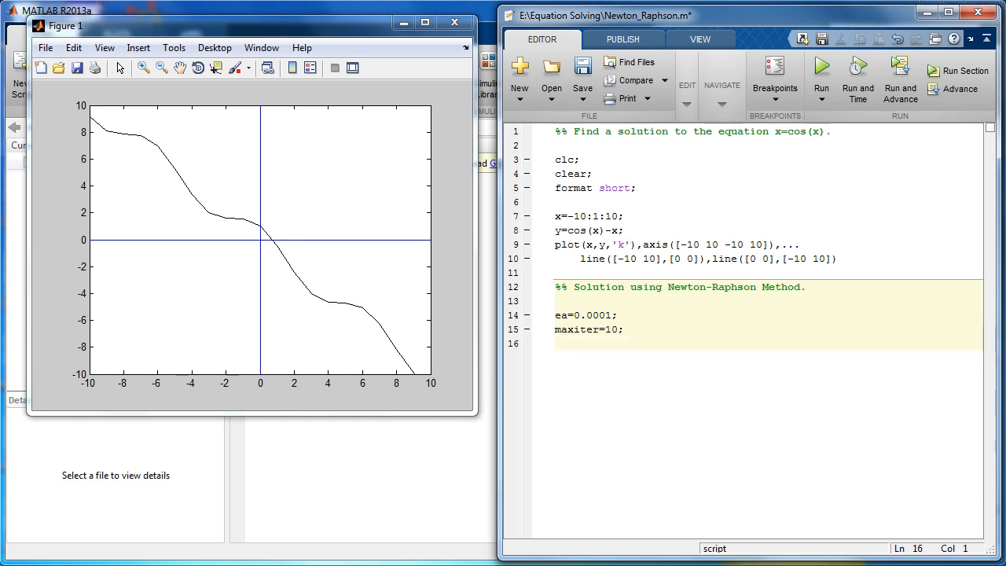
text(xk)
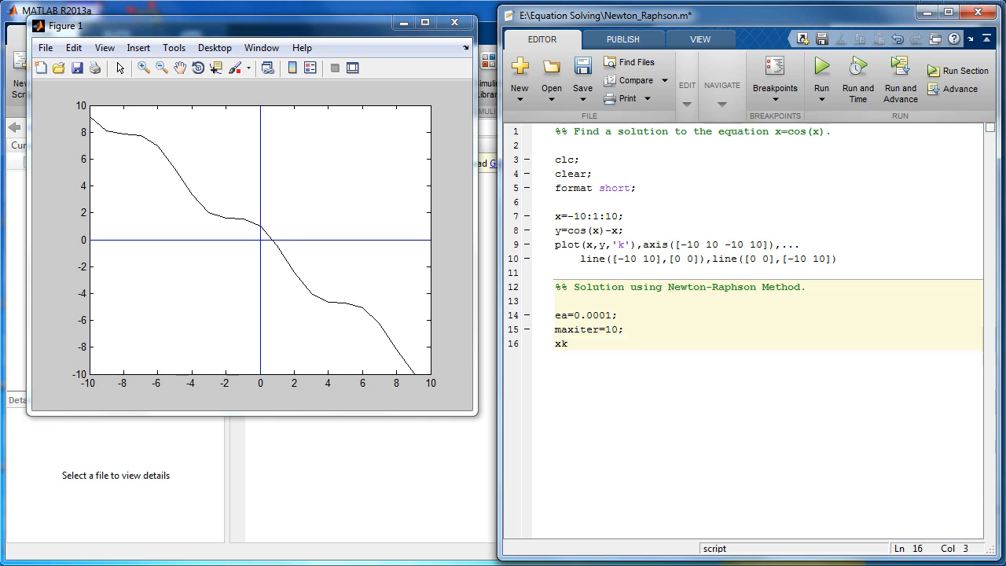
text(=1)
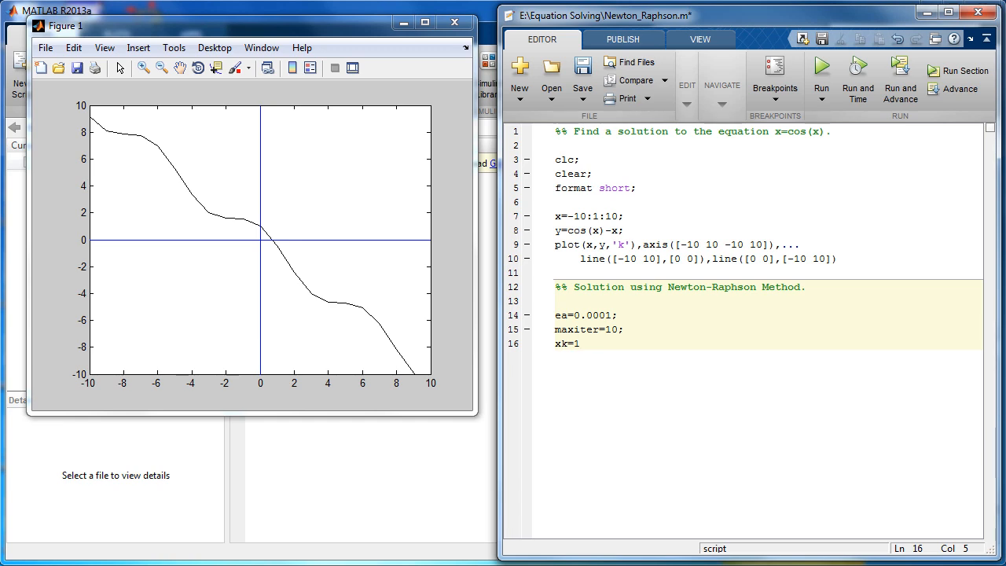
key(enter)
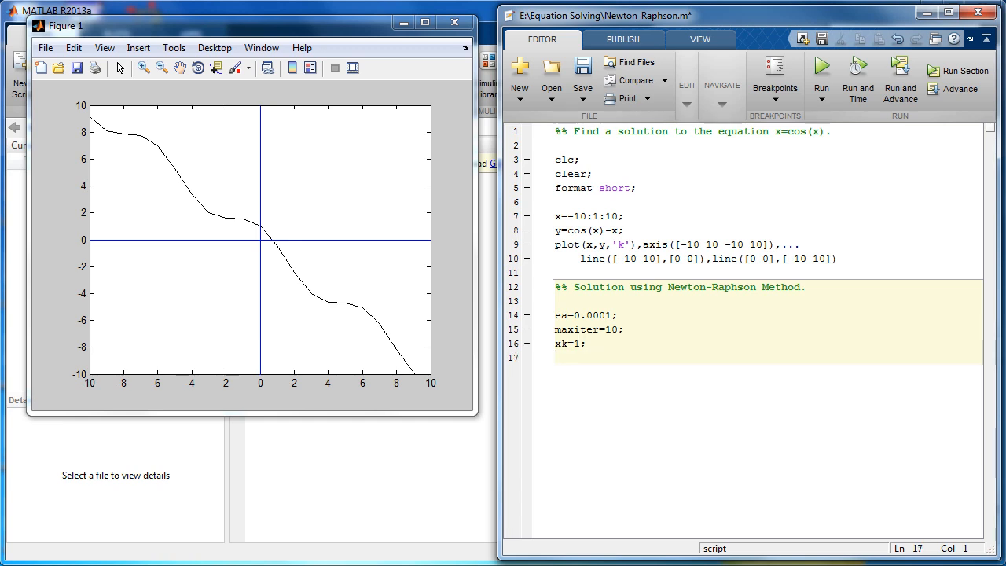
text(k=1)
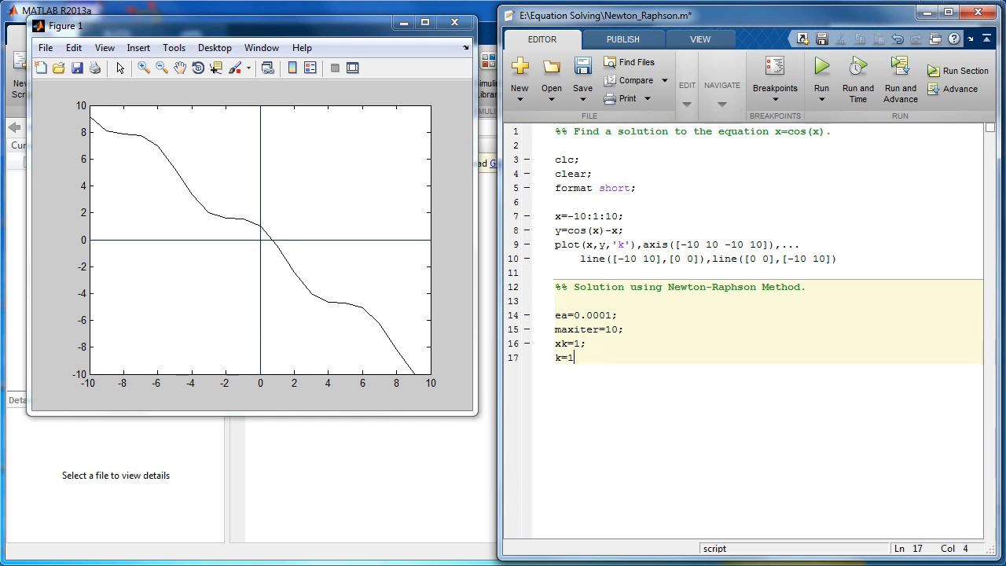
text(;)
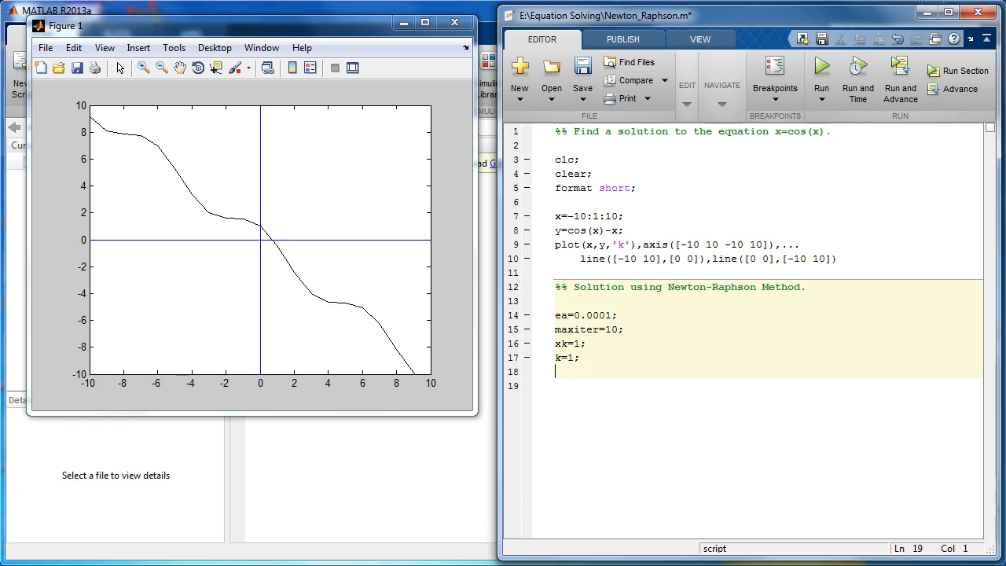
- Add an fprintf(1,...) line printing the top dashed border
text(fpri)
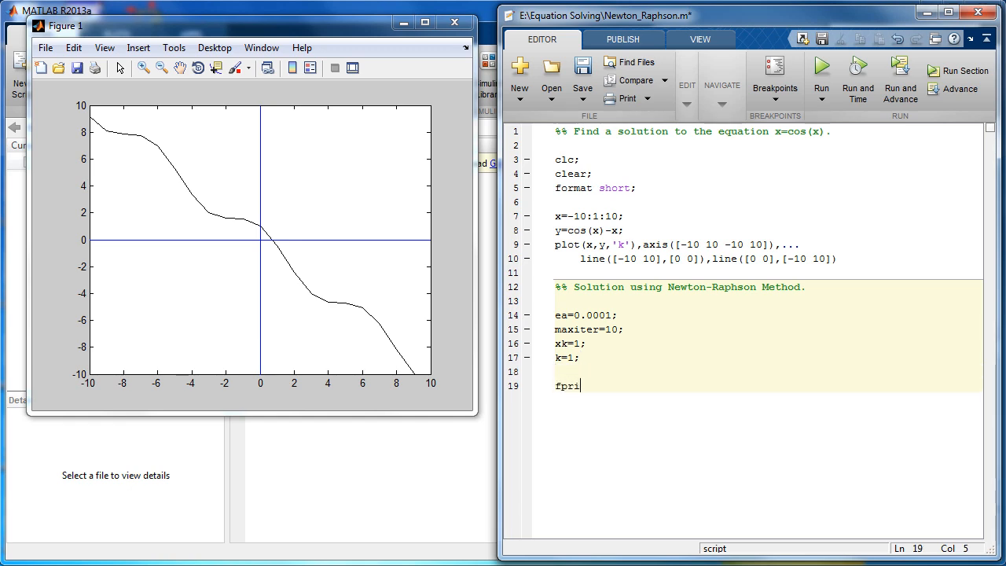
text(ntf)
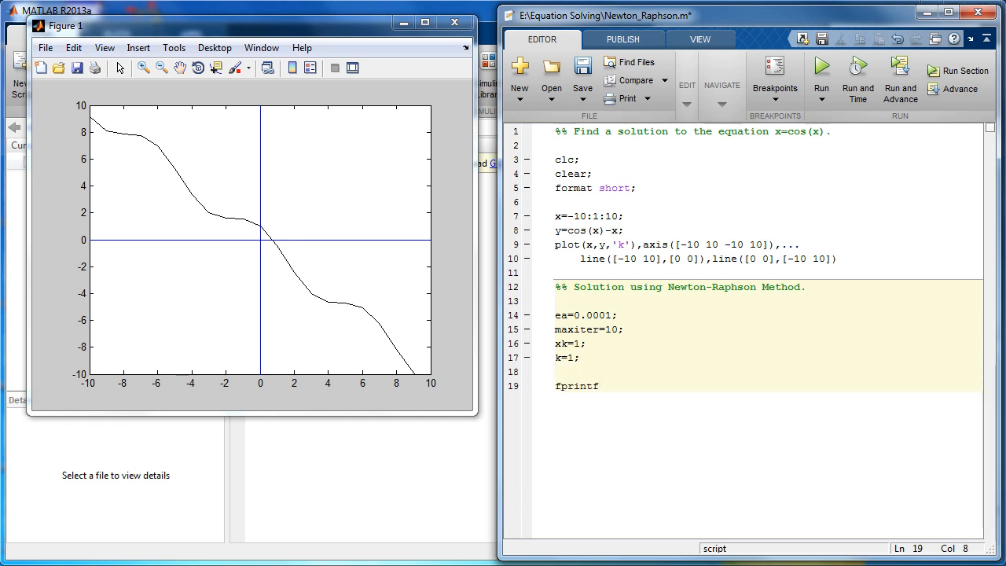
text(()
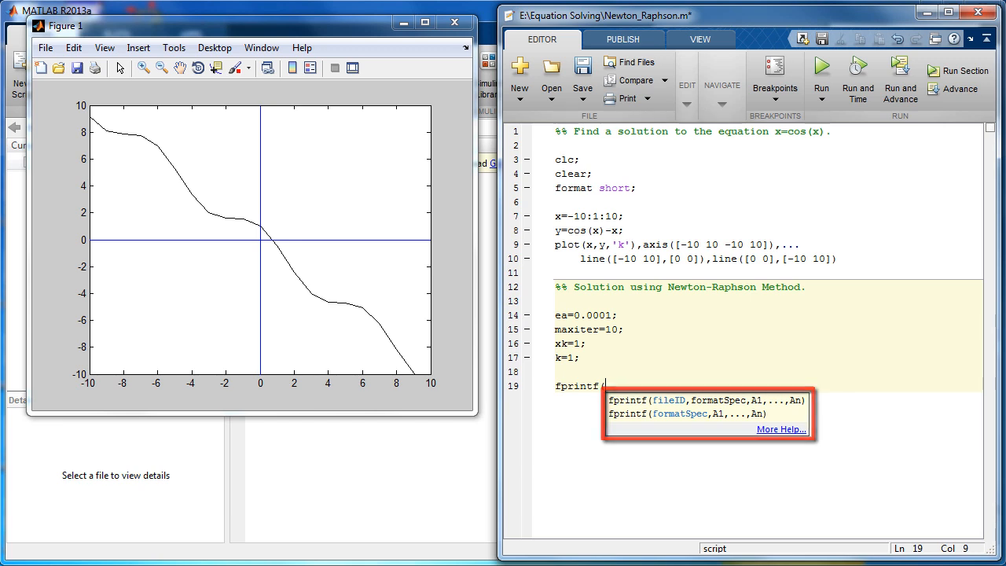
text((1)
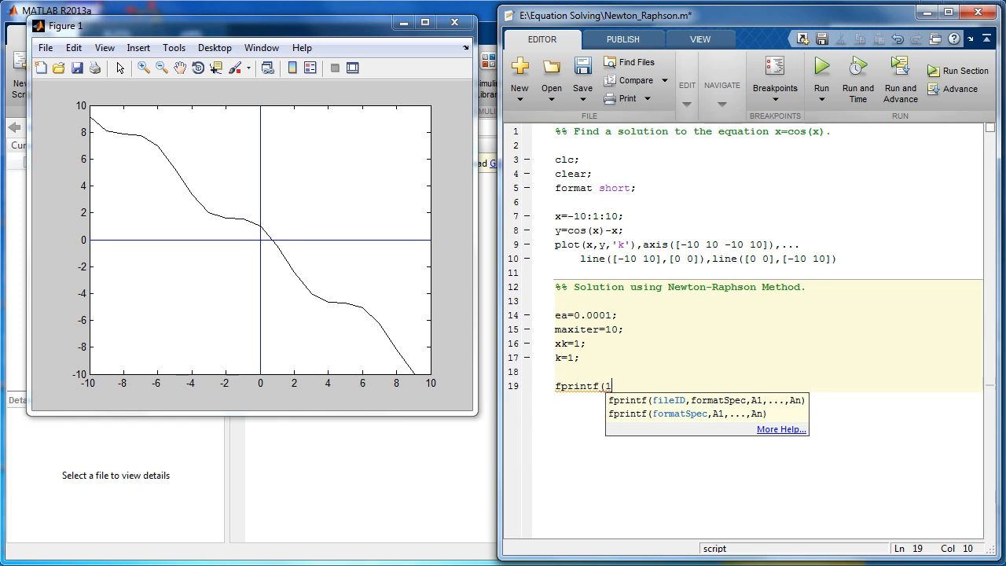
text(,)
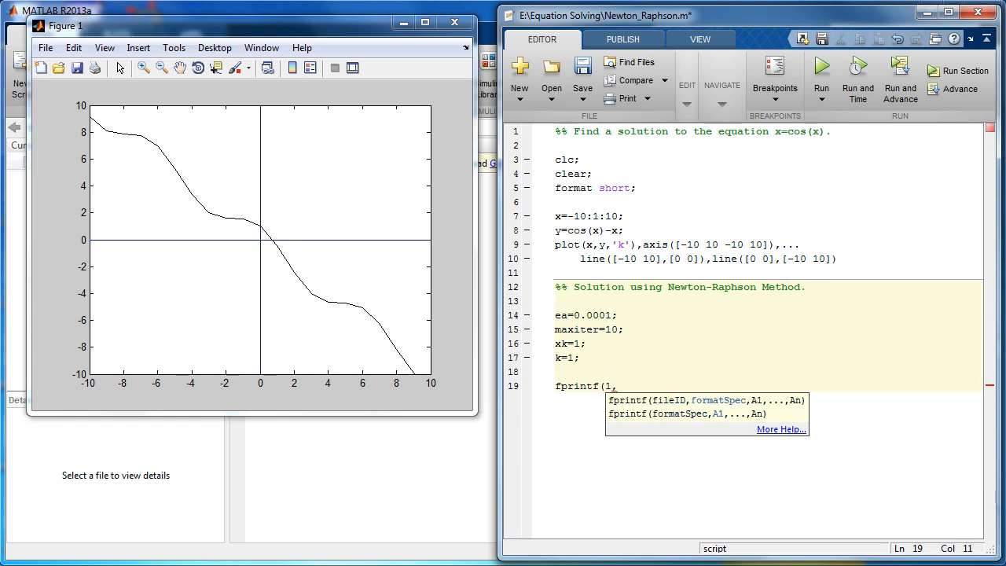
text(')
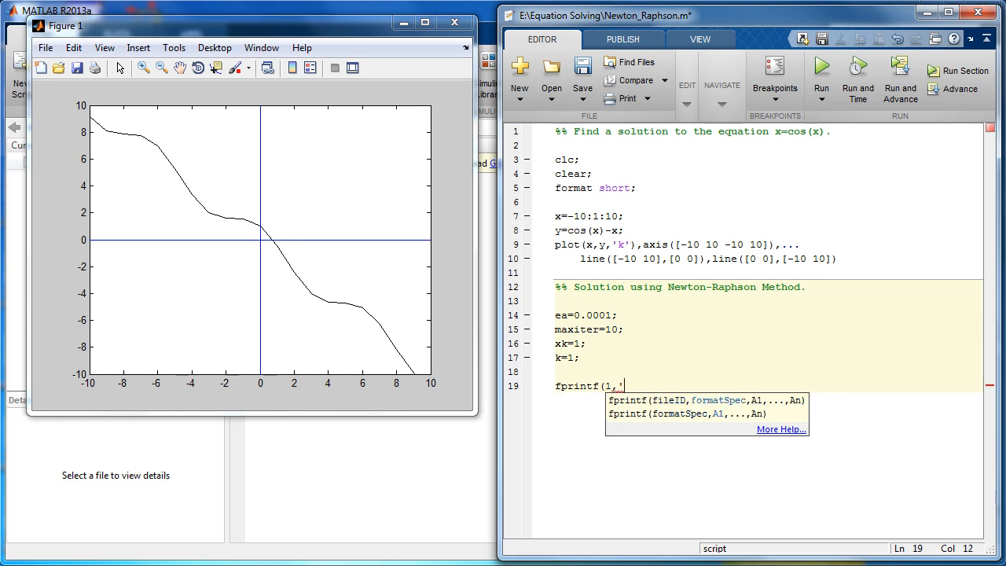
text(-------------------)
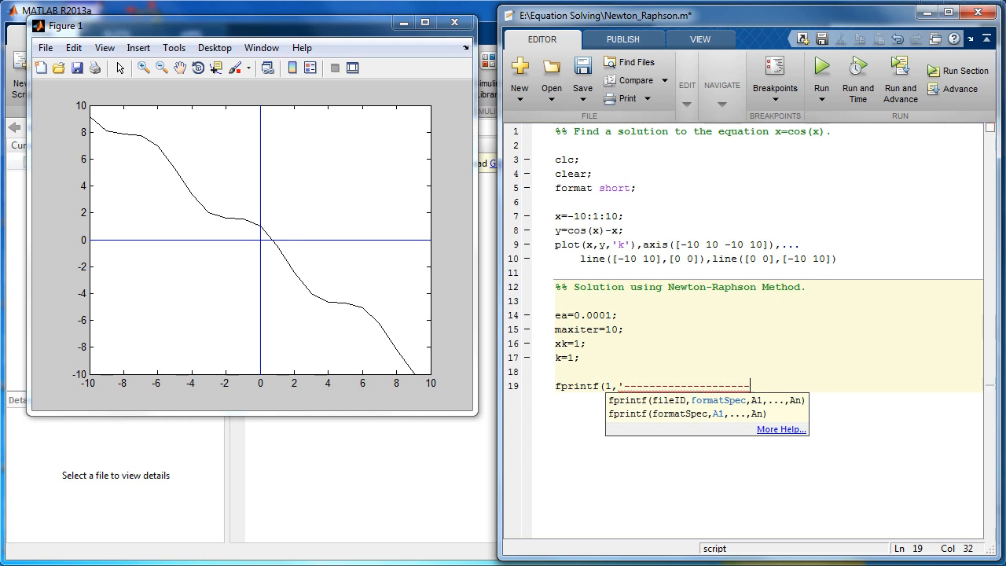
text(-------------------------------------------------)
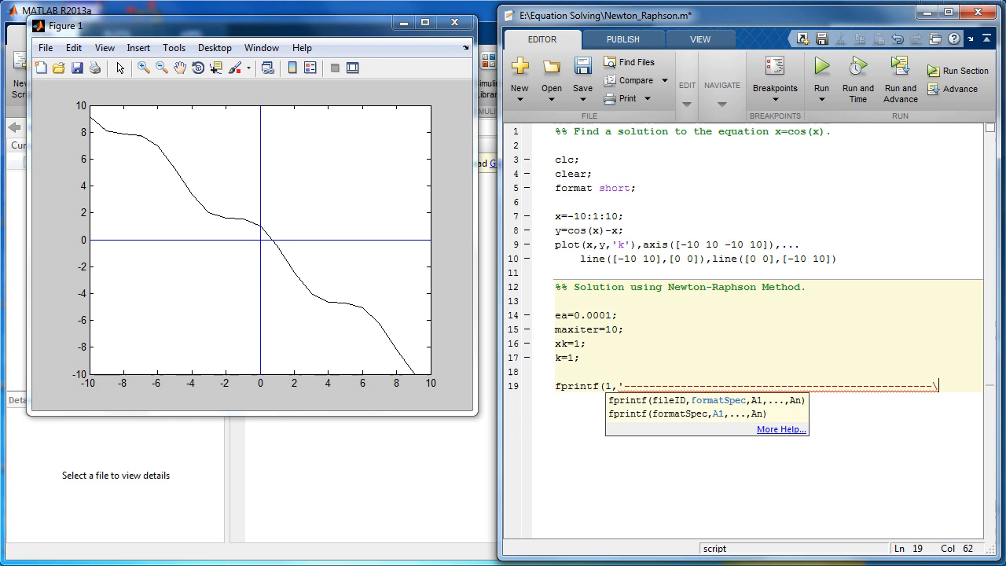
text(\n)
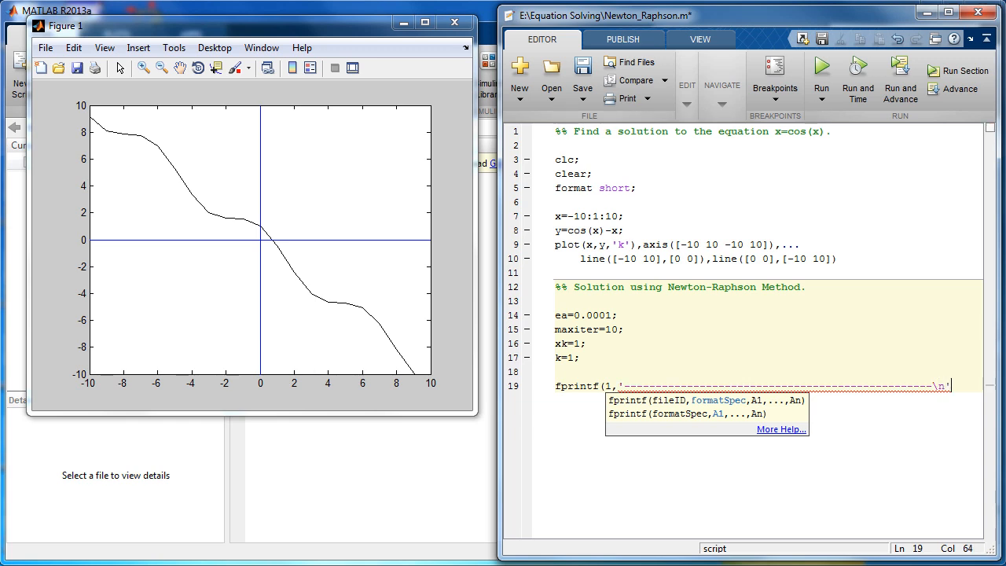
key(enter)
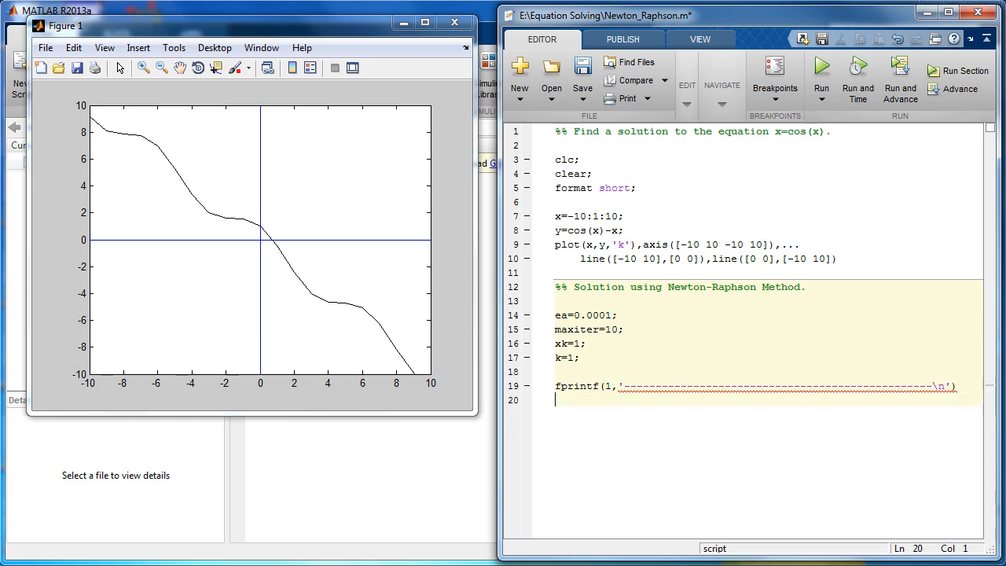
- Add fprintf lines printing 'Iteration xk f(xk) Ea' and a second dashed border
text(fpr)
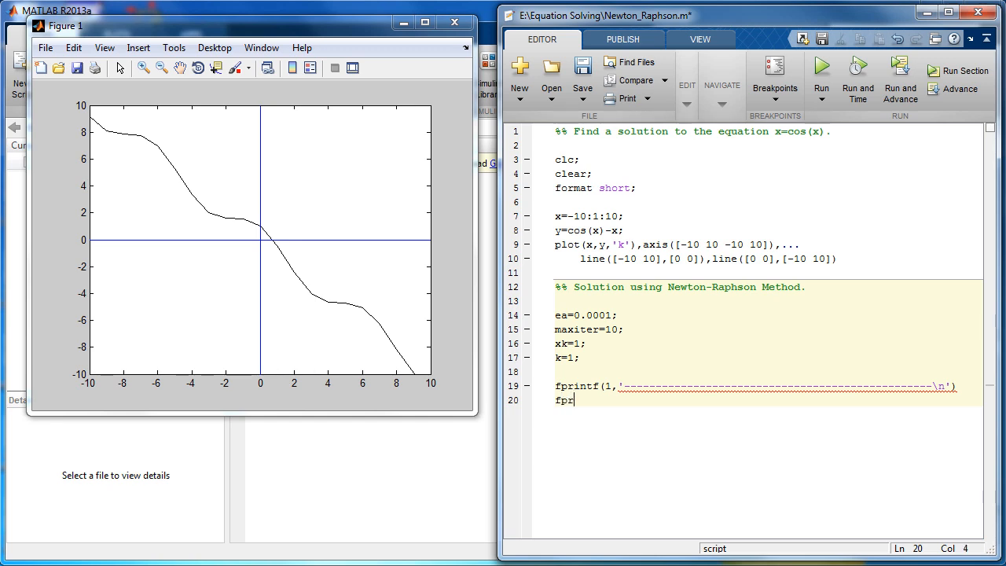
text(intf)
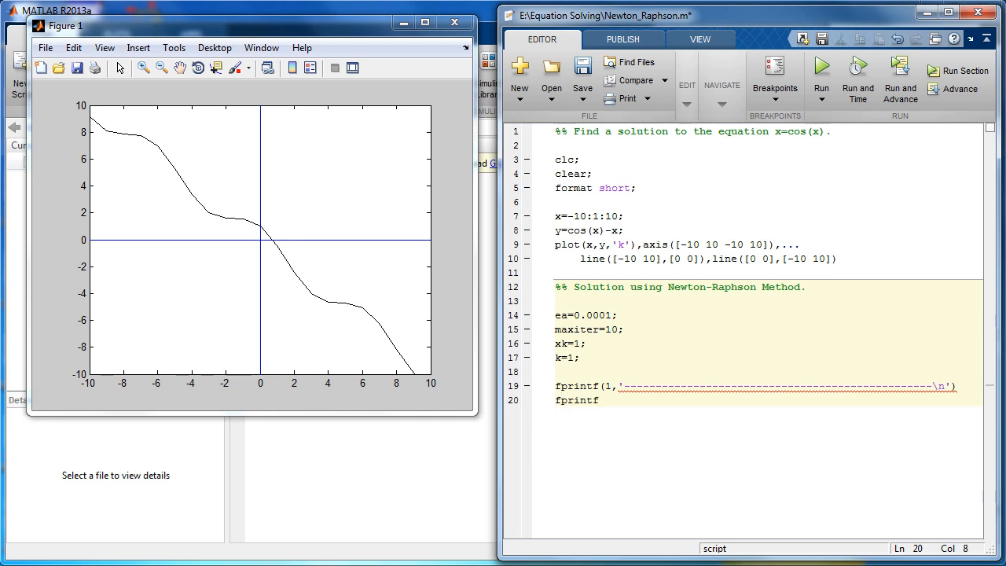
text(()
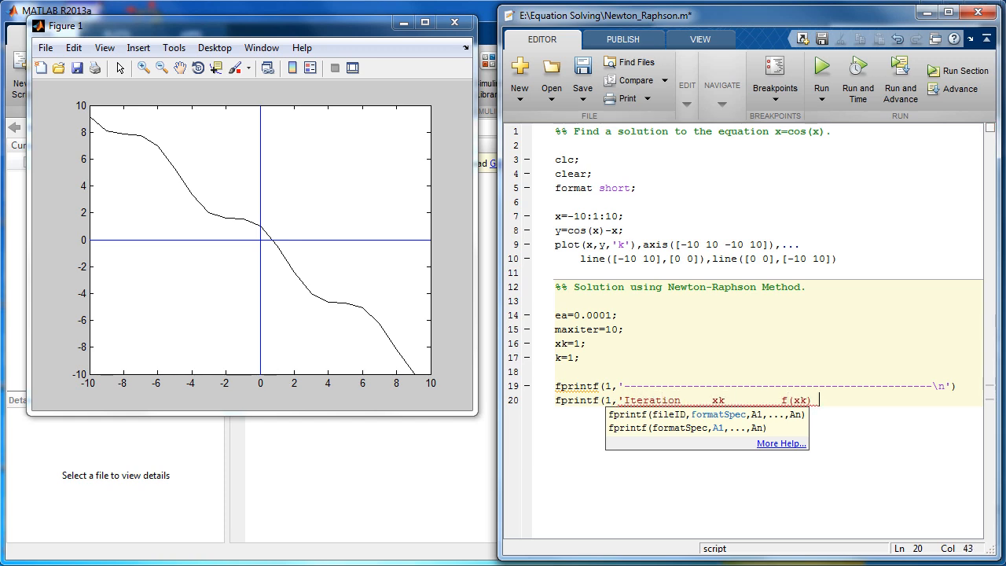
text(Ea	\n)
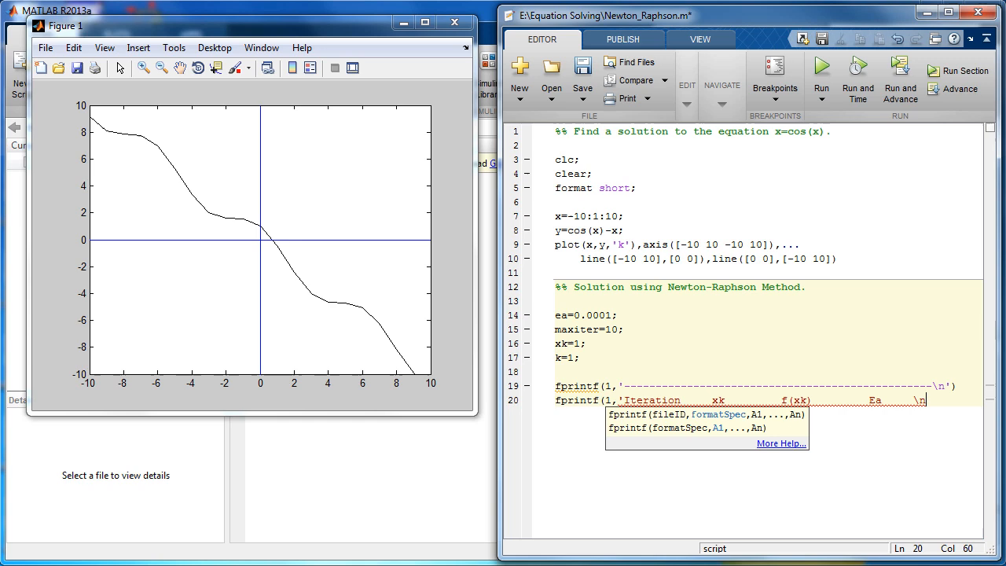
text(fprintf(1,'---------------------------------------------)
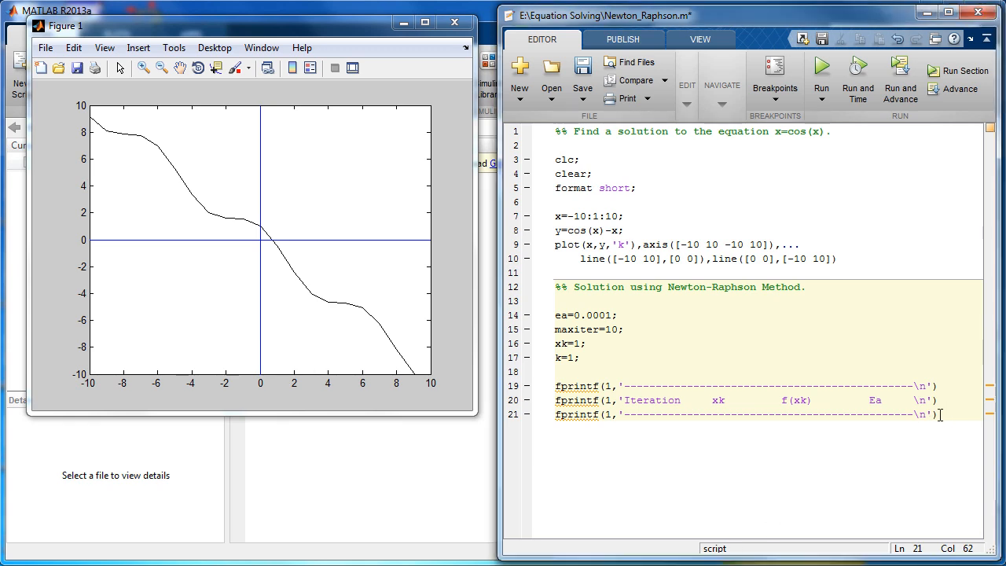
key(enter)
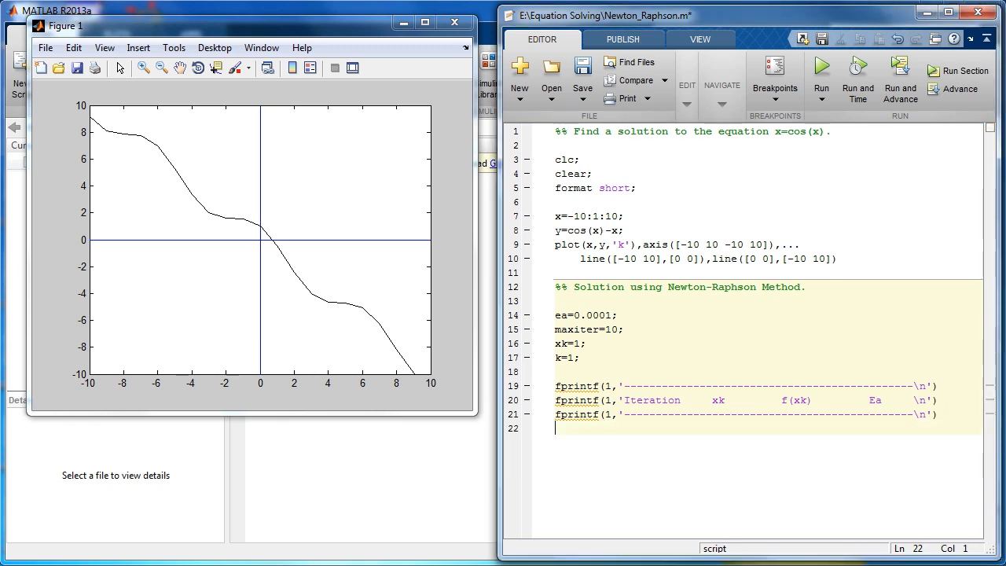
- Start the loop with for k=1:maxiter
text(fo)
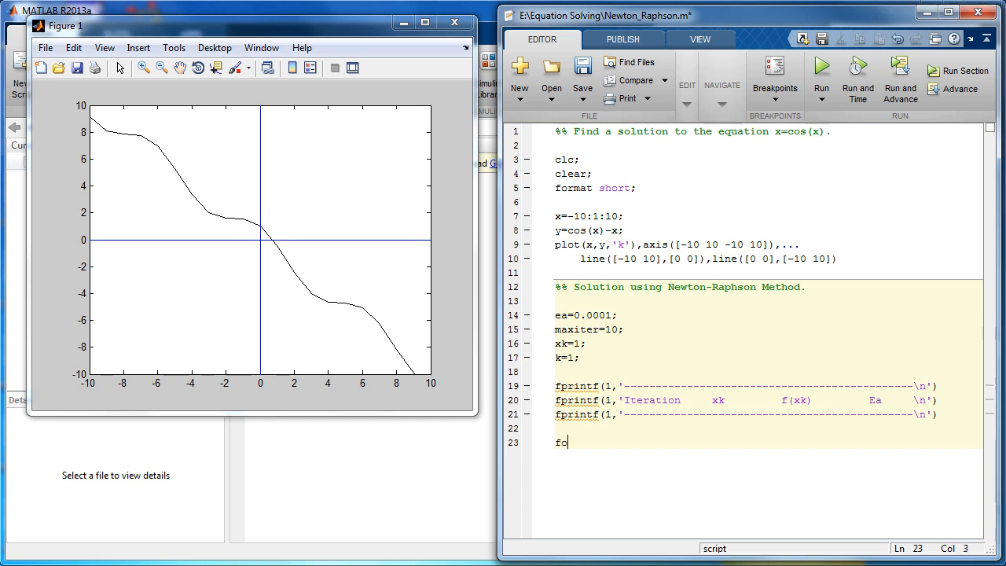
text(r)
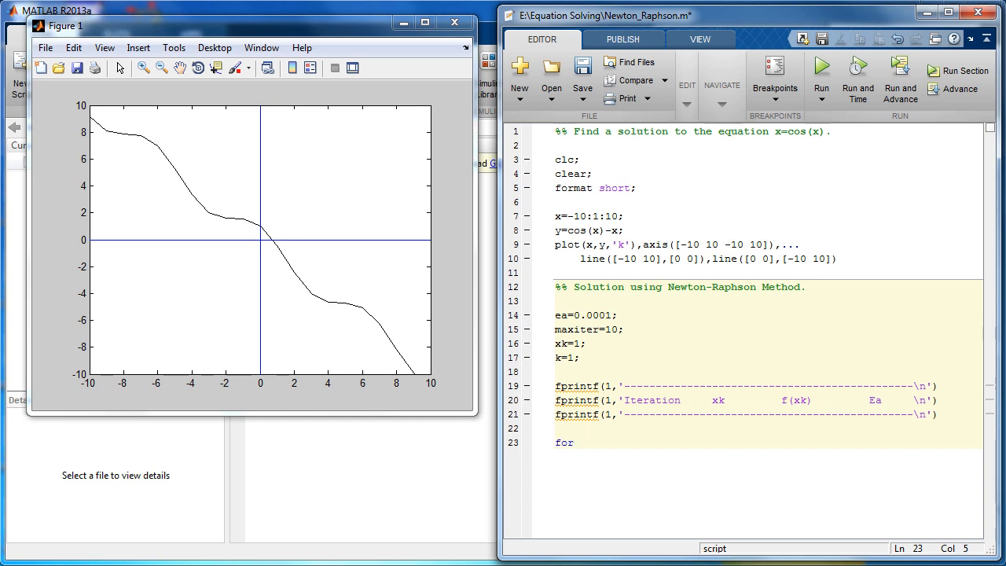
text(k=)
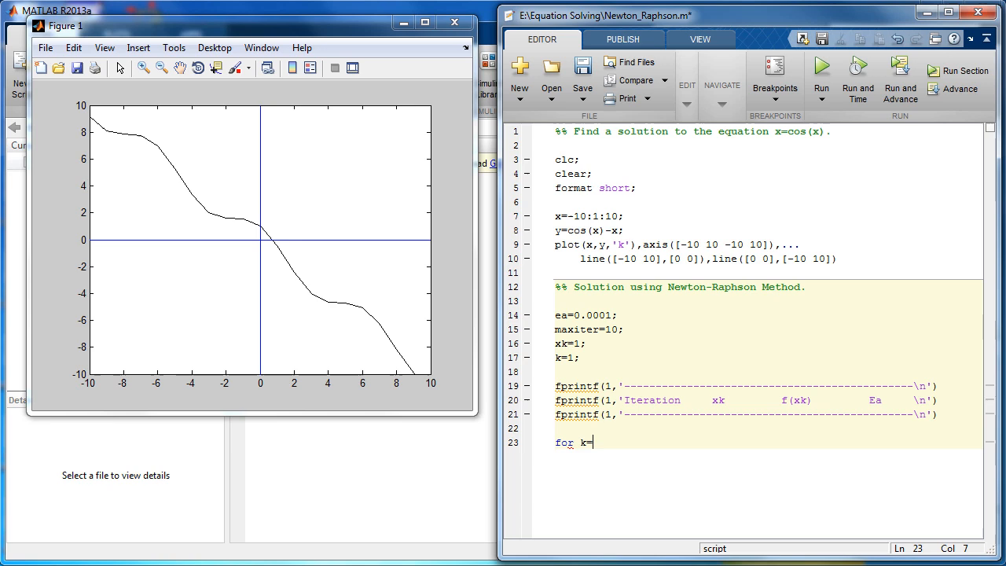
text(1)
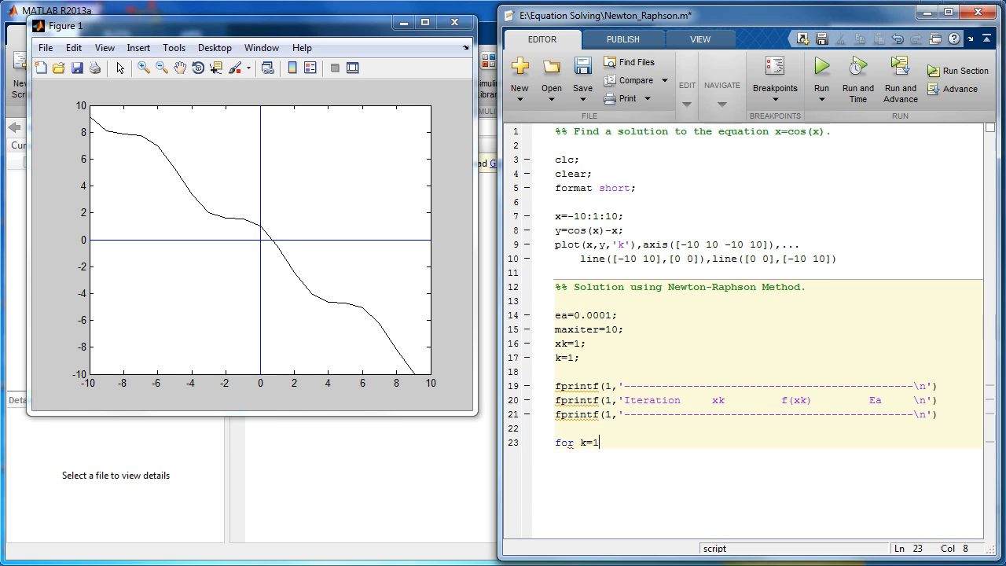
text(:maxi)
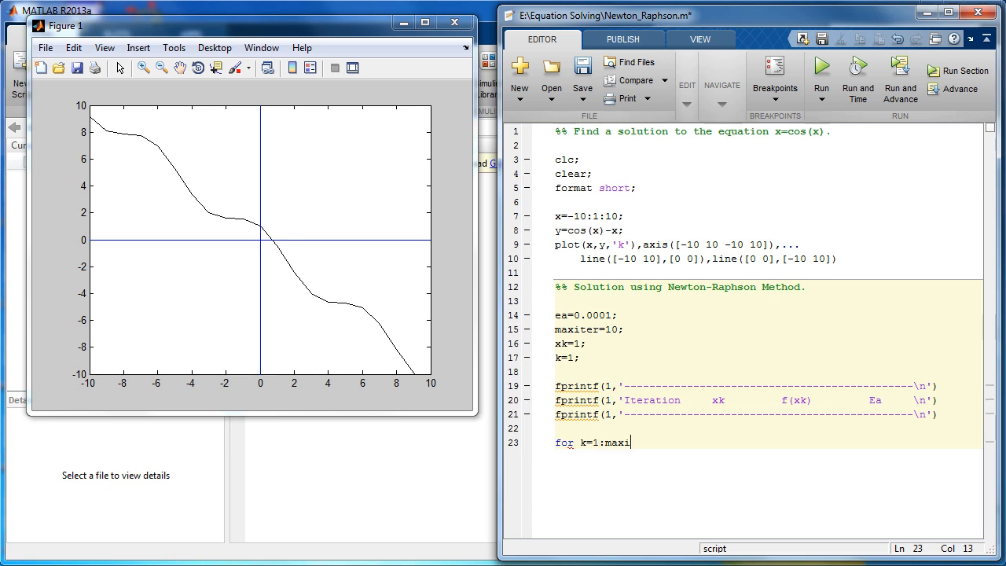
key(enter)
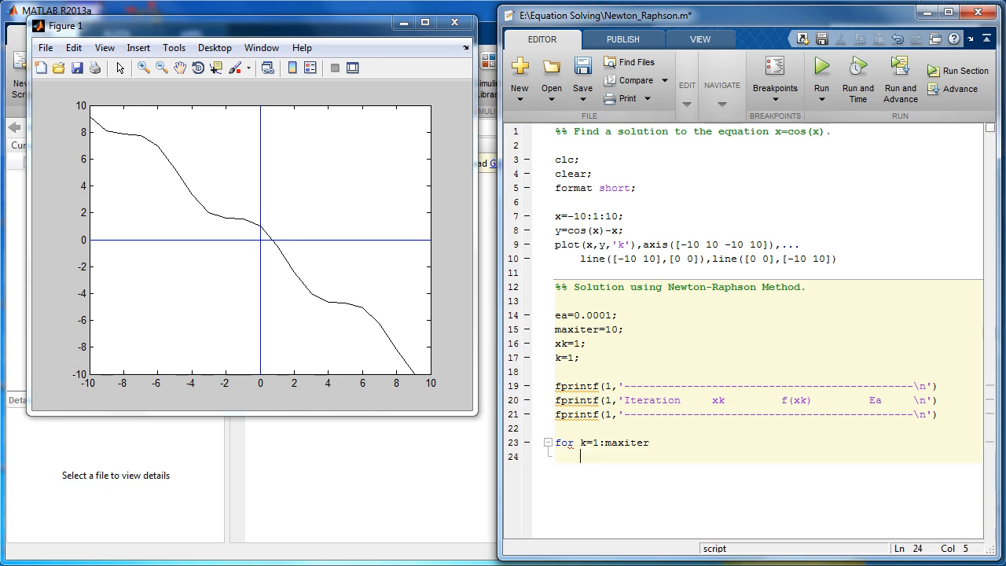
- Compute fx=cos(xk)-xk and fpx=-sin(xk)-1 inside the loop
text(fx=)
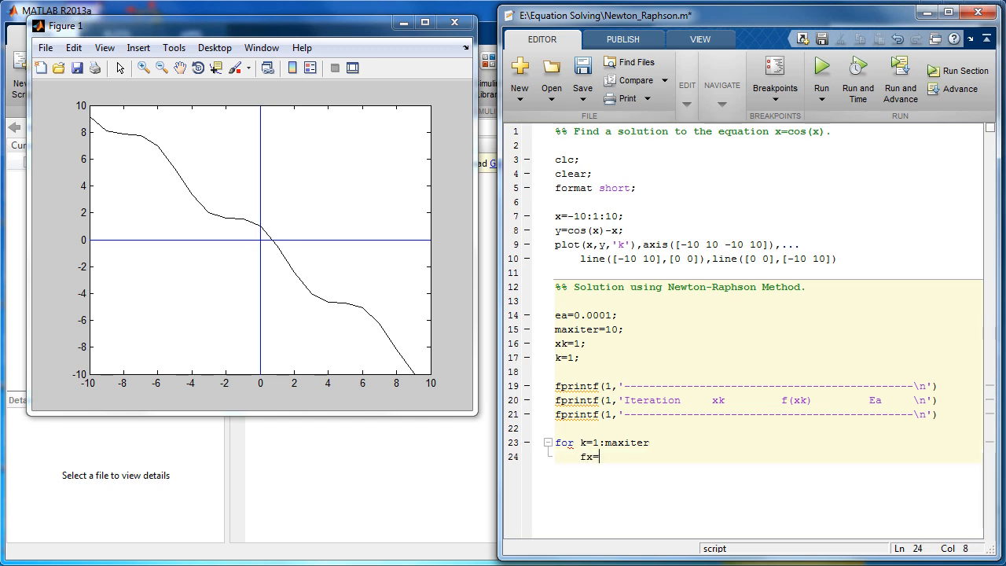
text(cos()
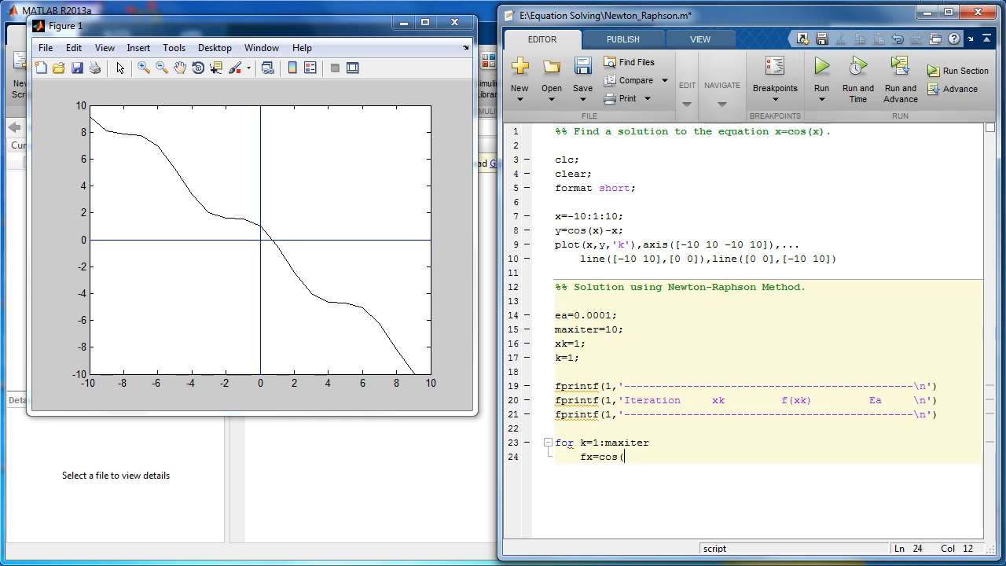
text(xk)-)
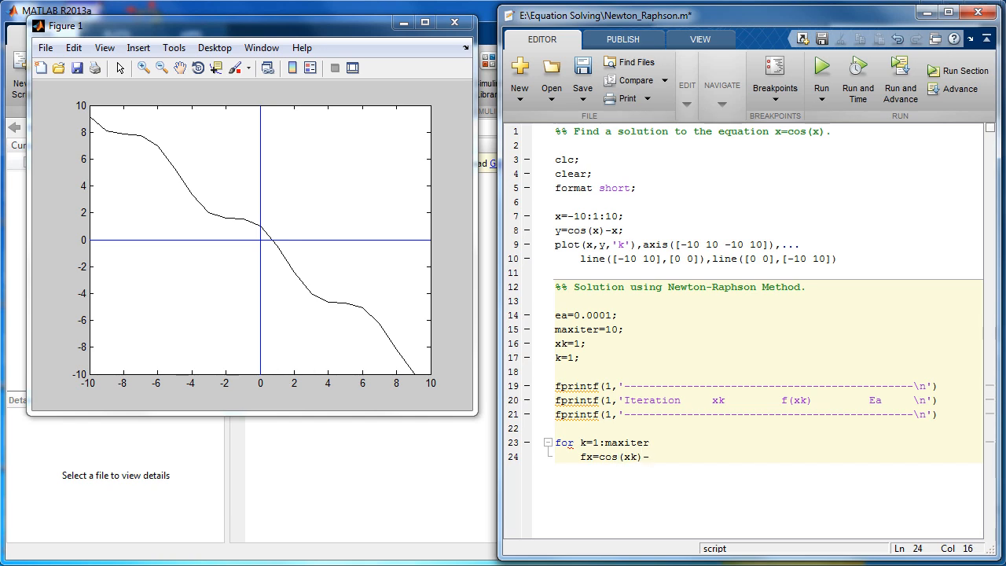
text(xk)
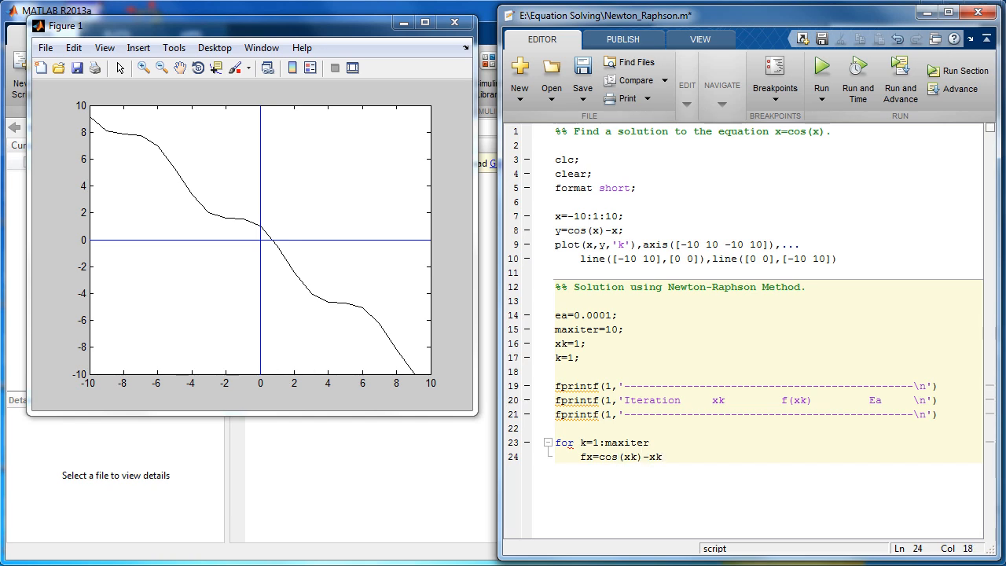
text(;)
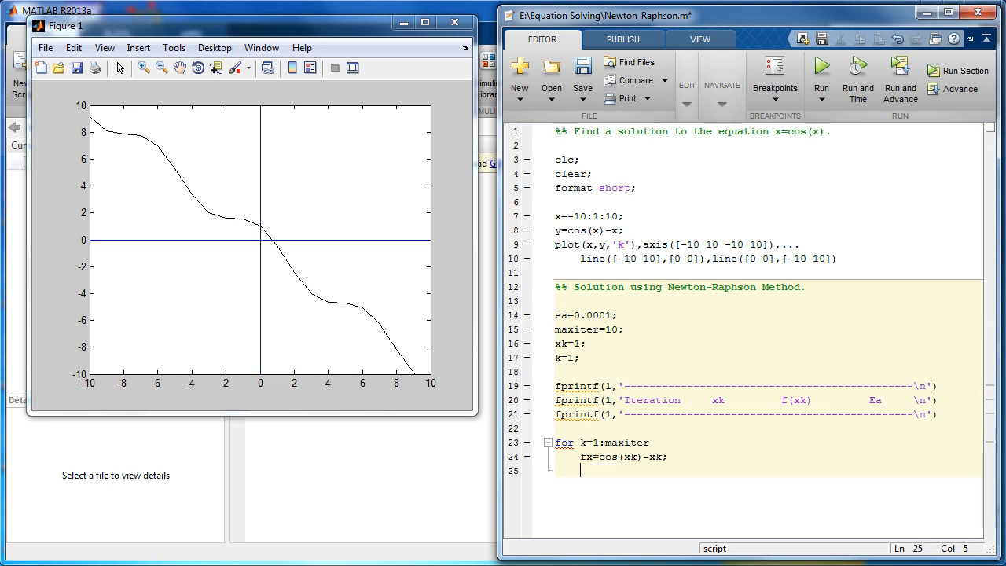
text(fpx)
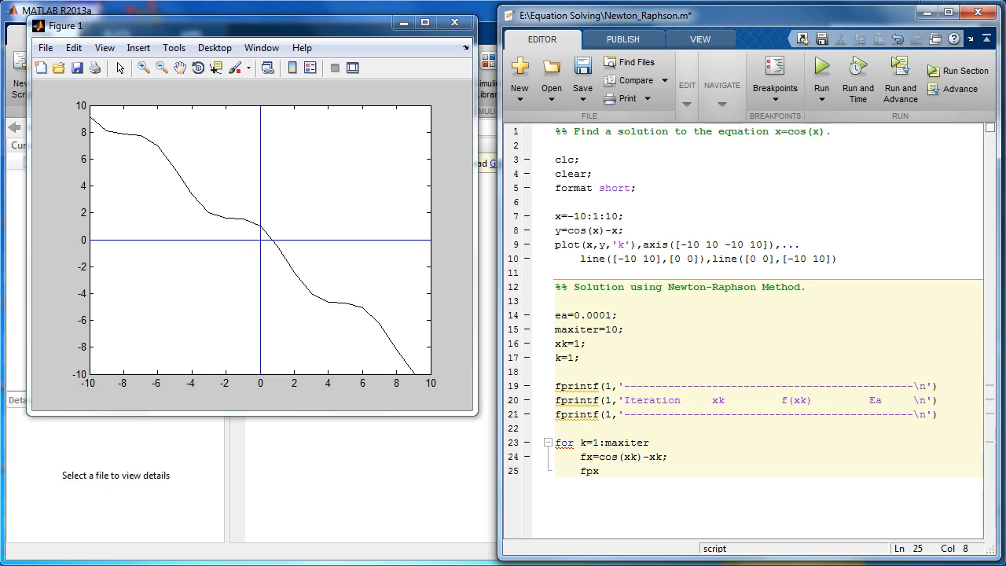
text(=-s)
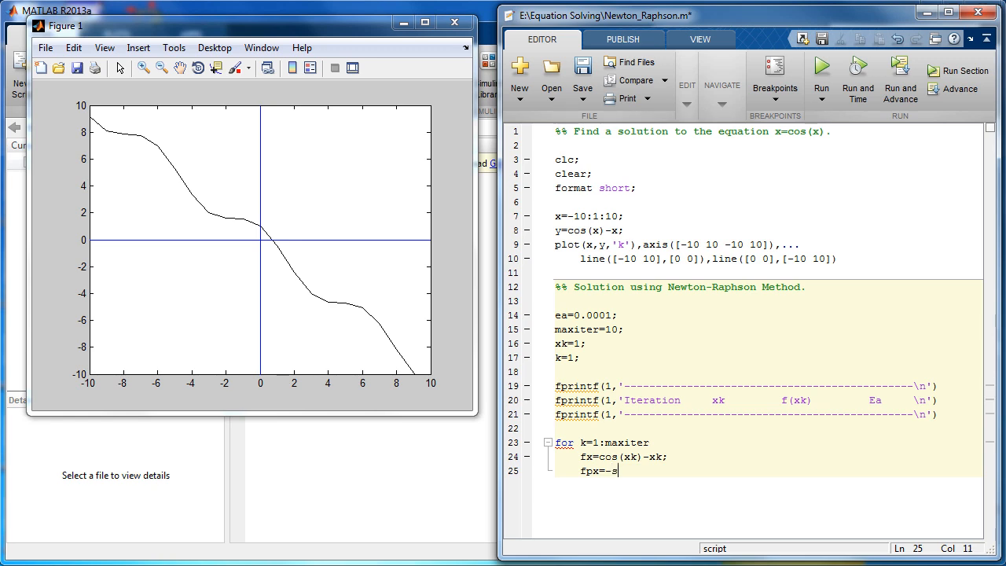
text(in(xk)
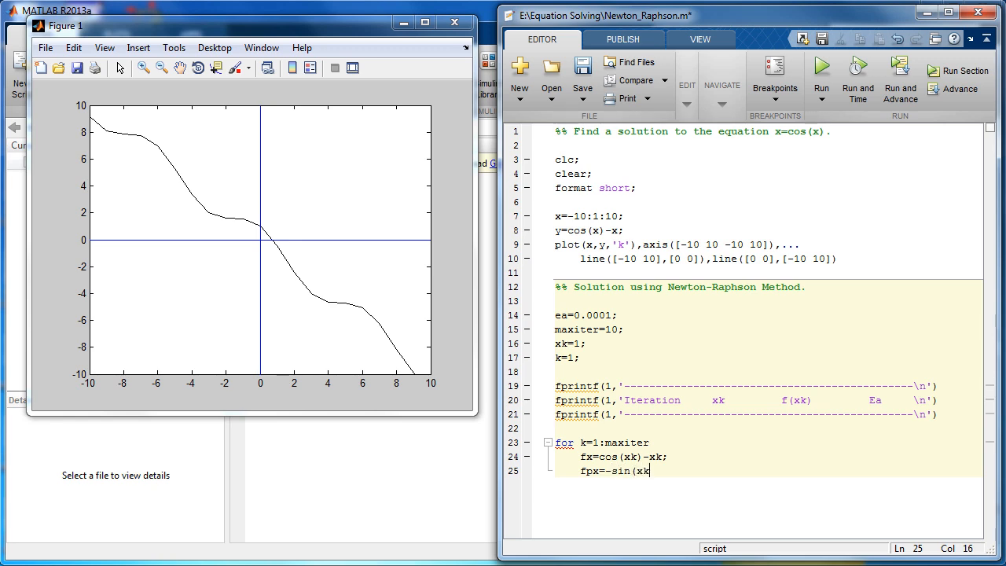
text())
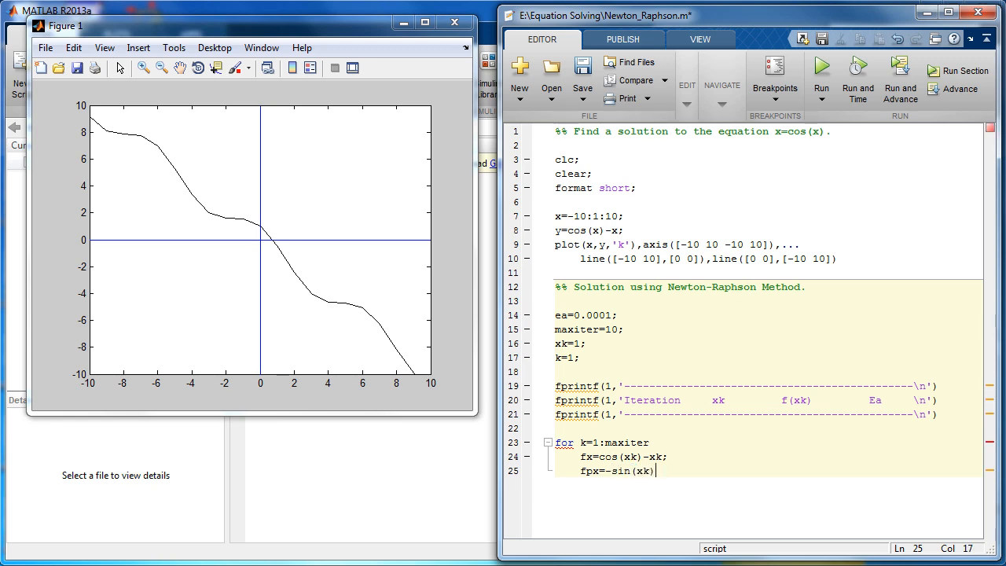
text(-1;)
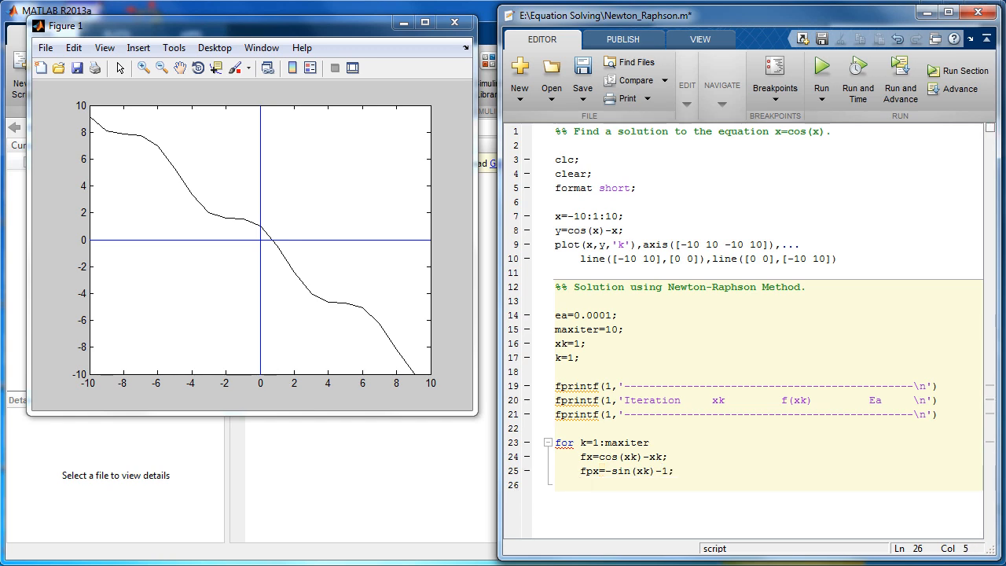
- Compute the improved estimate x_imp=xk-(fx/fpx)
text(x_i)
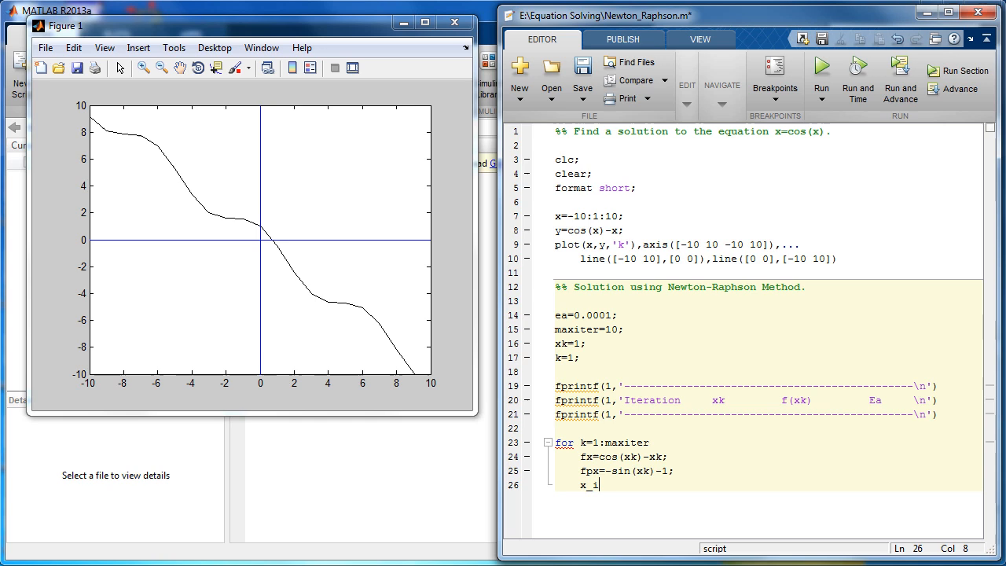
text(mp)
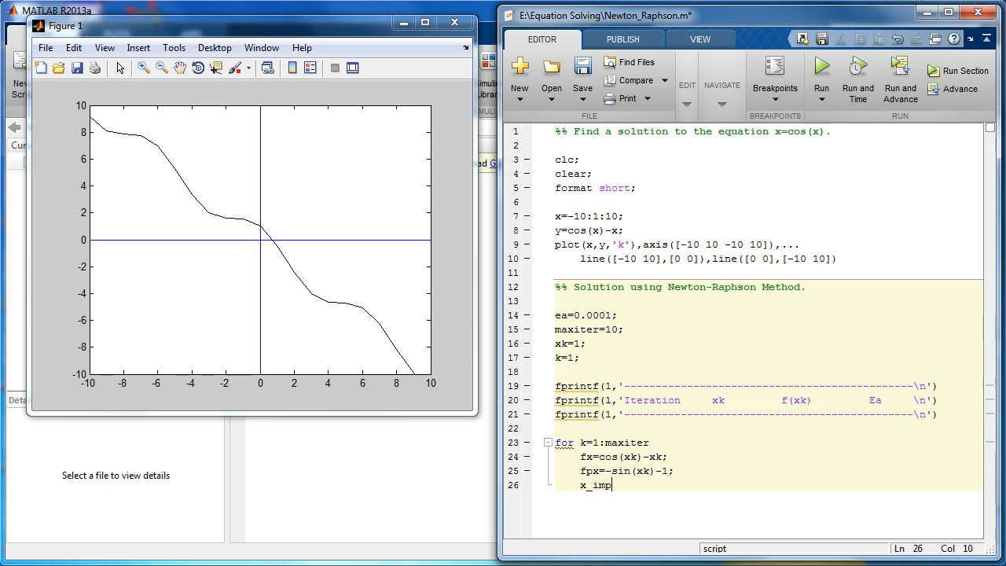
text(=x)
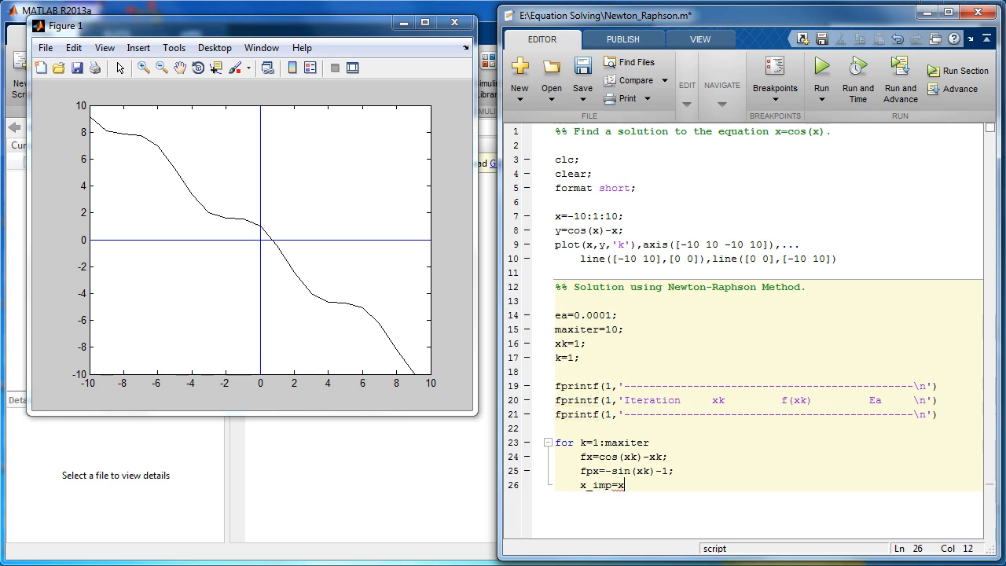
text(k-)
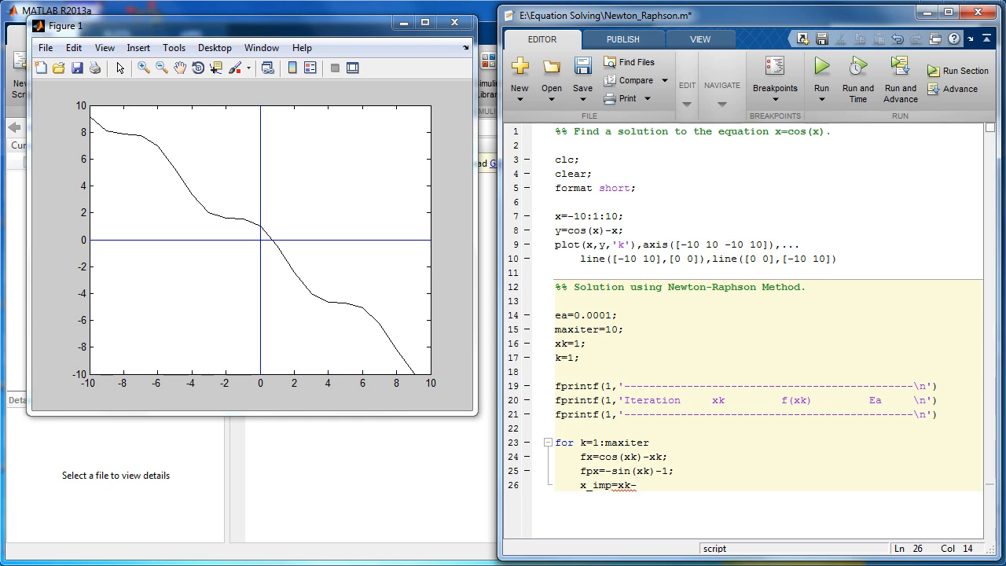
text((fx)
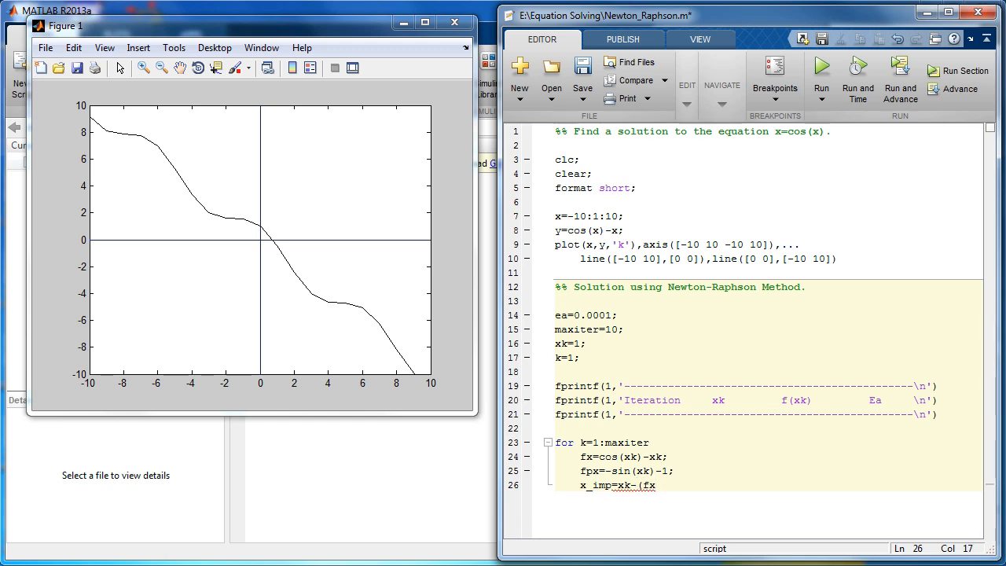
text(/fpx)
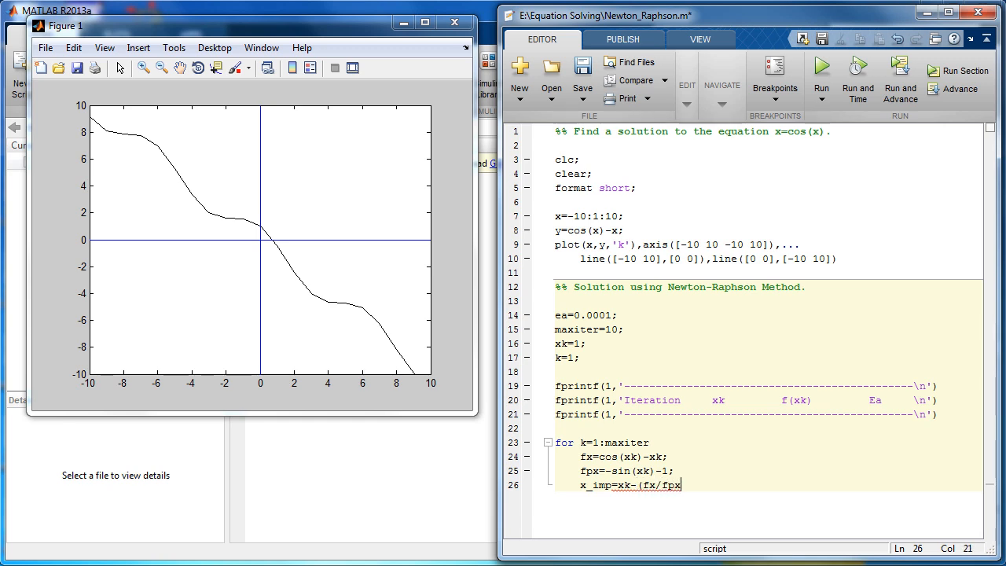
text();)
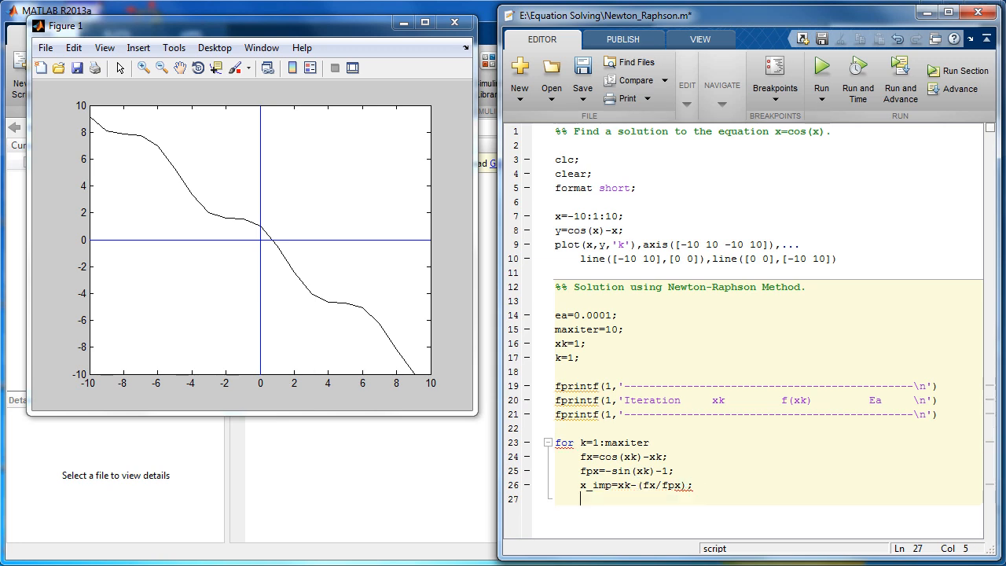
- Compute the percentage change diff=((x_imp-xk)/xk)*100
text(diff)
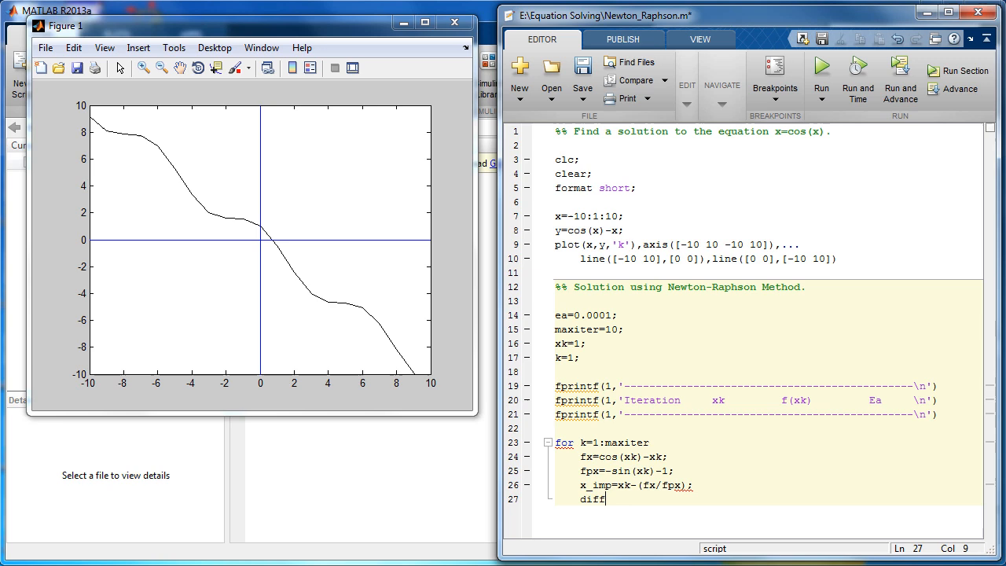
text(=)
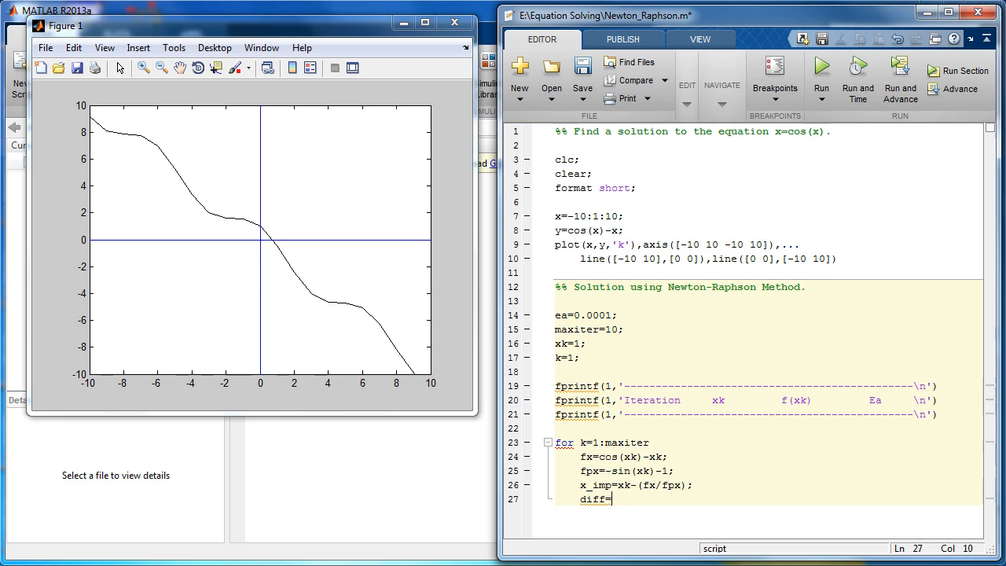
text(((x)
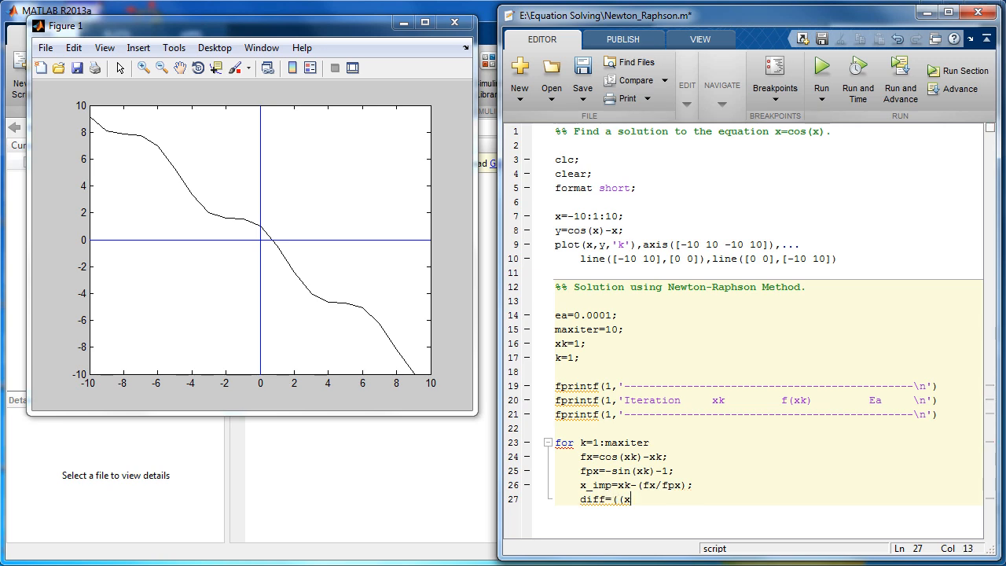
text(_imp)
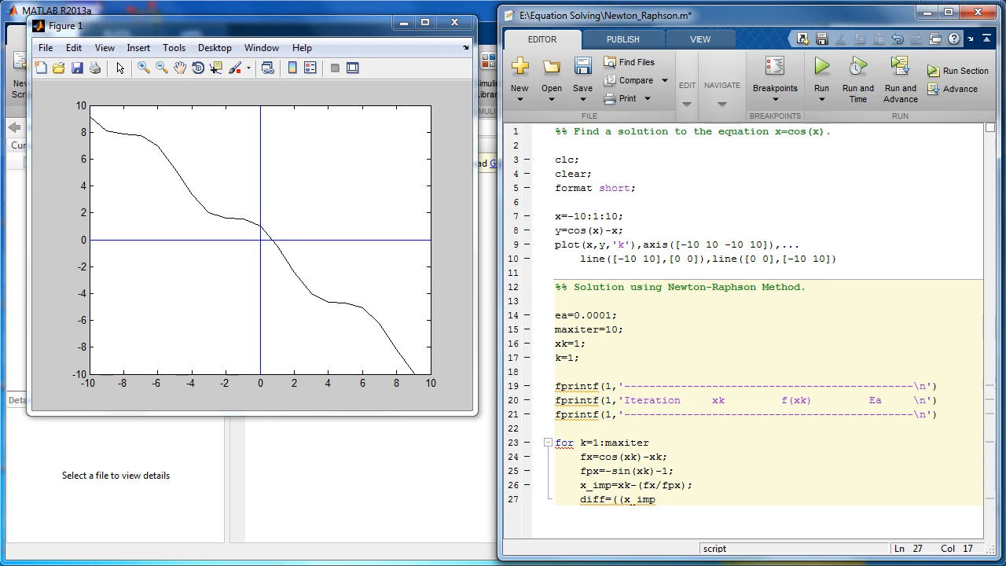
text(-xk)/)
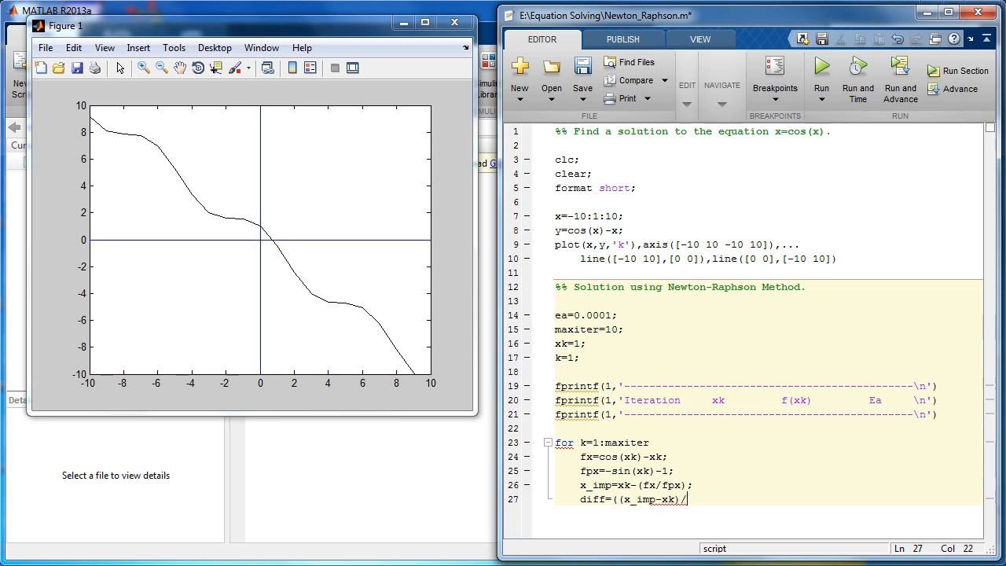
text(xk))
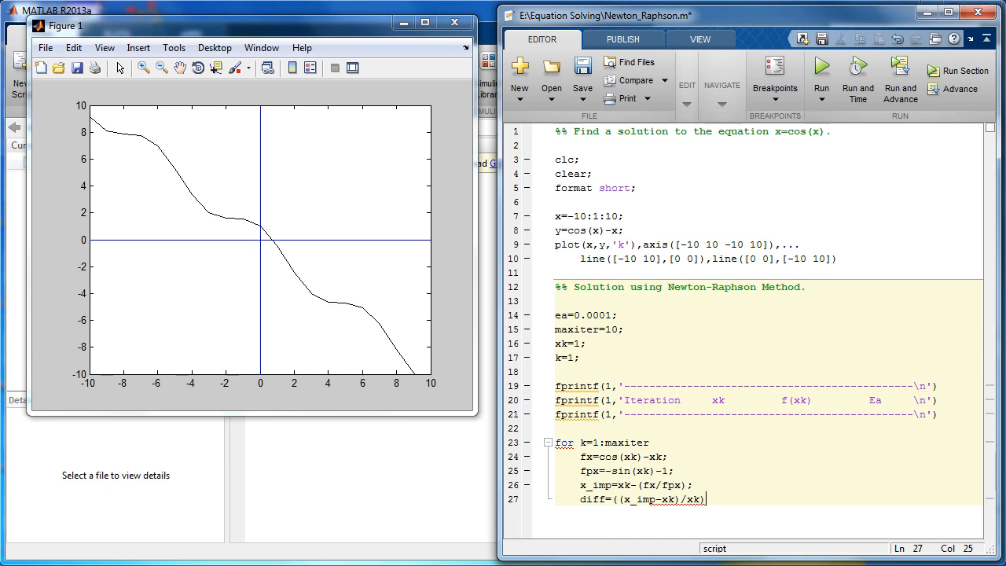
text(*10)
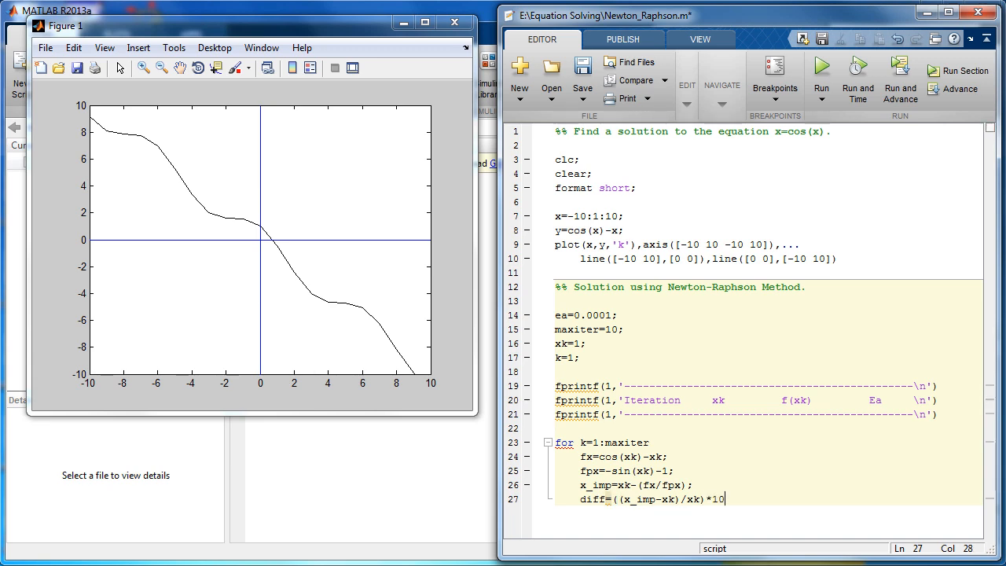
text(0;)
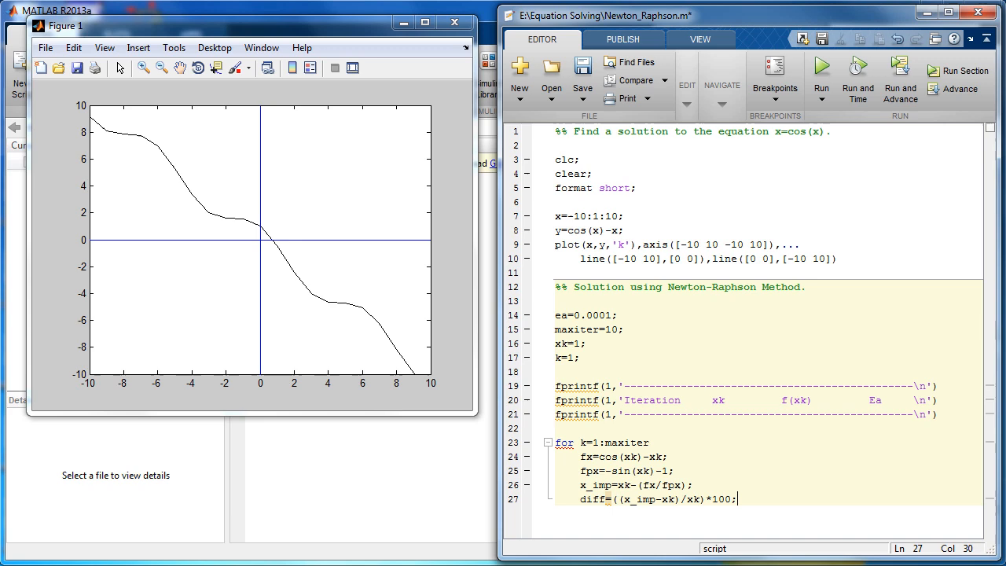
key(Return)
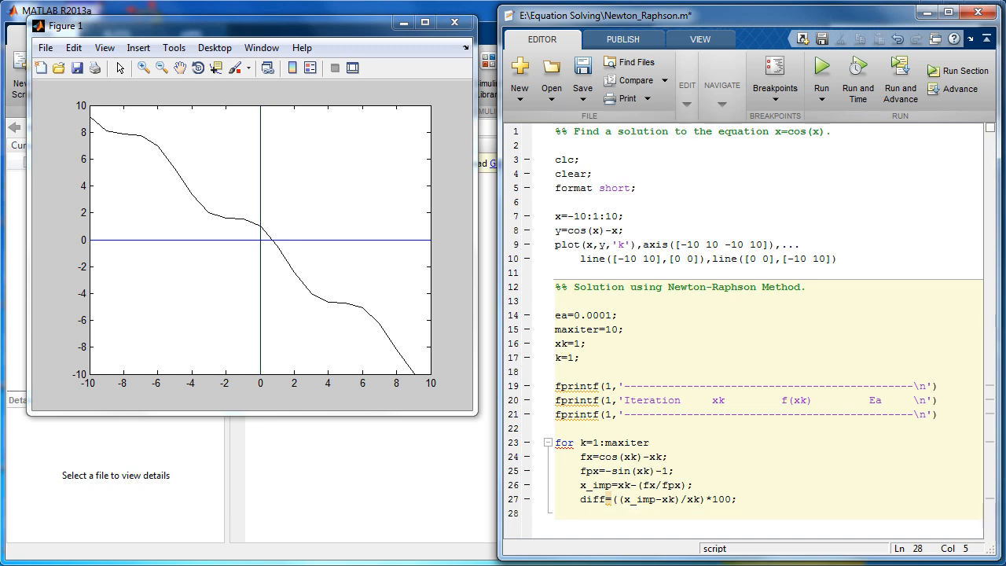
- Write an fprintf row format ' %4.0f %10.5f %10.5f %10.5f \n'
text(fprintf)
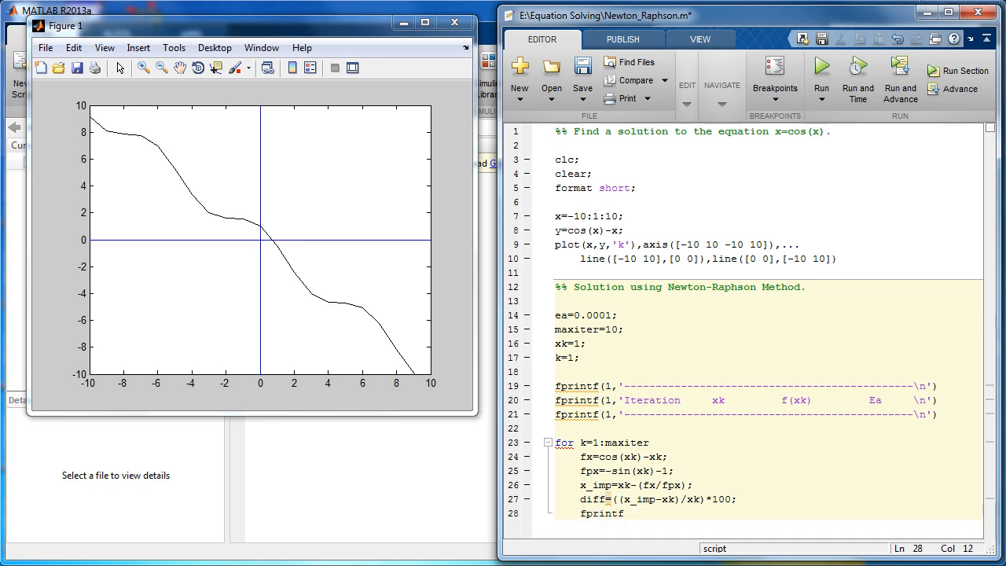
text((1,)
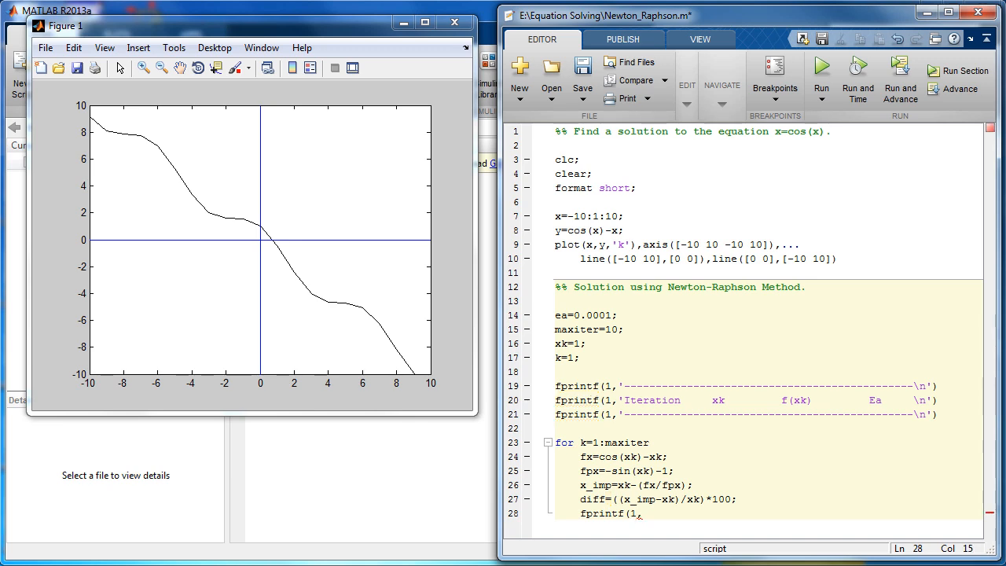
text(')
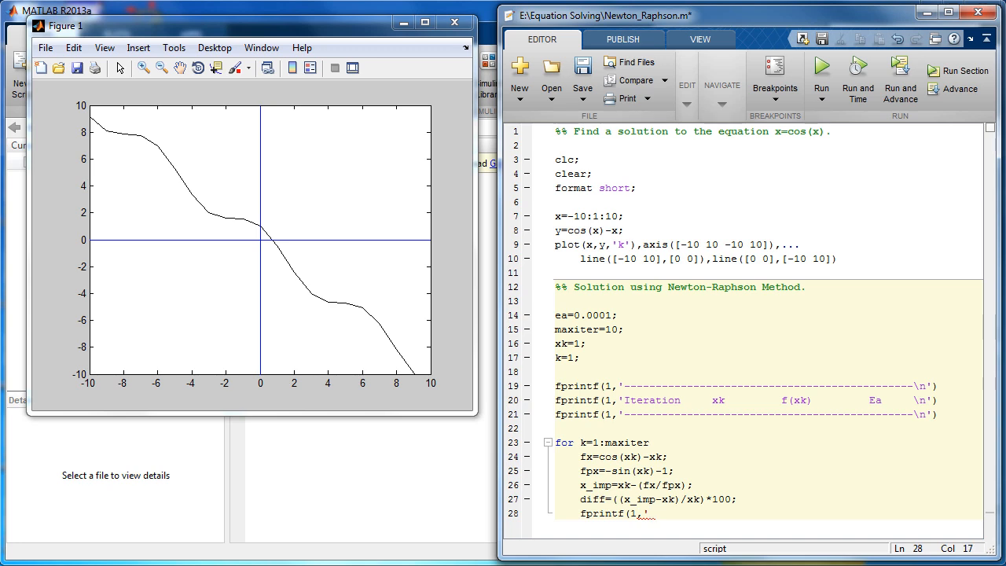
text(%4.0)
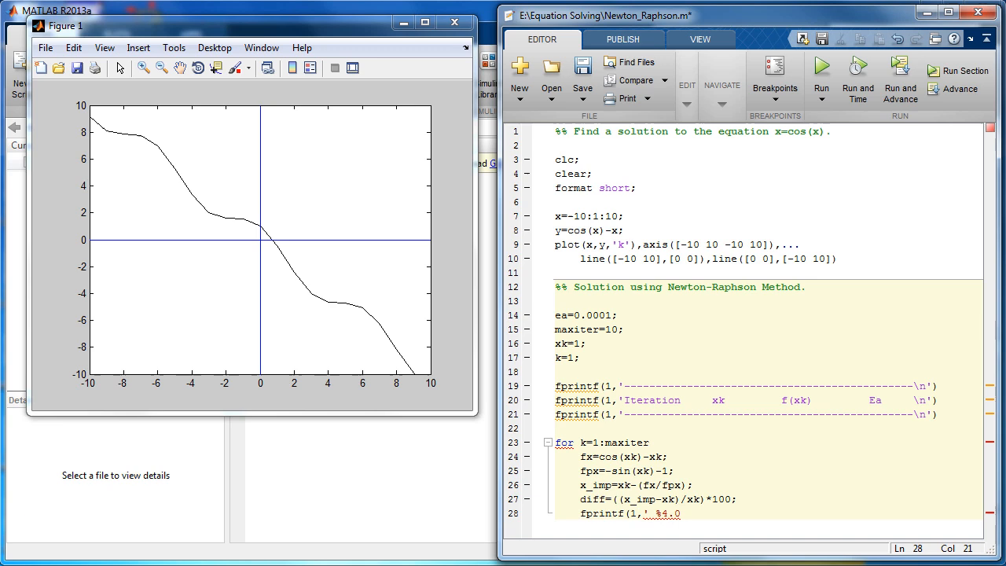
text(f)
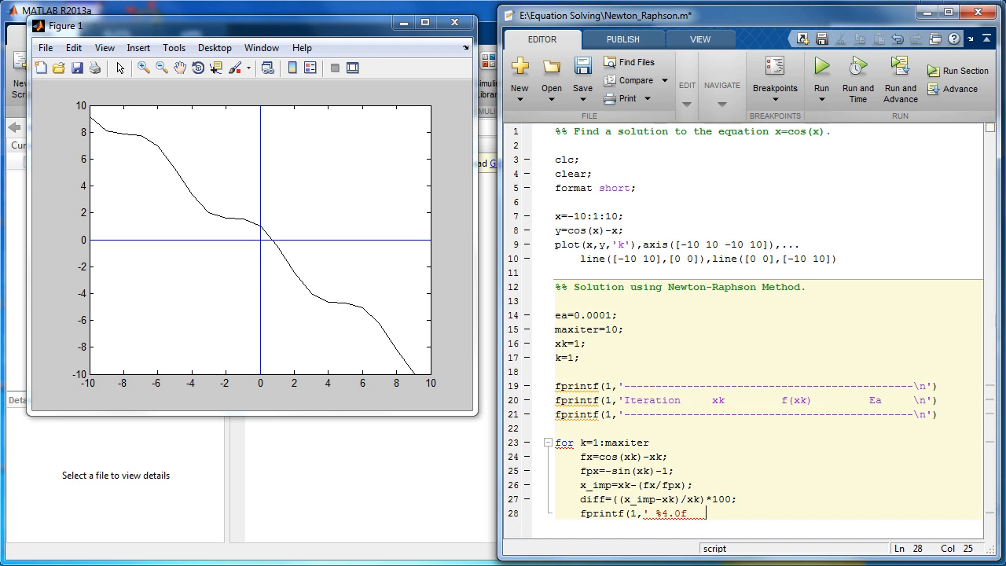
text(%)
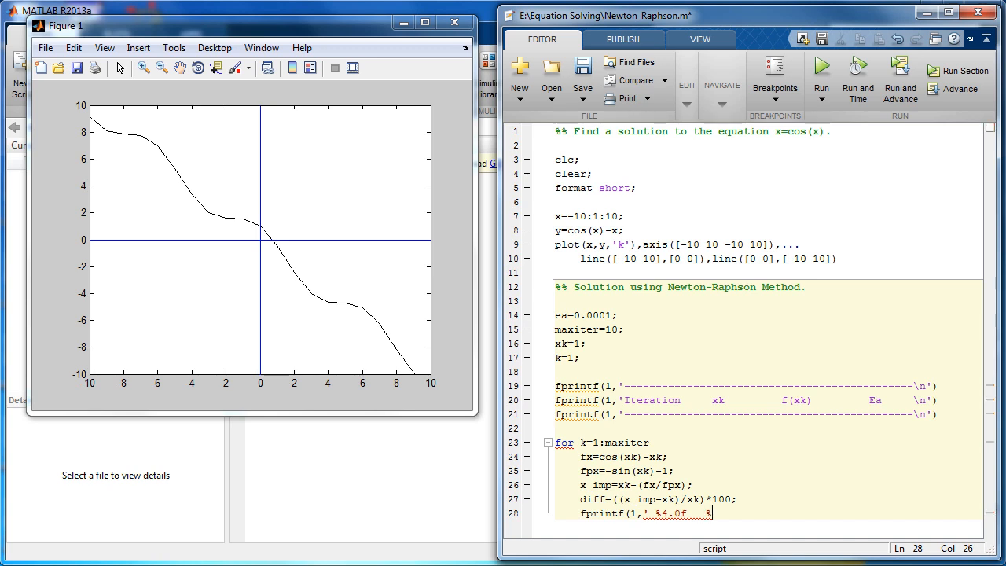
text(10.5)
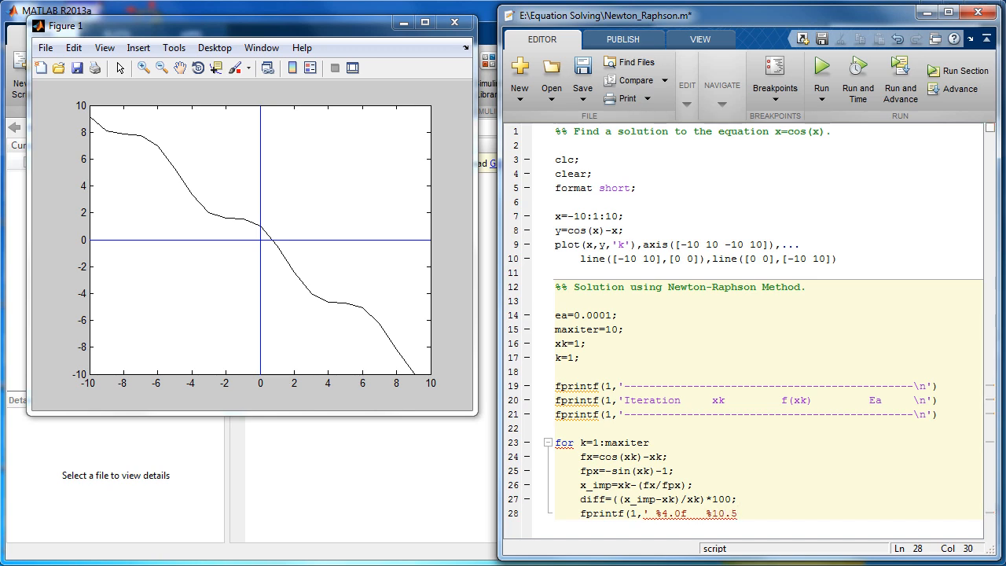
text(f   %10.5f)
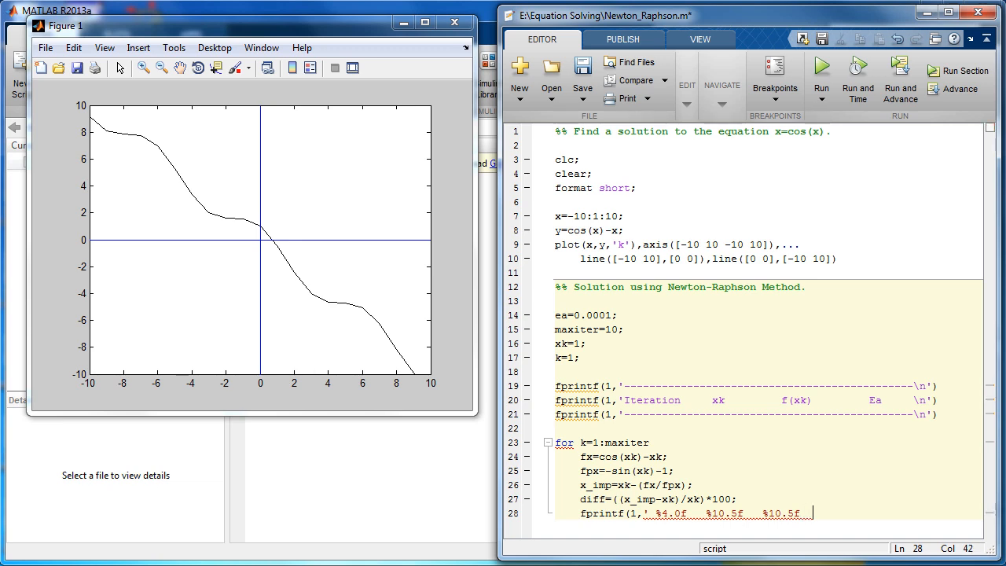
text(%)
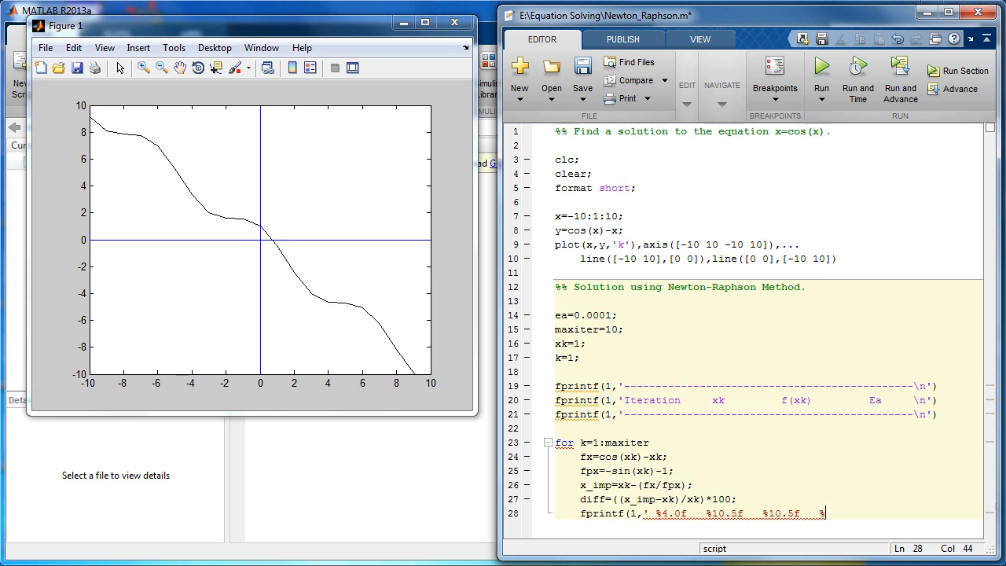
text(10.5f)
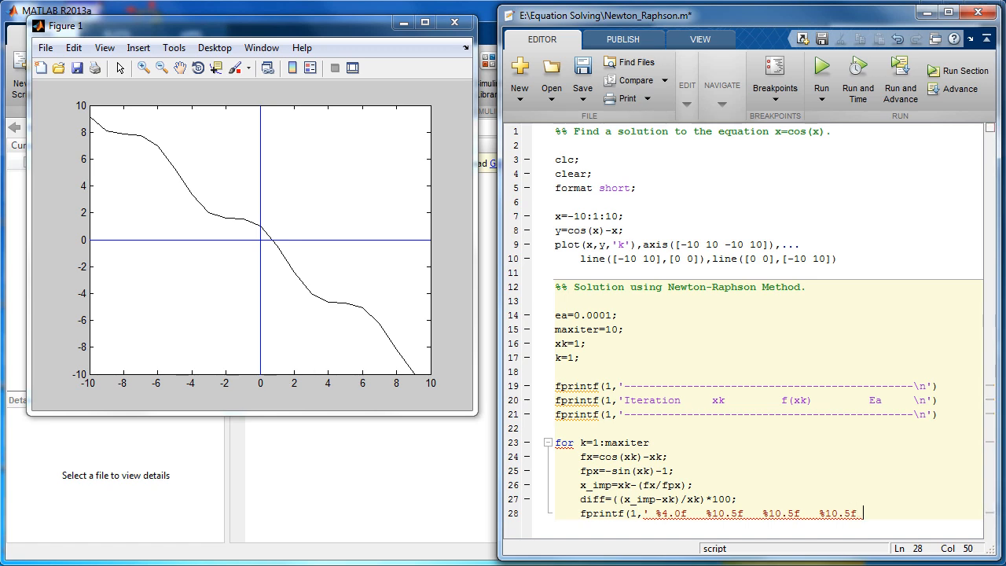
text(\n)
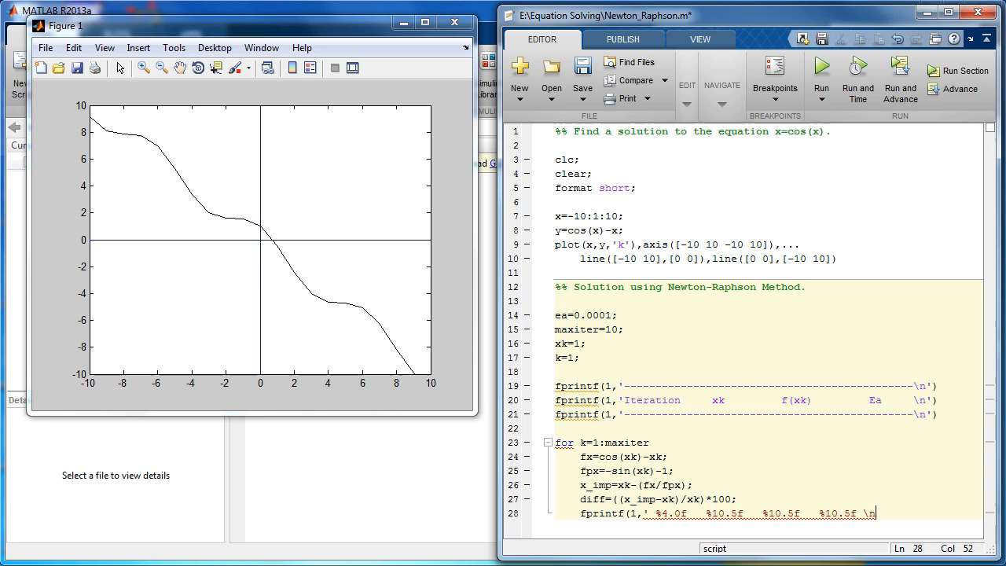
text(',)
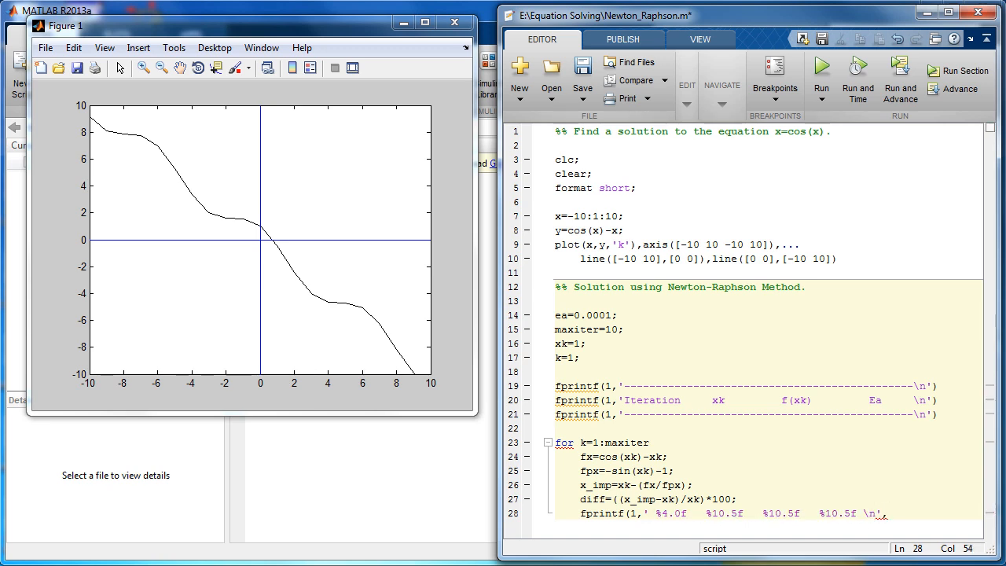
- Pass k, xk, fx and diff as the printed row values
text(k,x)
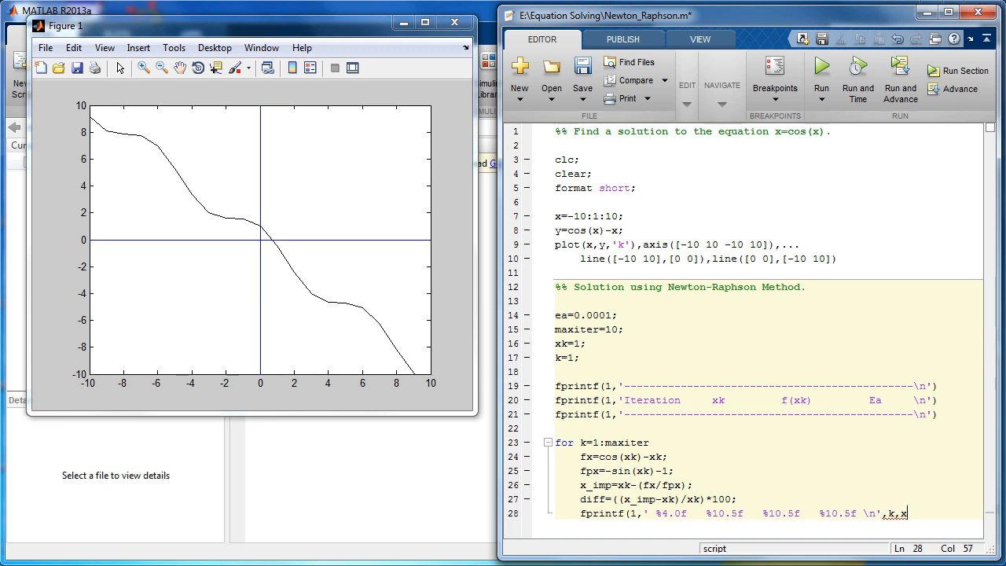
text(k,)
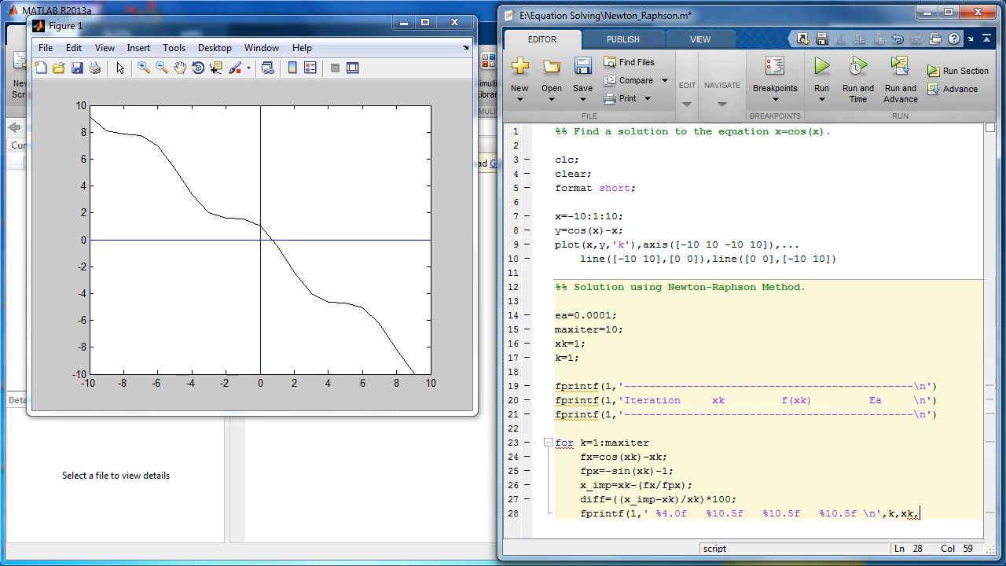
text(fx,)
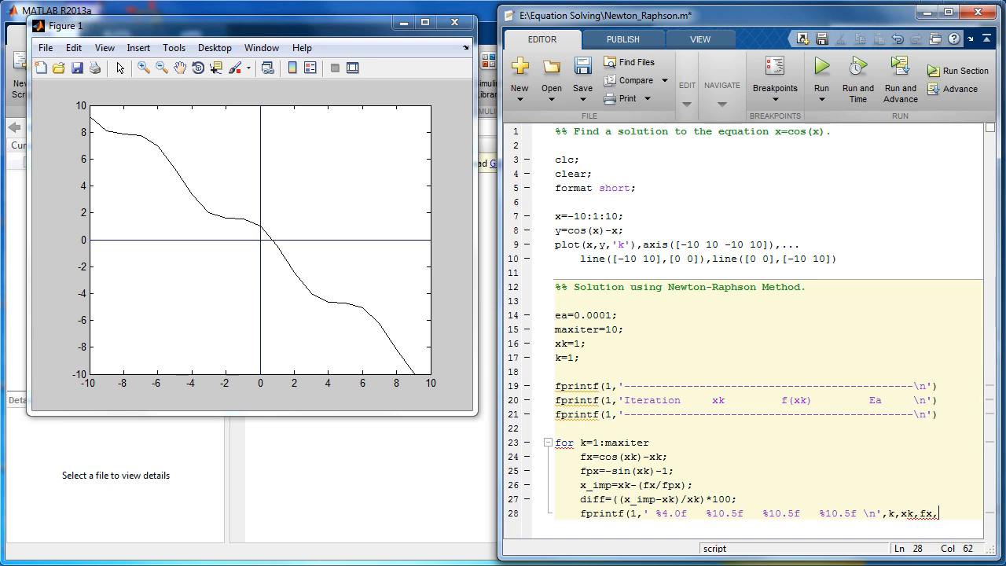
text(dif)
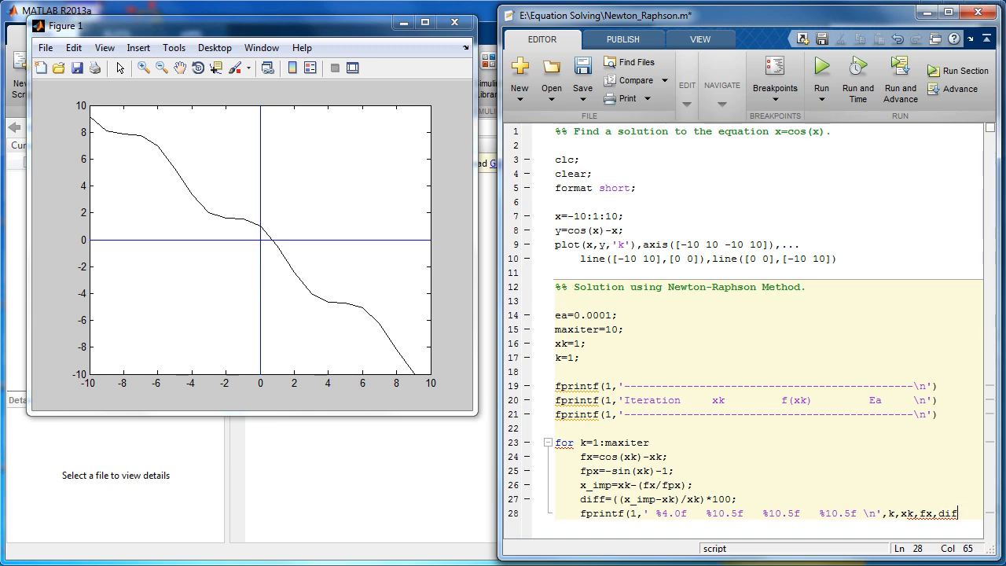
text(f)
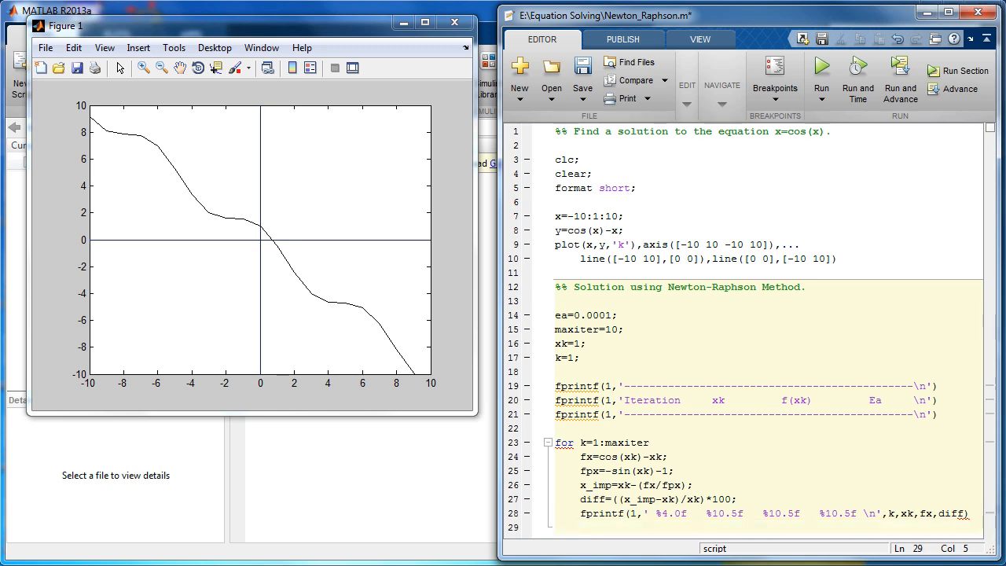
- Break when abs(diff)<=ea or k>=maxiter, then set xk=x_imp and k=k+1
text(if abs(diff) <)
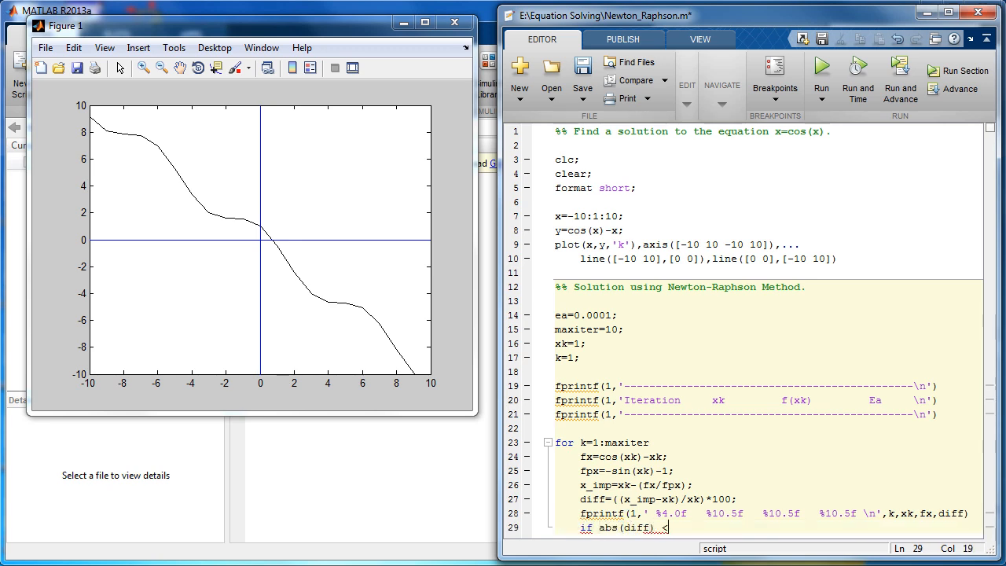
text(=ea || k>= maxiter)
text(break)
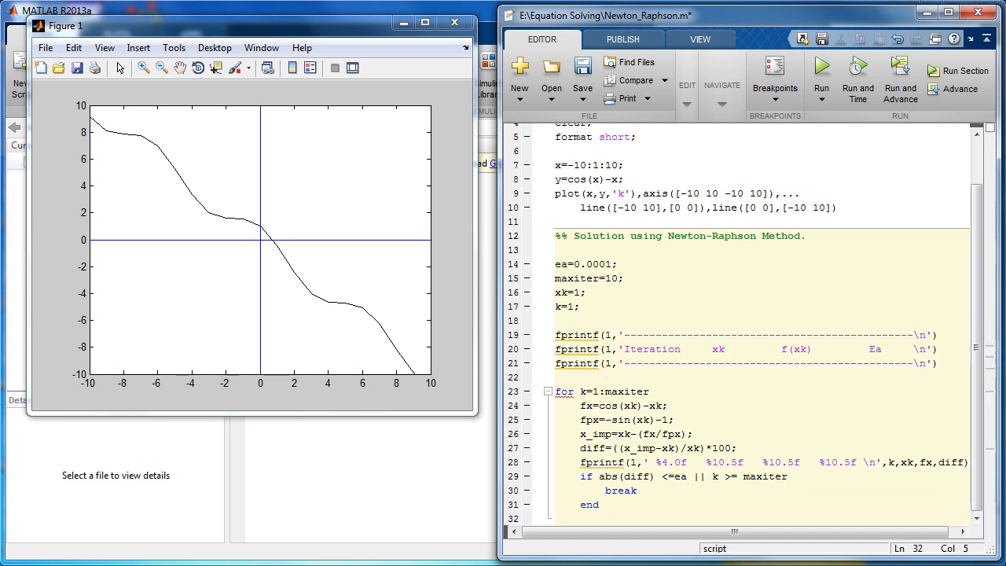
text(xk=)
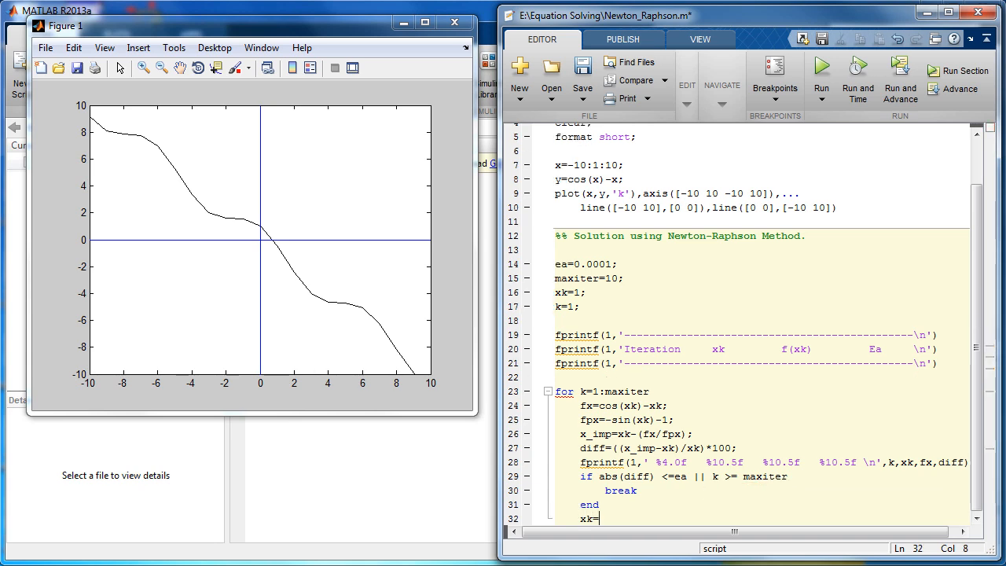
text(x)
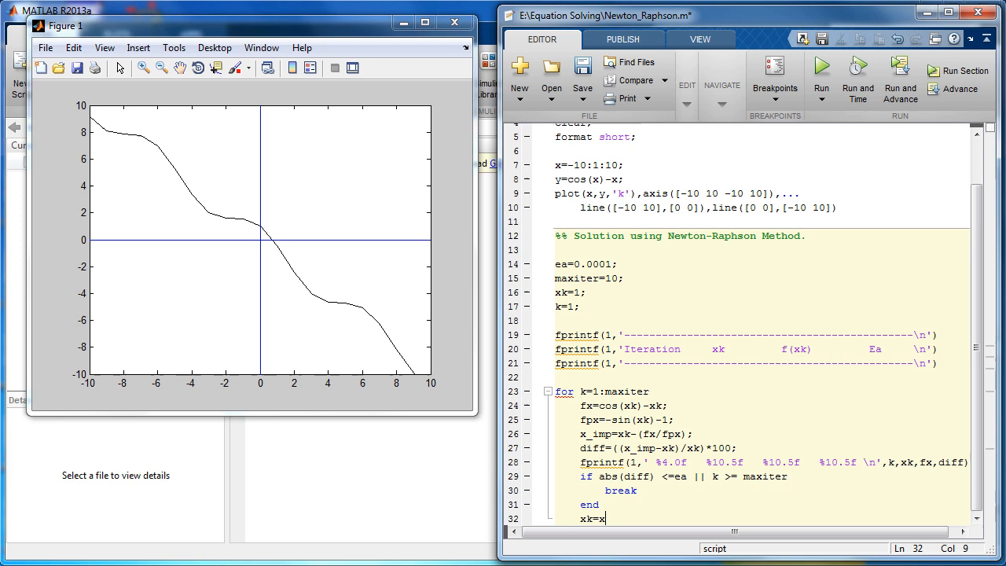
text(x)
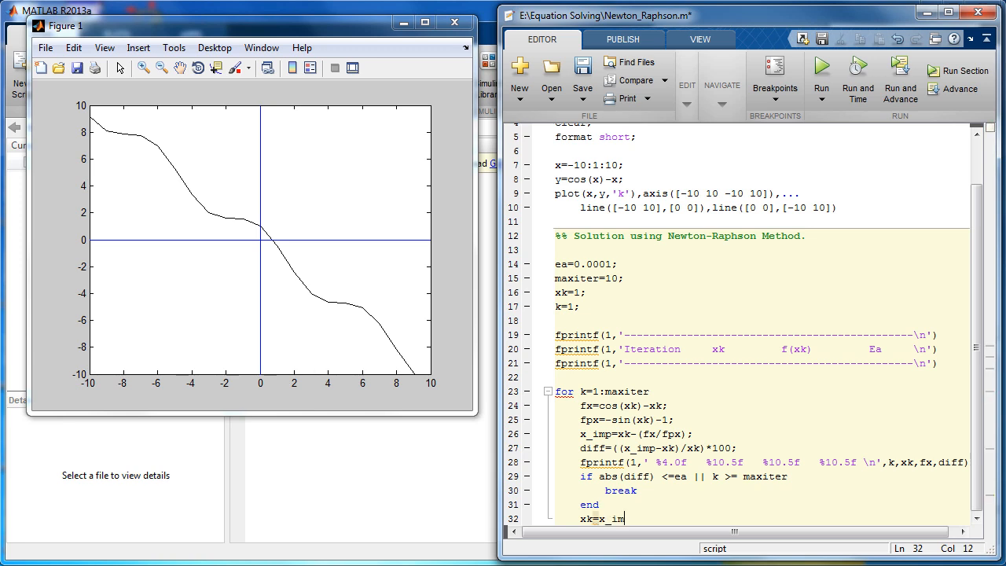
text(p;)
text(k=)
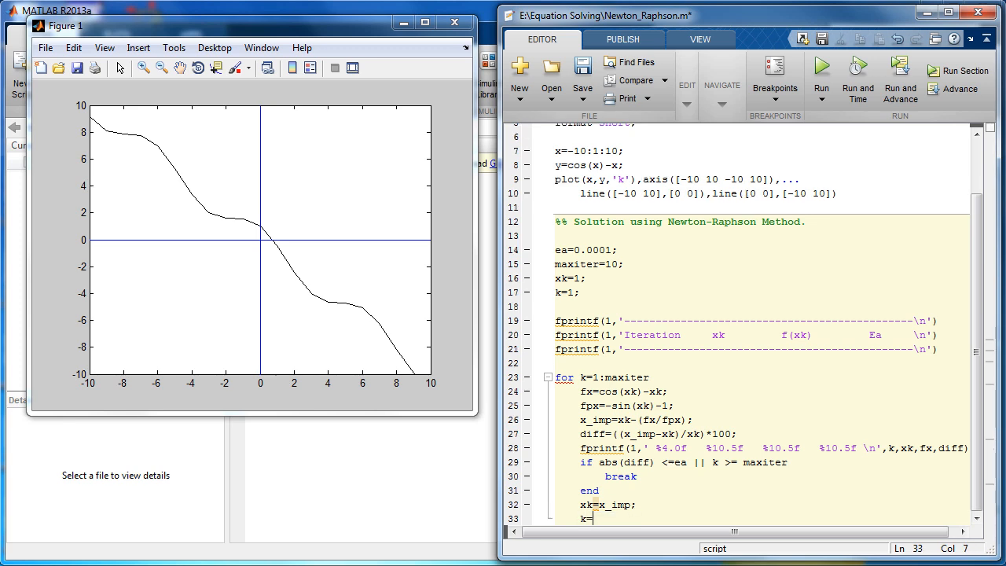
text(k)
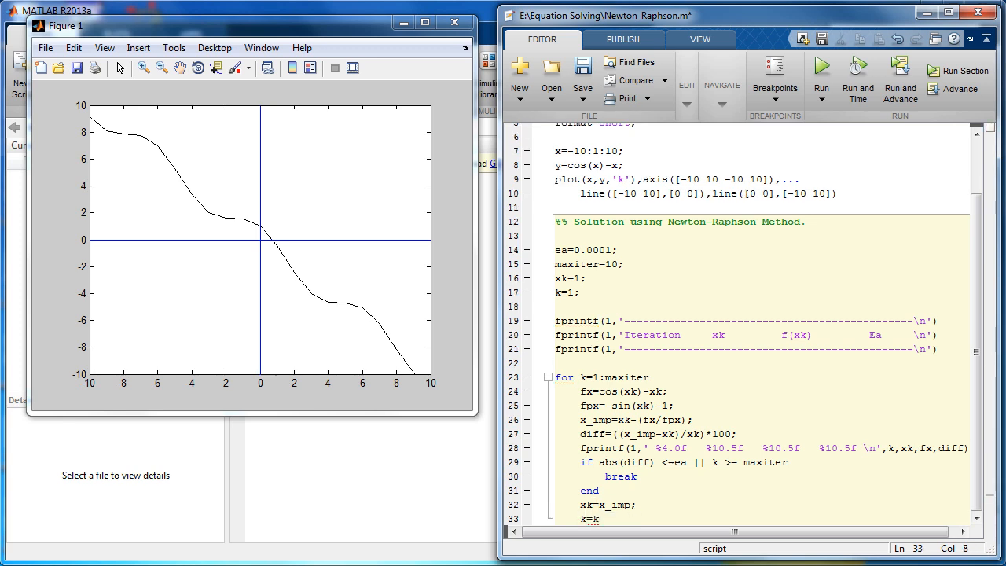
text(+1;)
text(end)
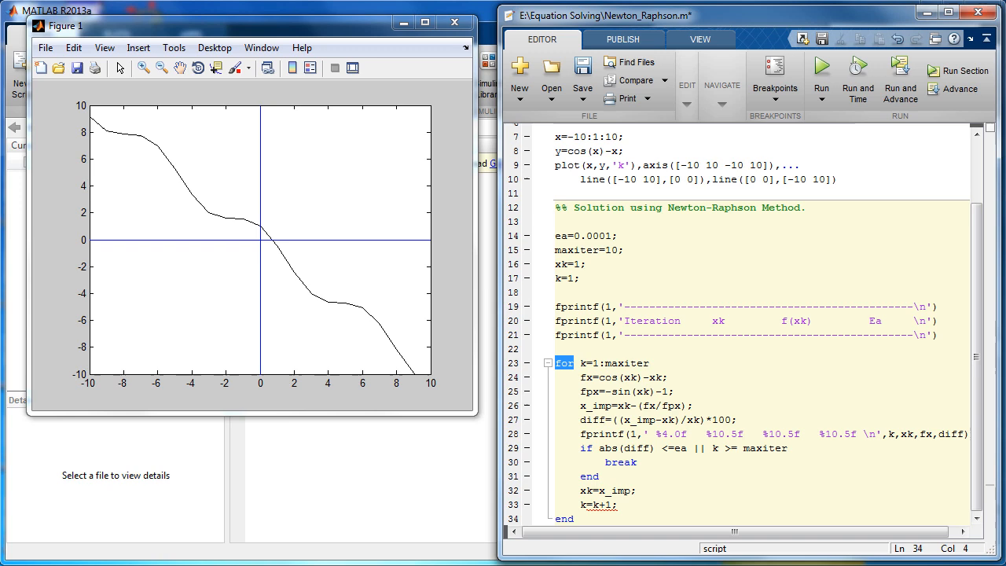
- Add fprintf printing a row of '=' signs after the loop
text(f)
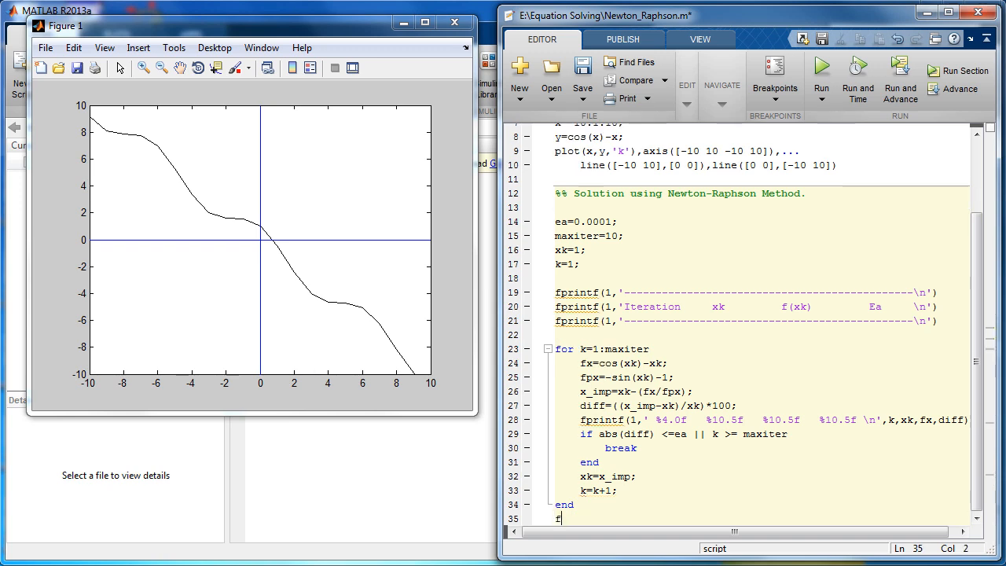
text(printf(1)
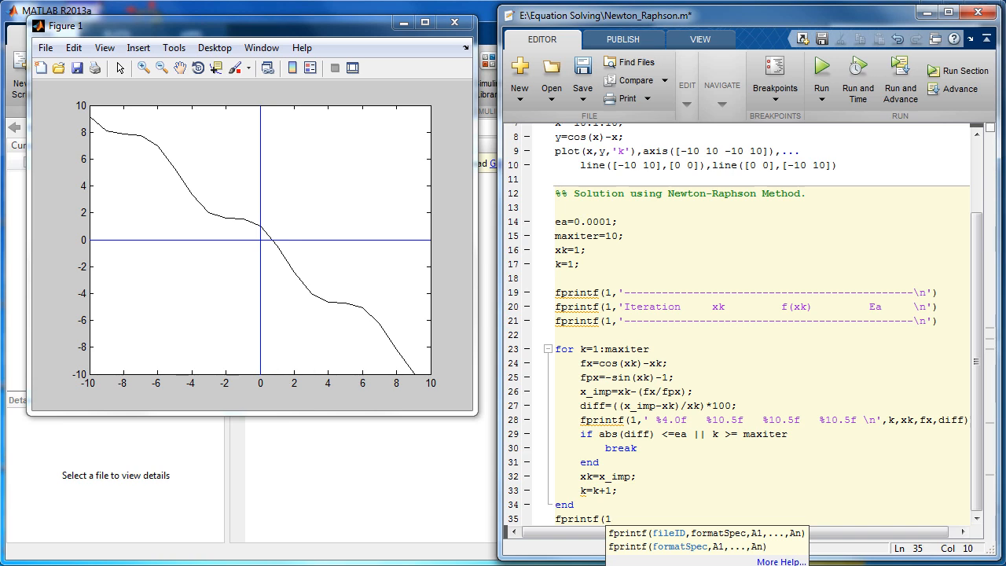
text(,')
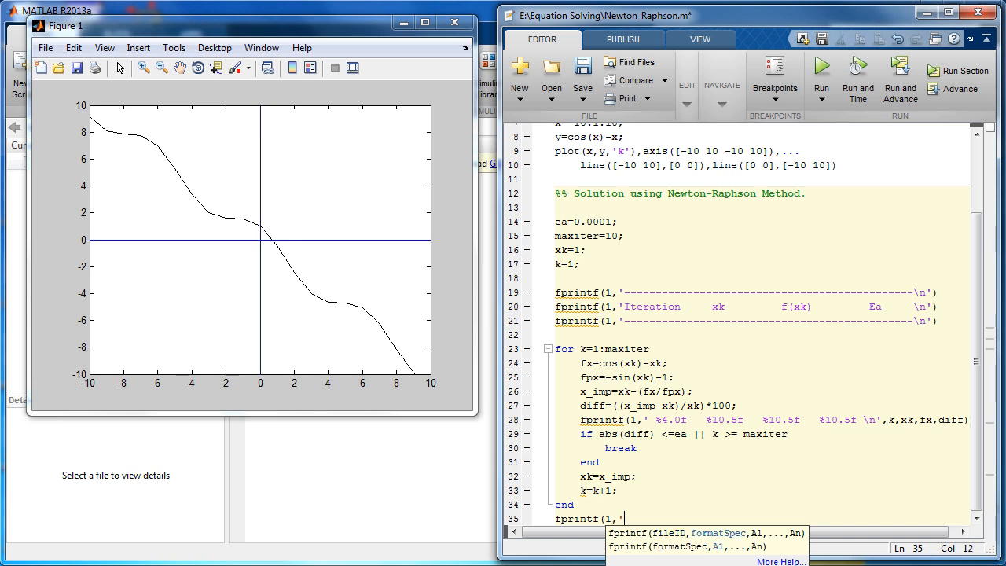
text(=)
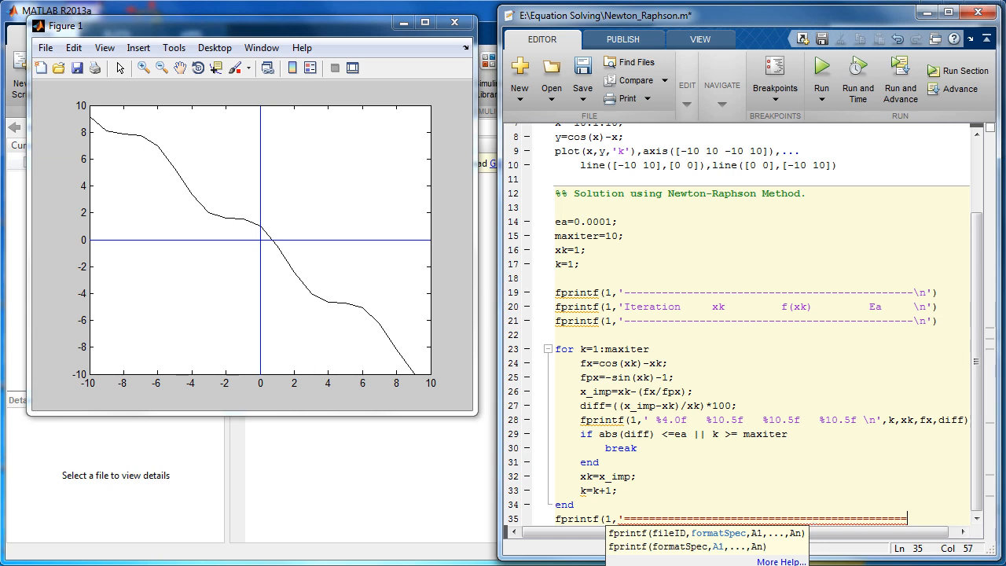
text(\n)
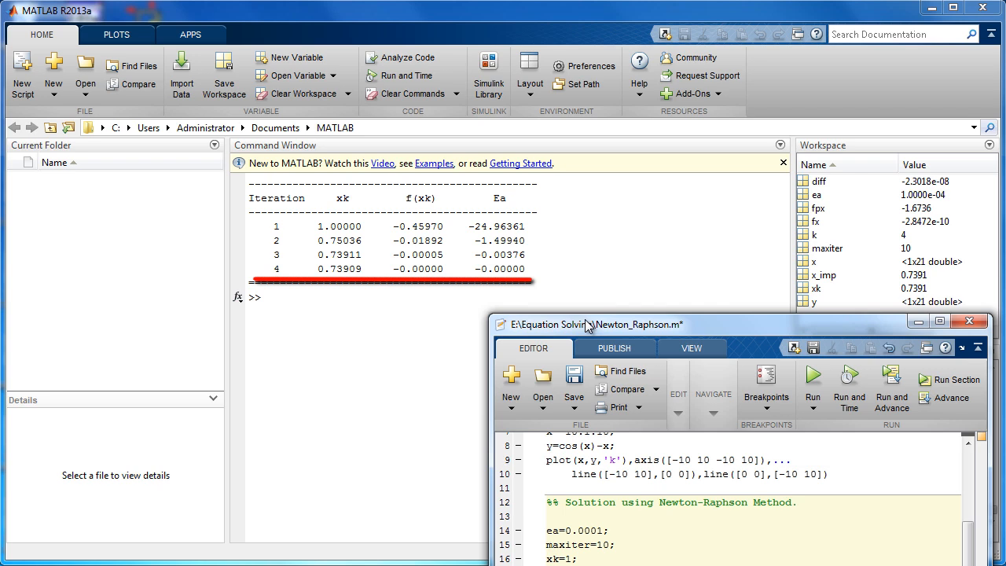
mouse_move(589, 327)
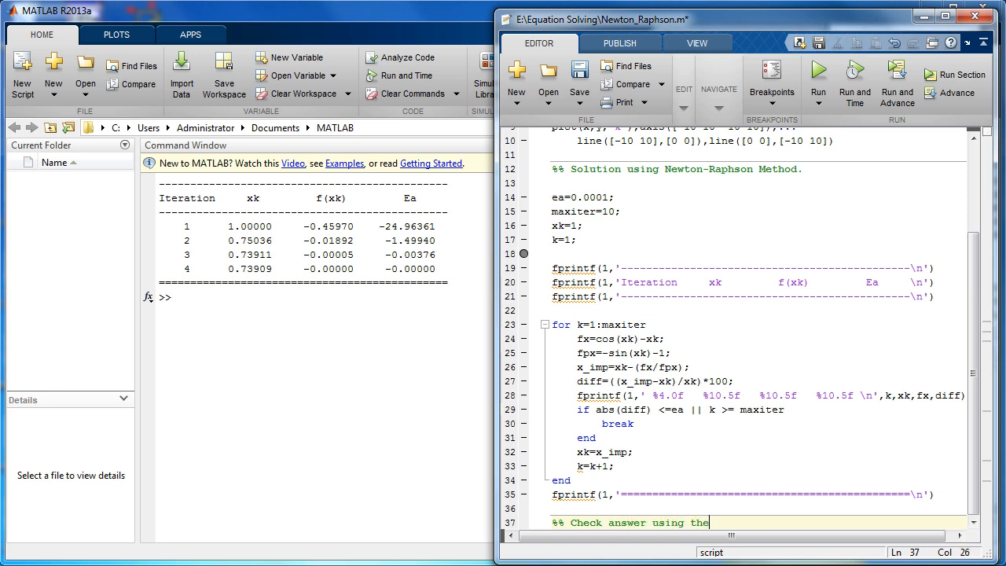
- Add a 'Check answer using "solve" function' section with syms x and Root=solve(cos(x)==x)
text("solve" function)
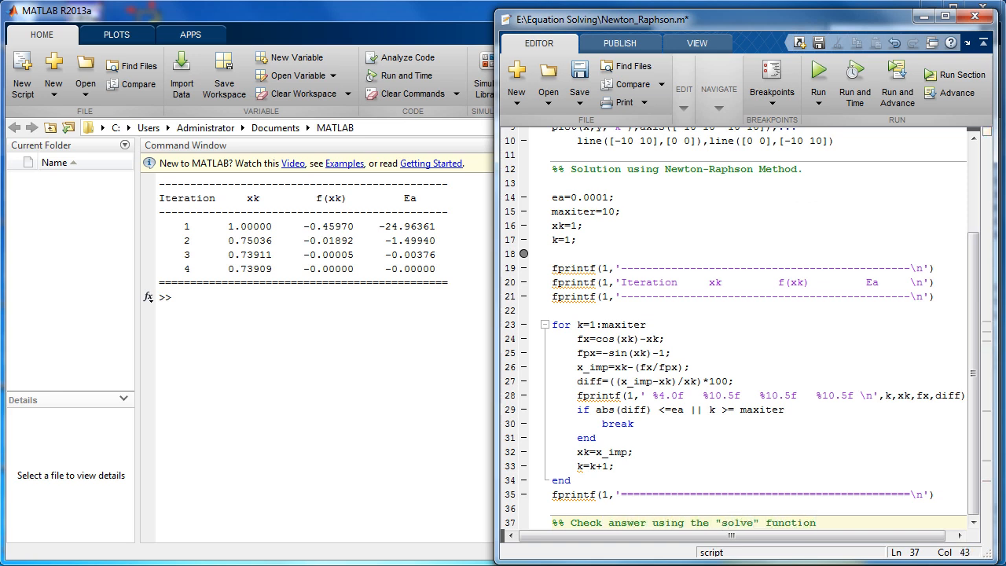
scroll(down, 3)
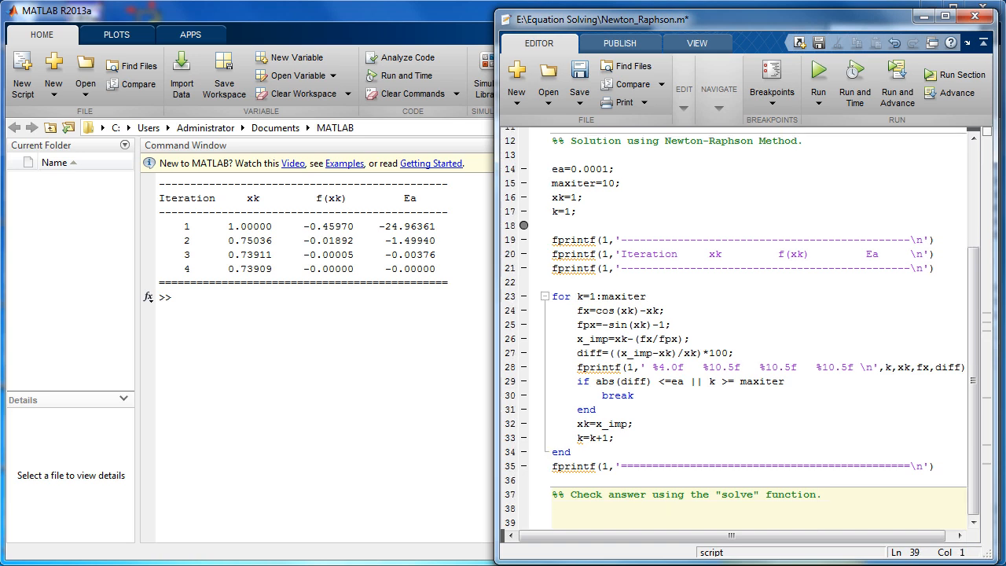
text(syms x)
text(Root=solve)
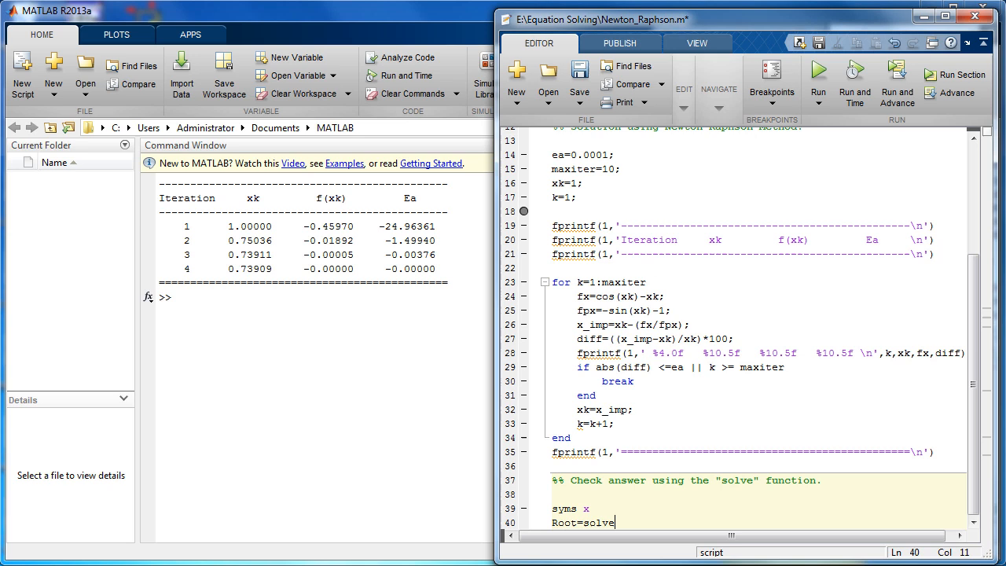
text((cos(x)
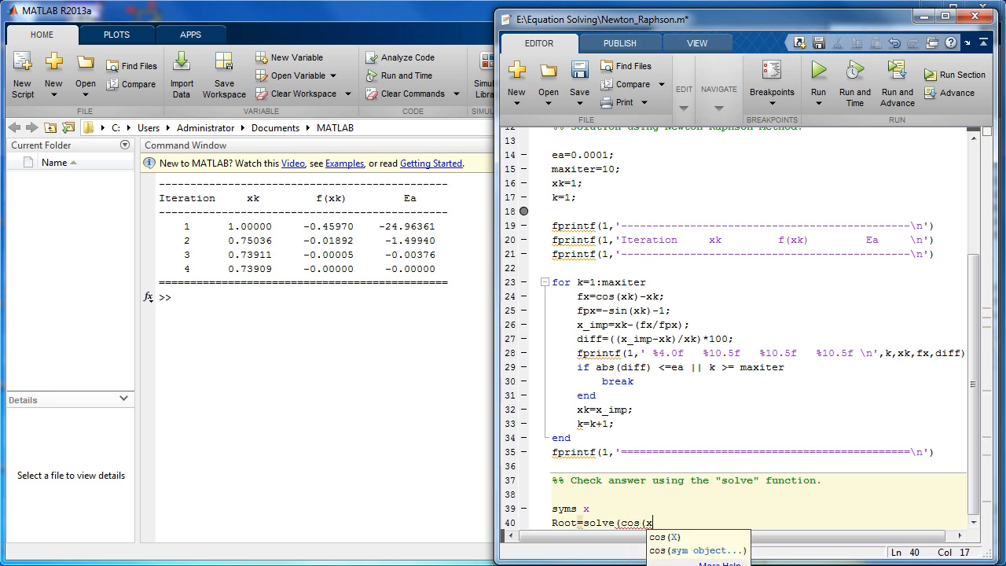
text()==)
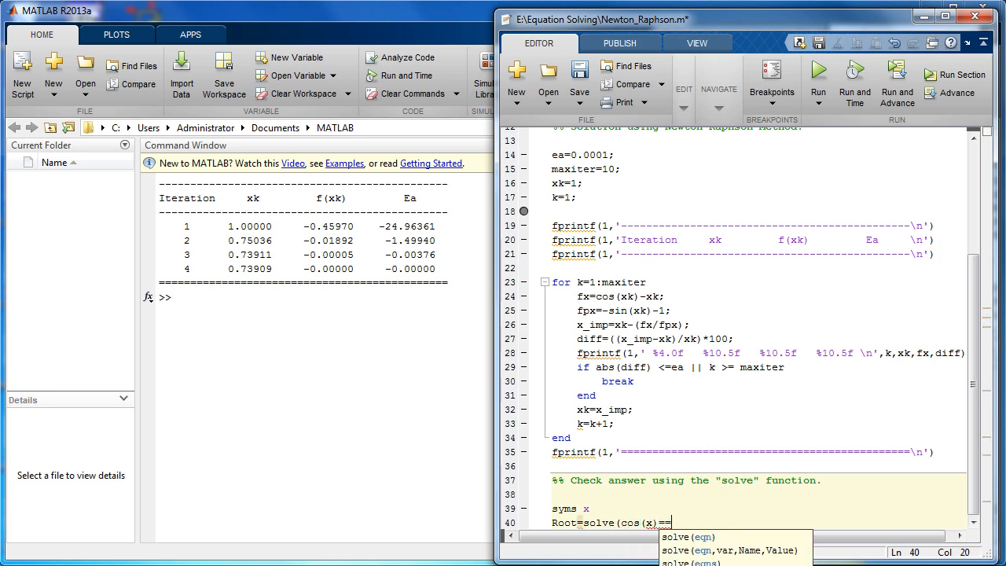
text(x)
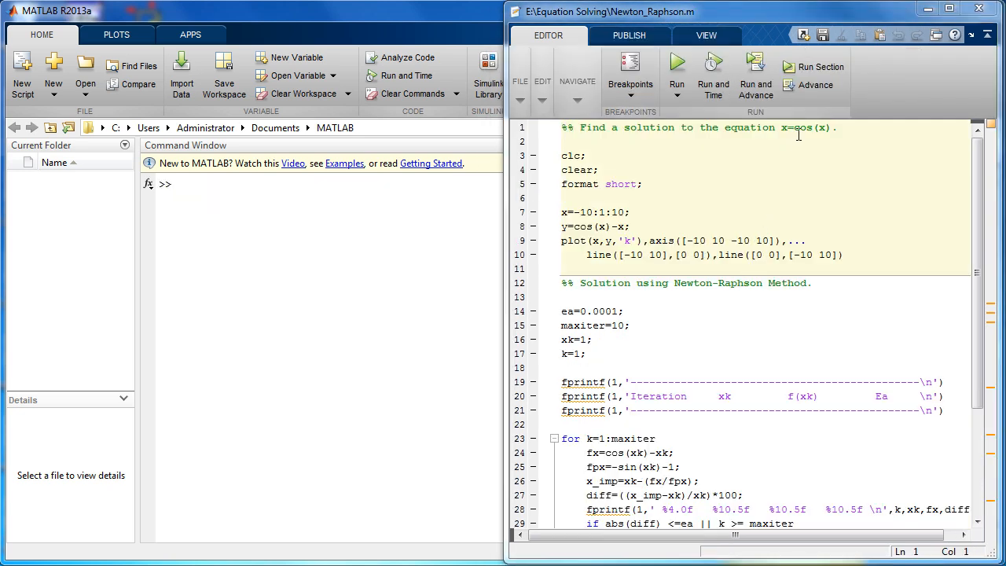
- Retitle the script header to x=acos(x) and change line 8's plotted function to acos
text(=)
text(a)
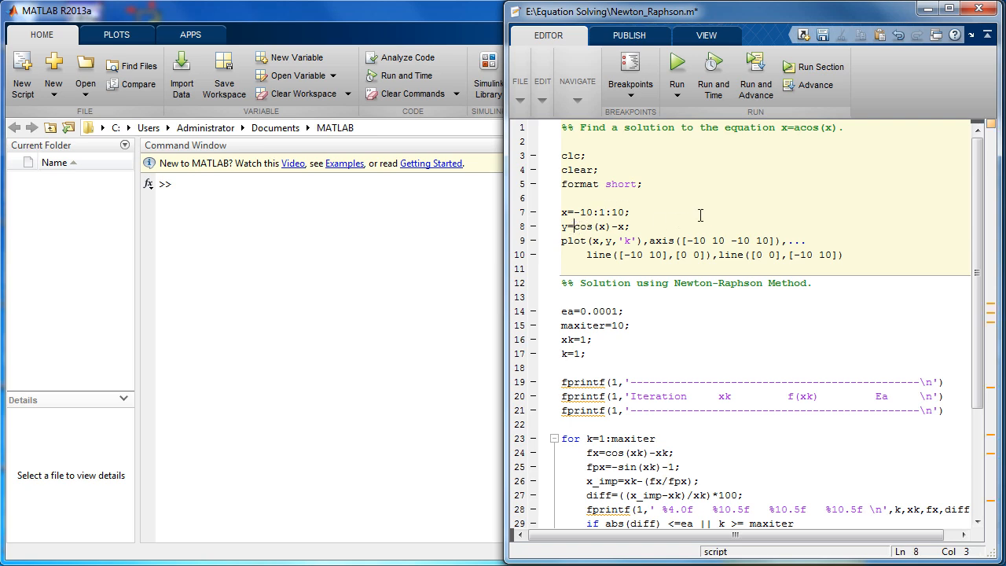
click(754, 75)
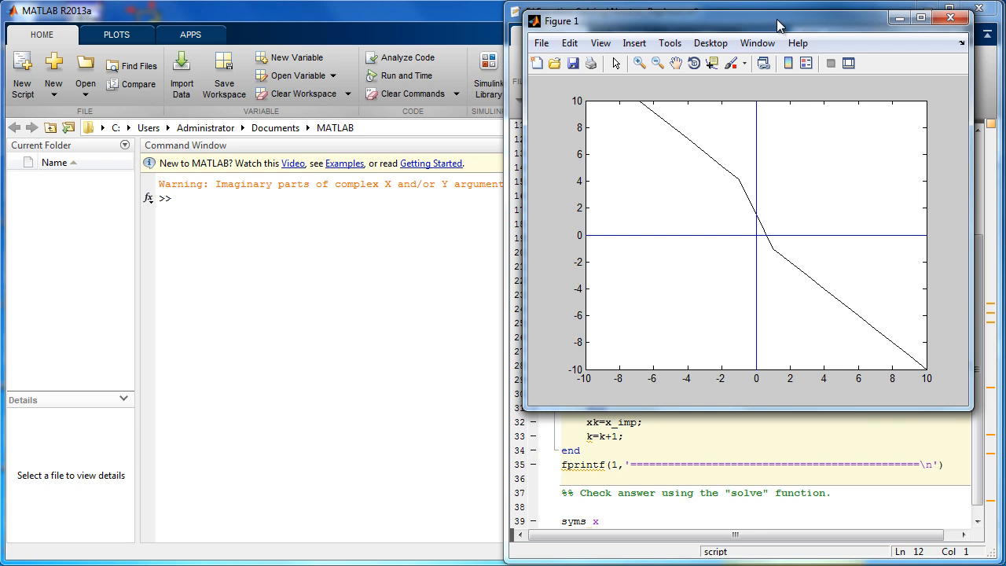
mouse_move(872, 29)
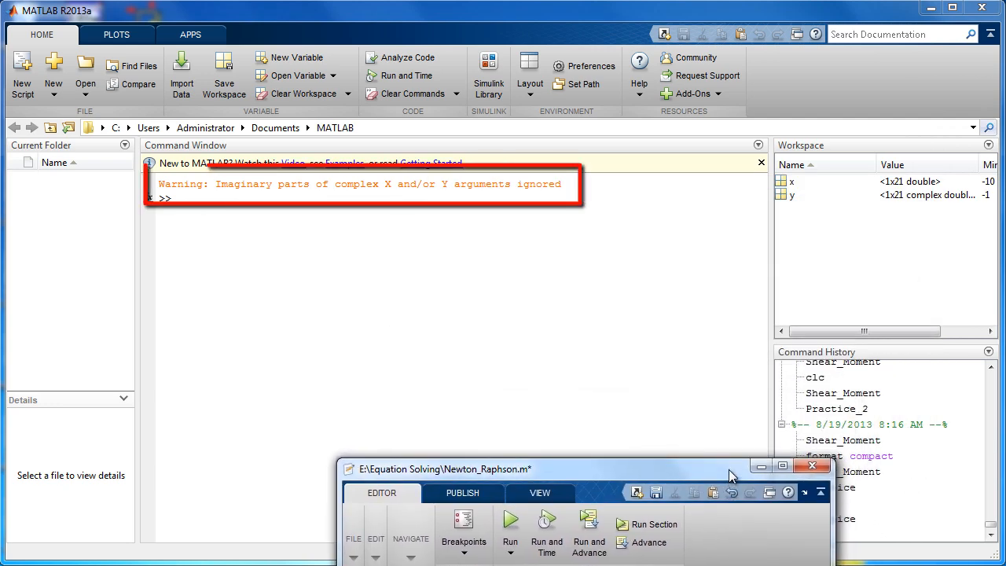
mouse_move(614, 480)
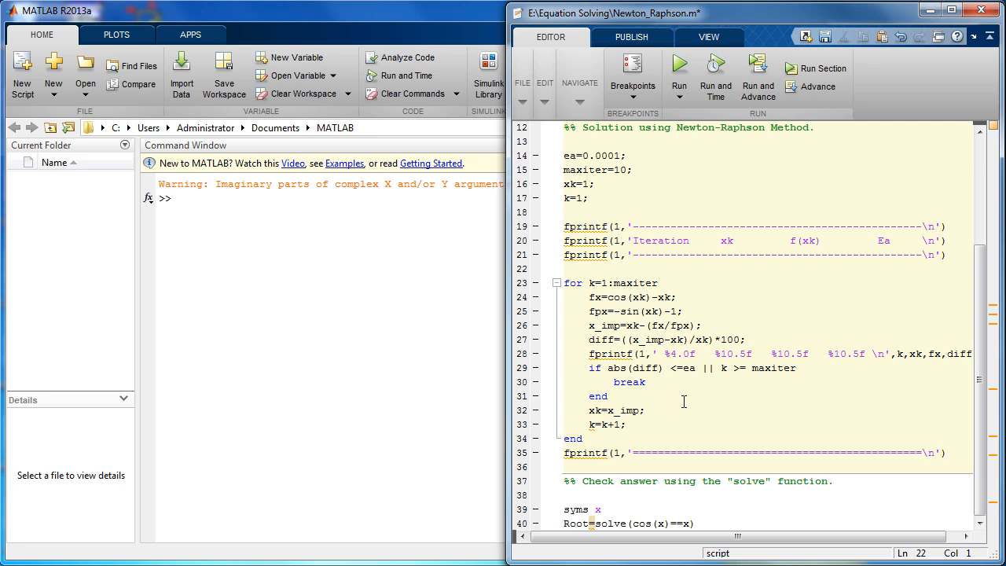
mouse_move(609, 297)
text(a)
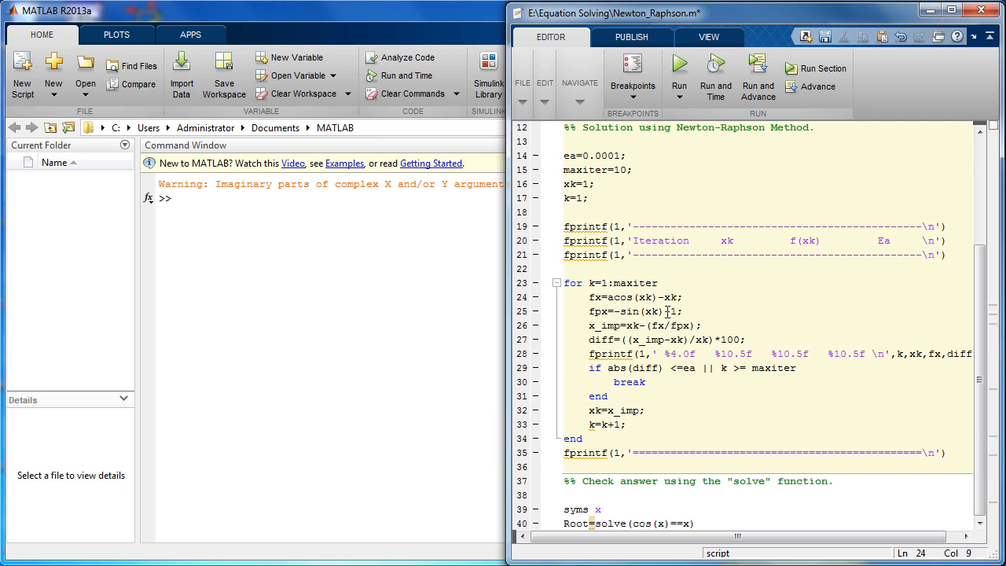
- Rewrite the loop as fx=acos(xk)-xk with fpx=(-1/(sqrt(1-xk^2)))-1, and set xk to 0.5
double_click(641, 311)
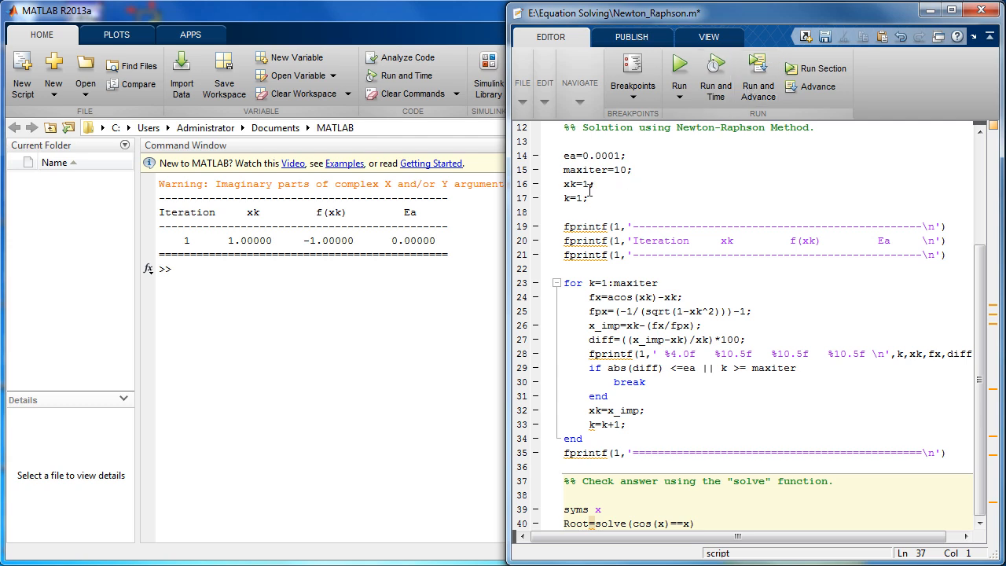
click(583, 184)
text(0.5)
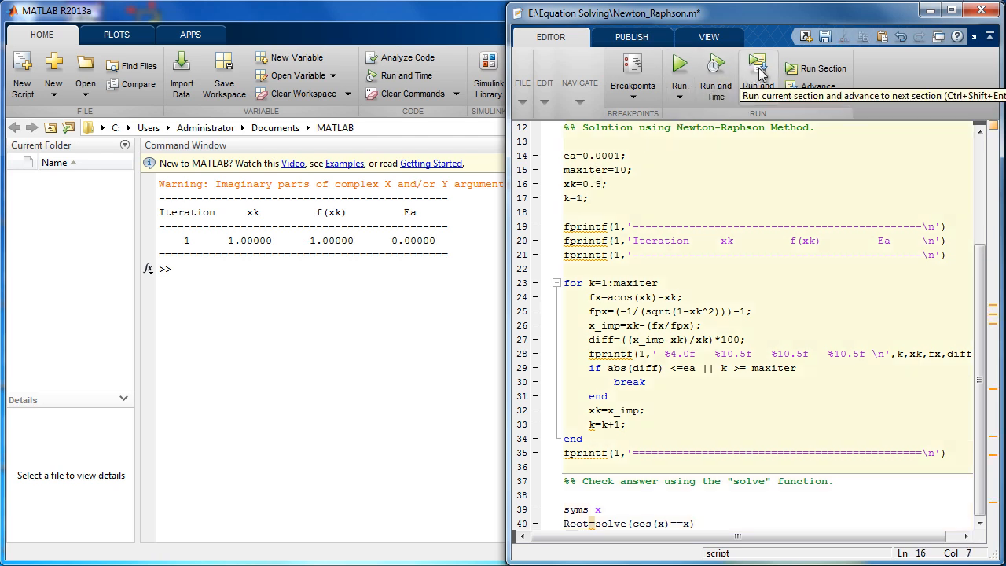
- Run from xk=0.5, rerun from xk=5, and change the solve check to acos(x)==x
click(757, 74)
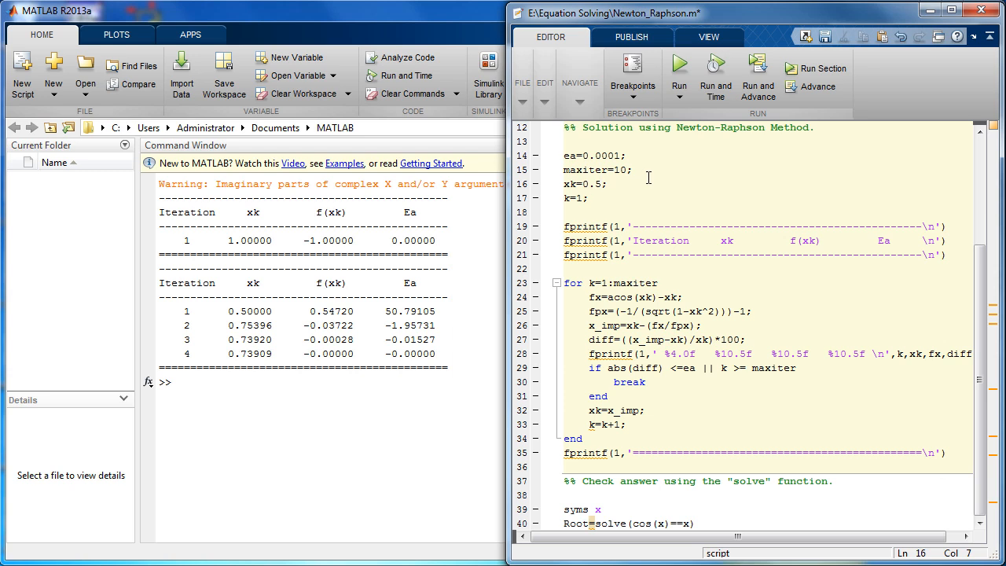
key(Backspace)
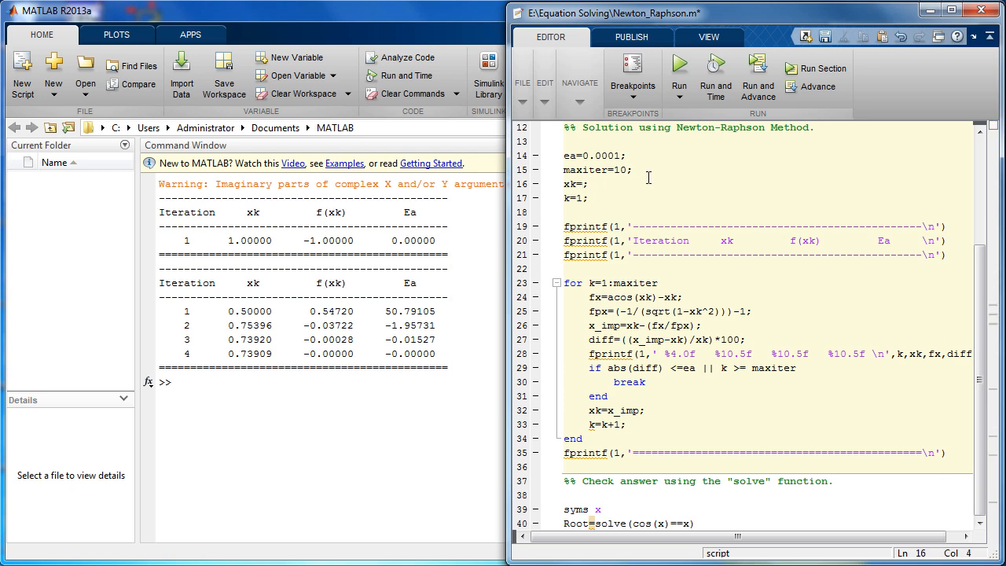
text(5)
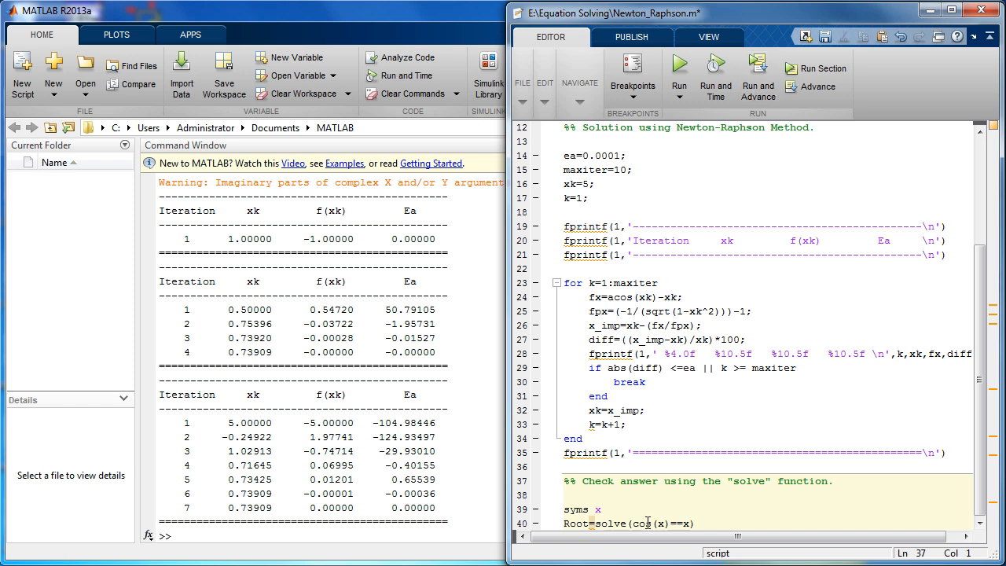
click(694, 478)
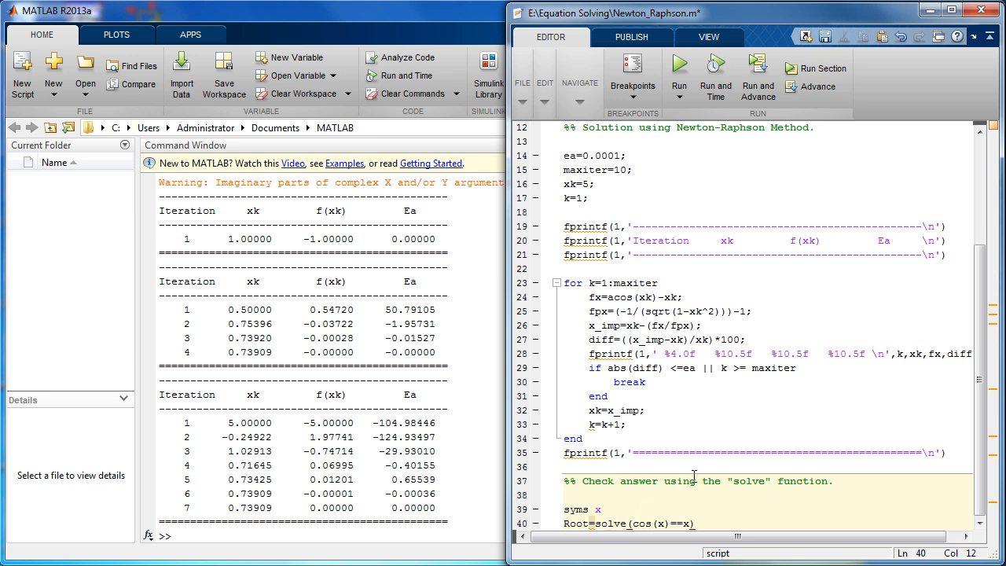
text(a)
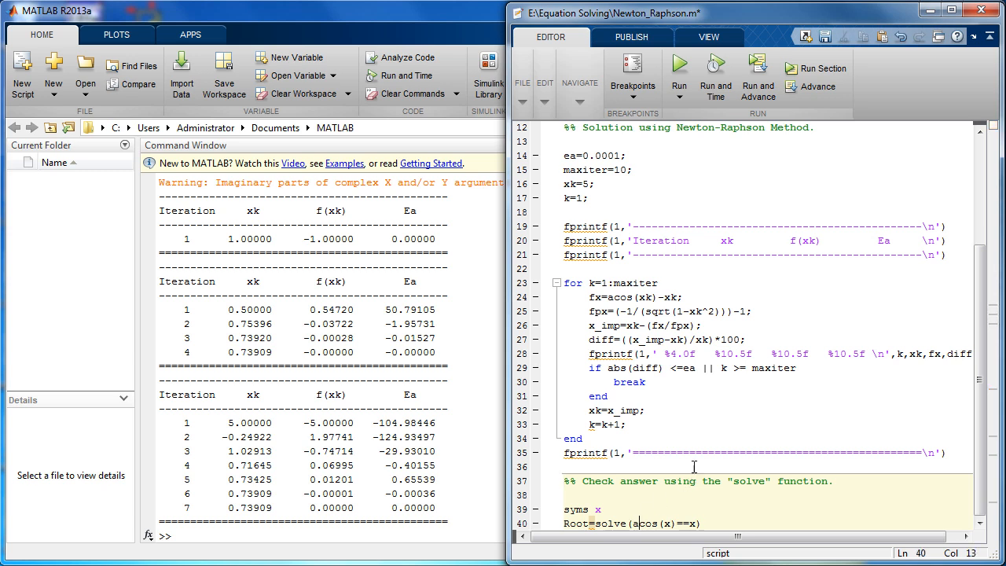